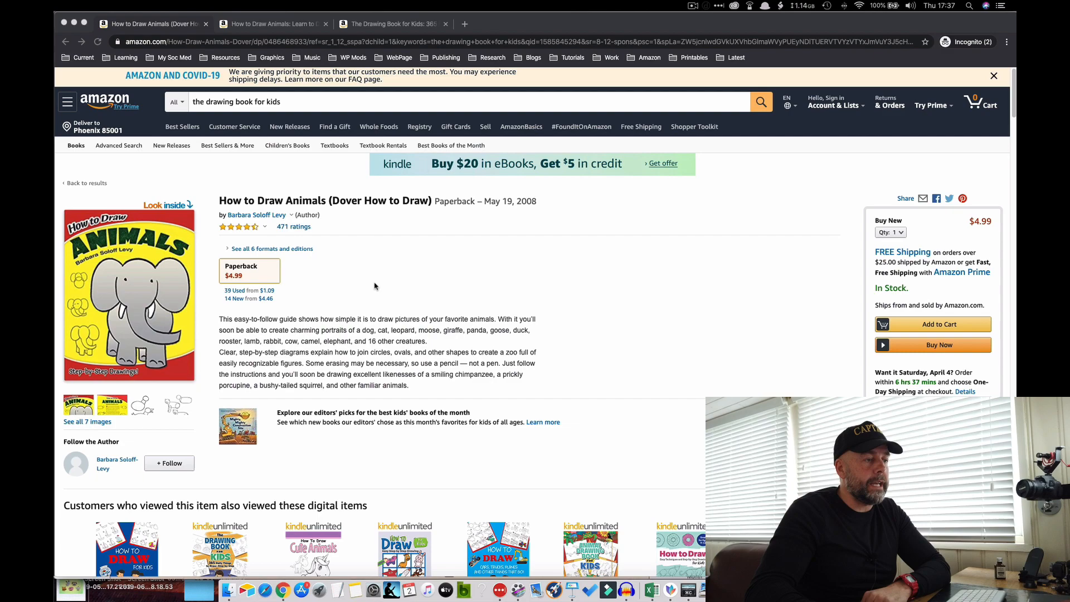
- Open the Dover book's Look Inside and browse to the chick steps and practice page
scroll("down", 3)
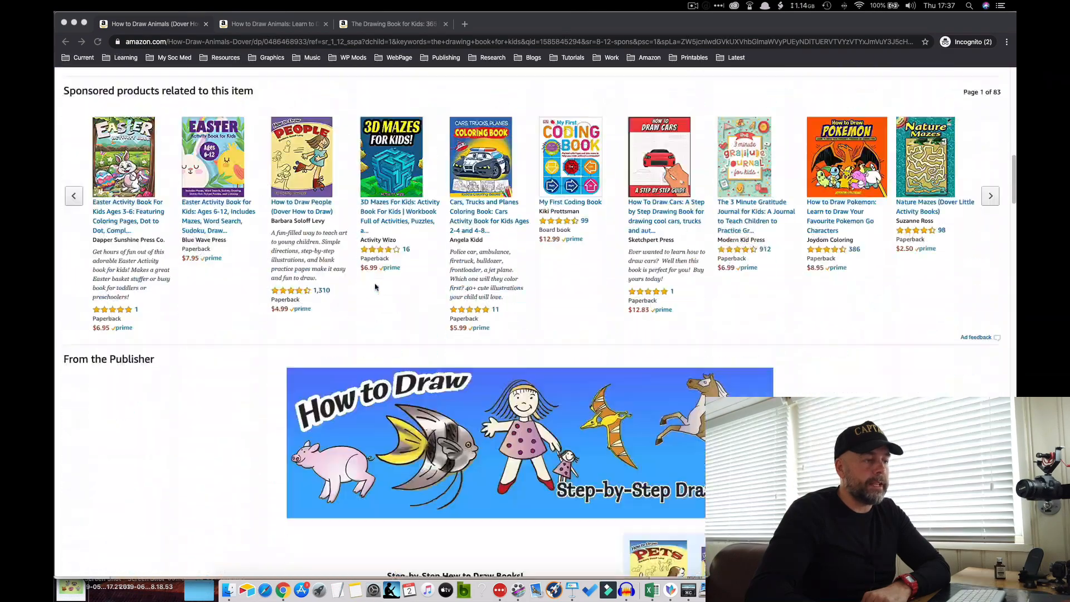
scroll("down", 3)
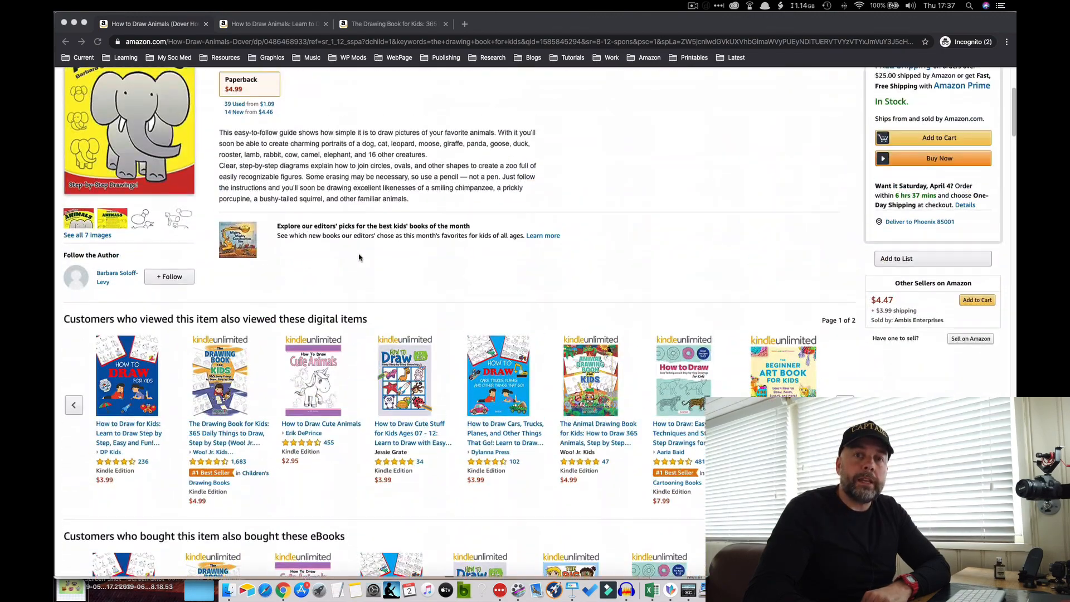
scroll("up", 3)
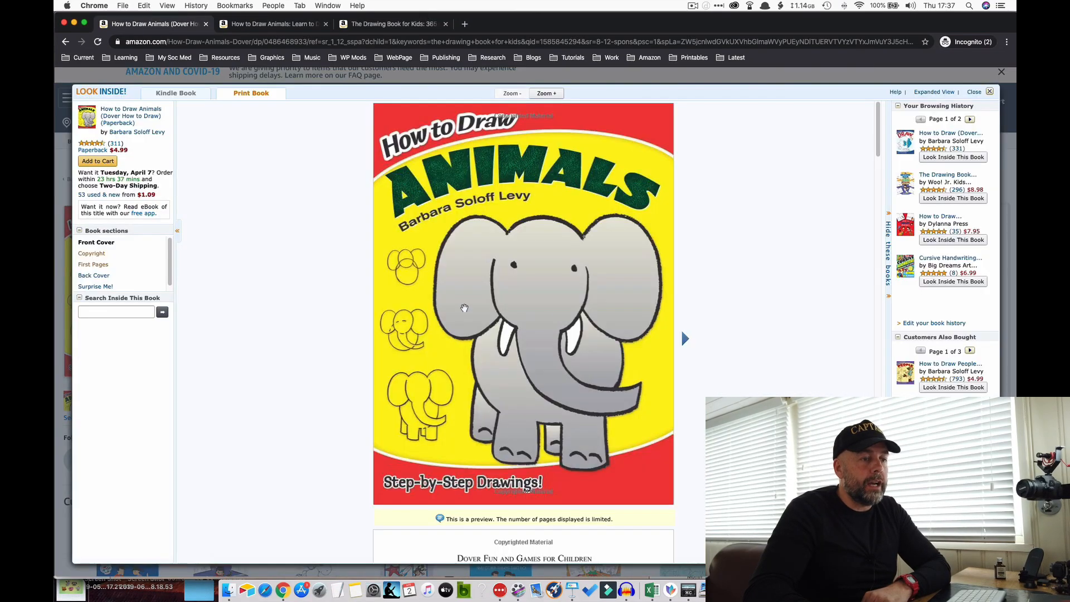
left_click(685, 339)
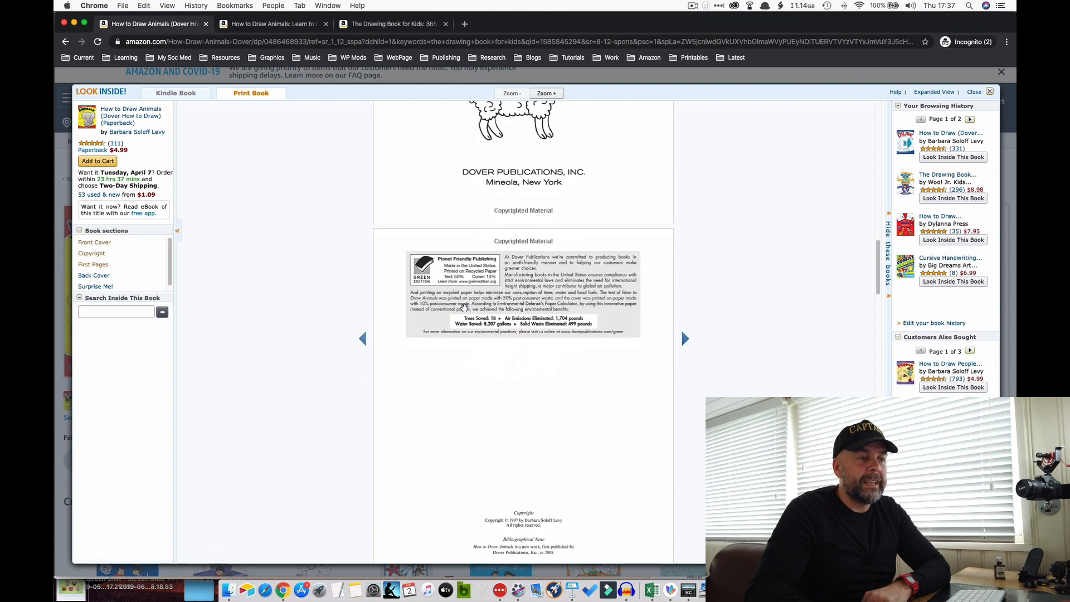
left_click(685, 338)
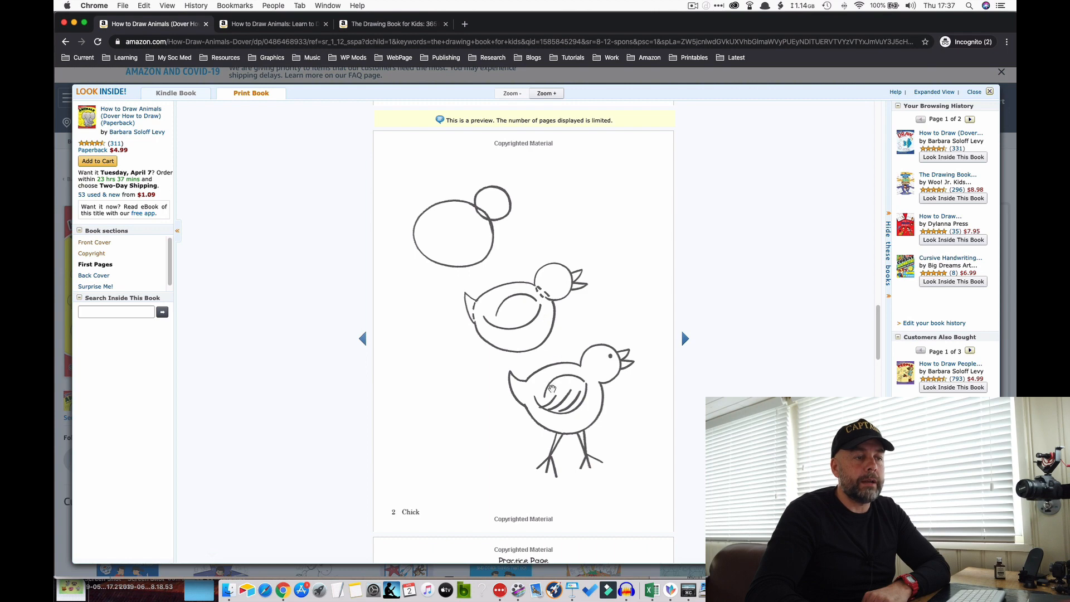
scroll("down", 3)
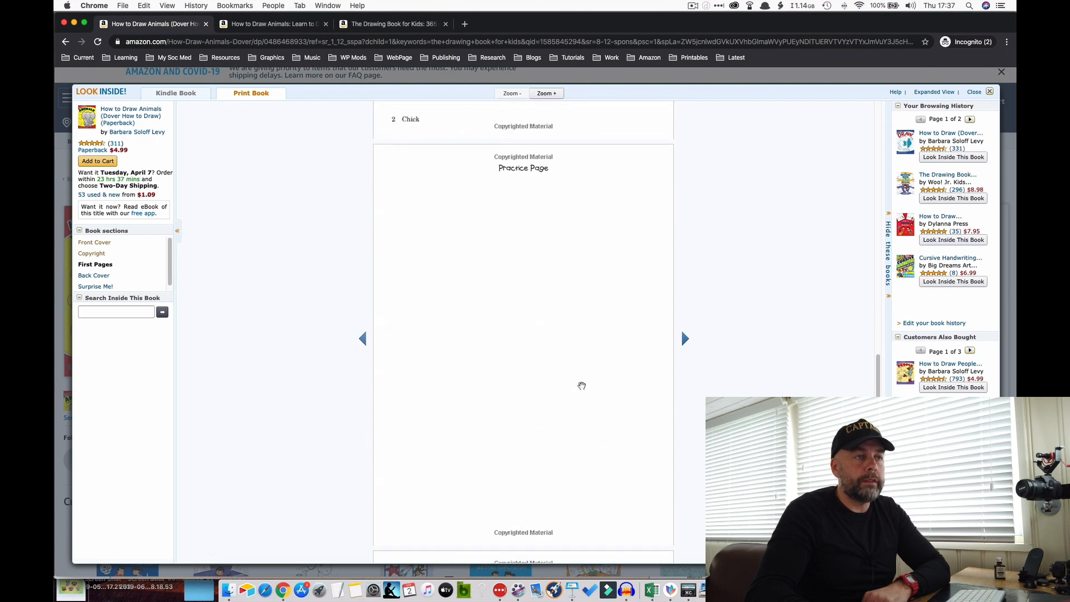
mouse_move(512, 255)
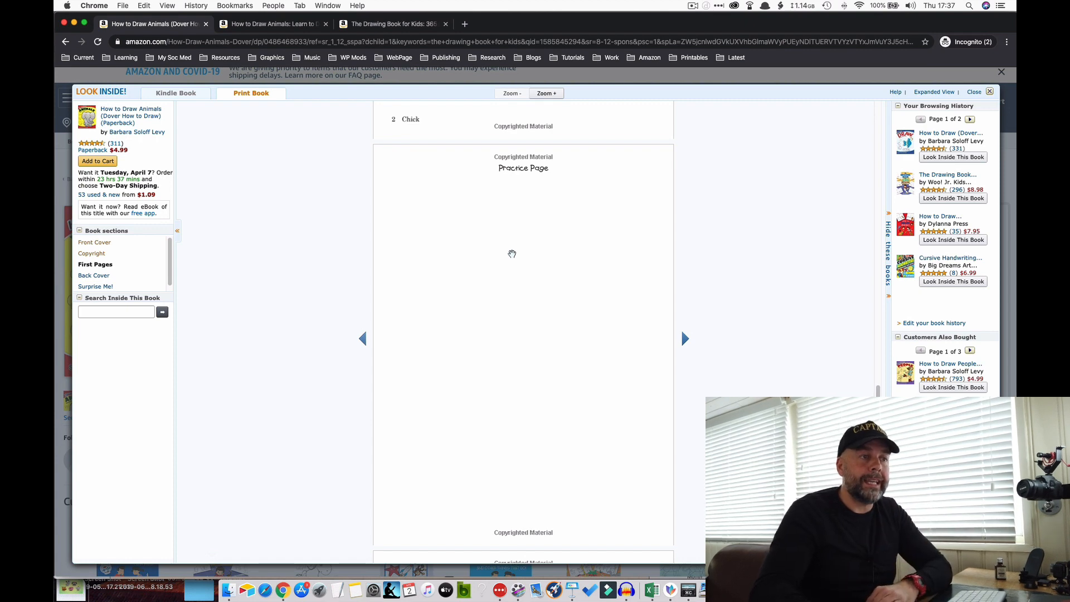
scroll("up", 3)
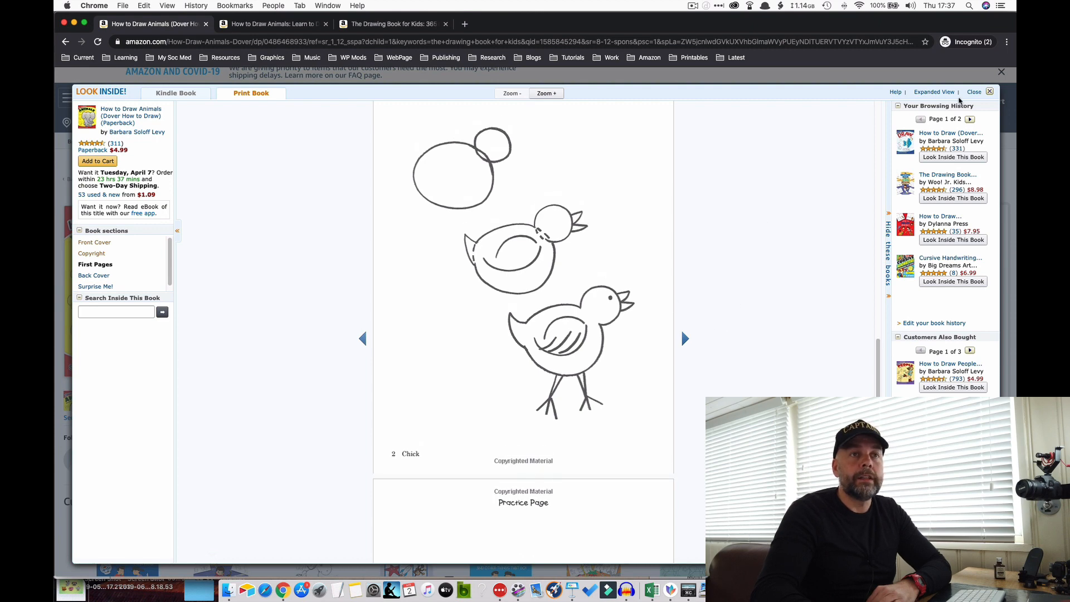
mouse_move(988, 92)
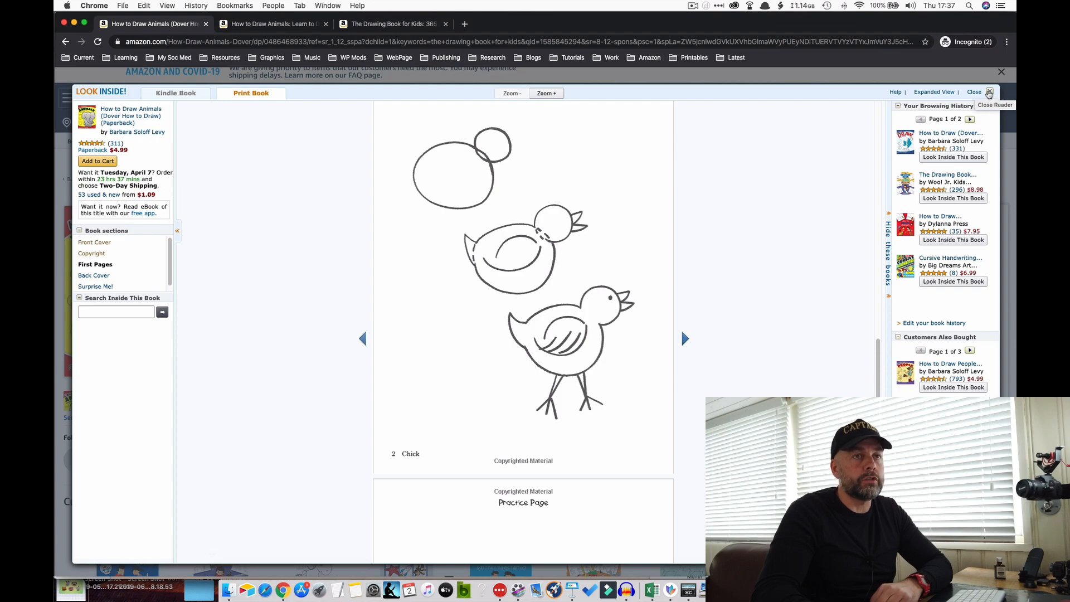
- Preview the Dylanna Press book's giraffe steps and blank drawing page, then close the reader
left_click(974, 91)
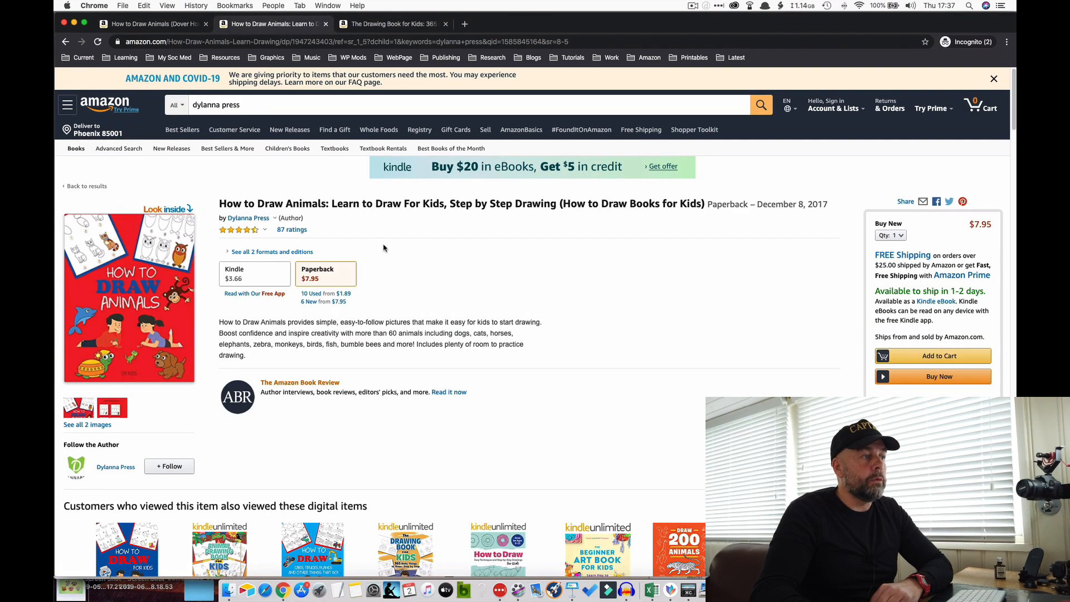
scroll("down", 3)
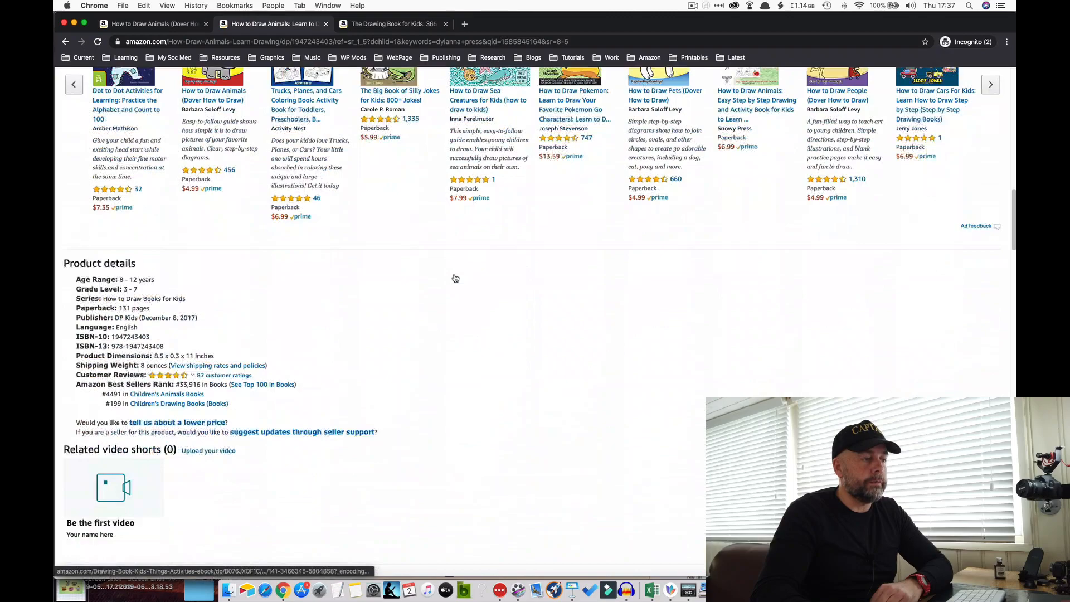
scroll("down", 3)
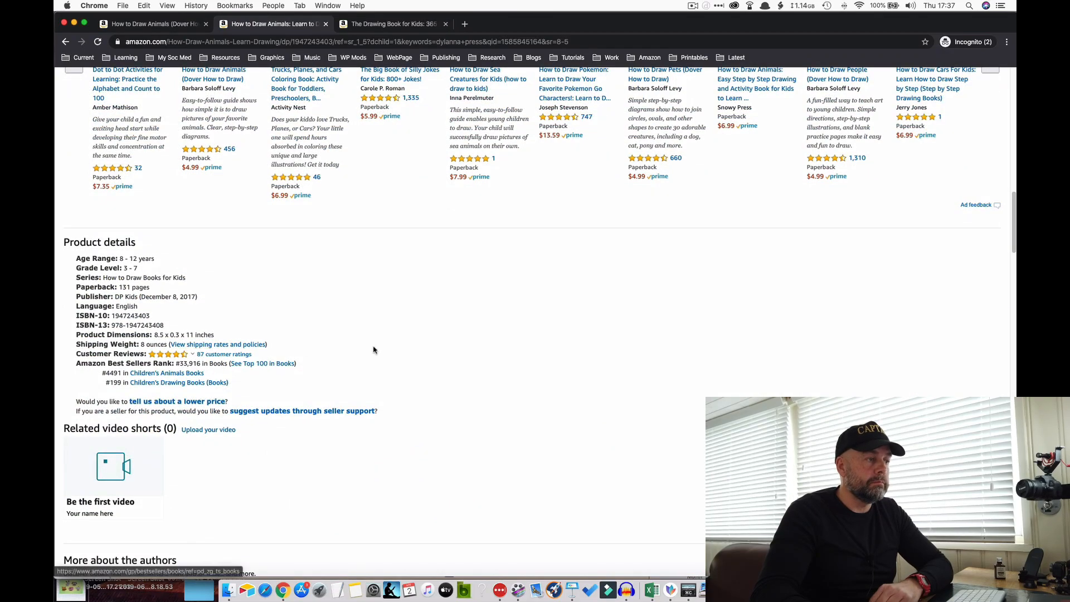
scroll("up", 3)
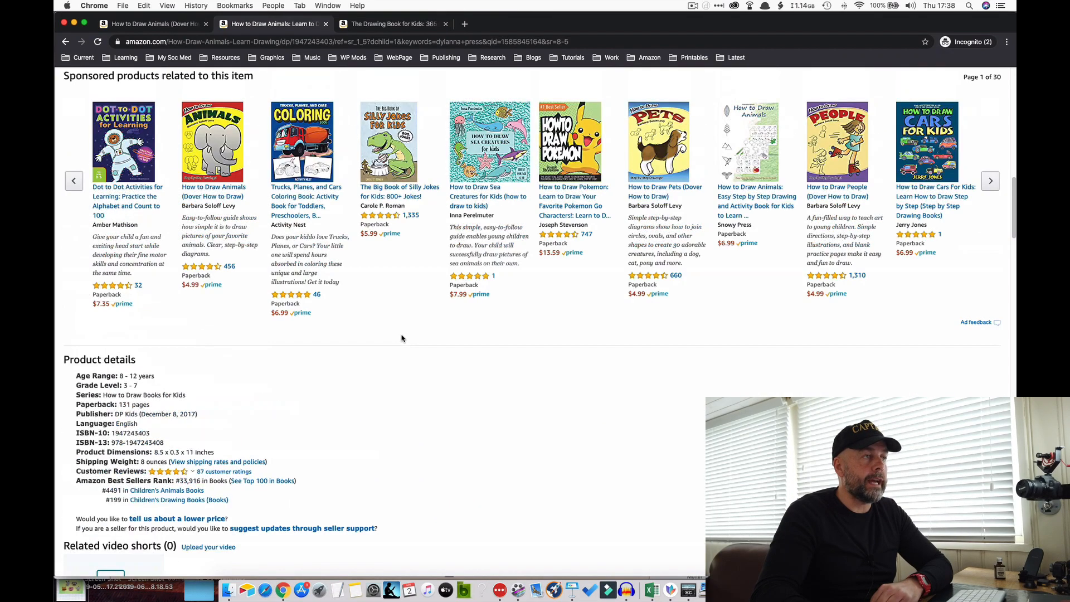
scroll("up", 3)
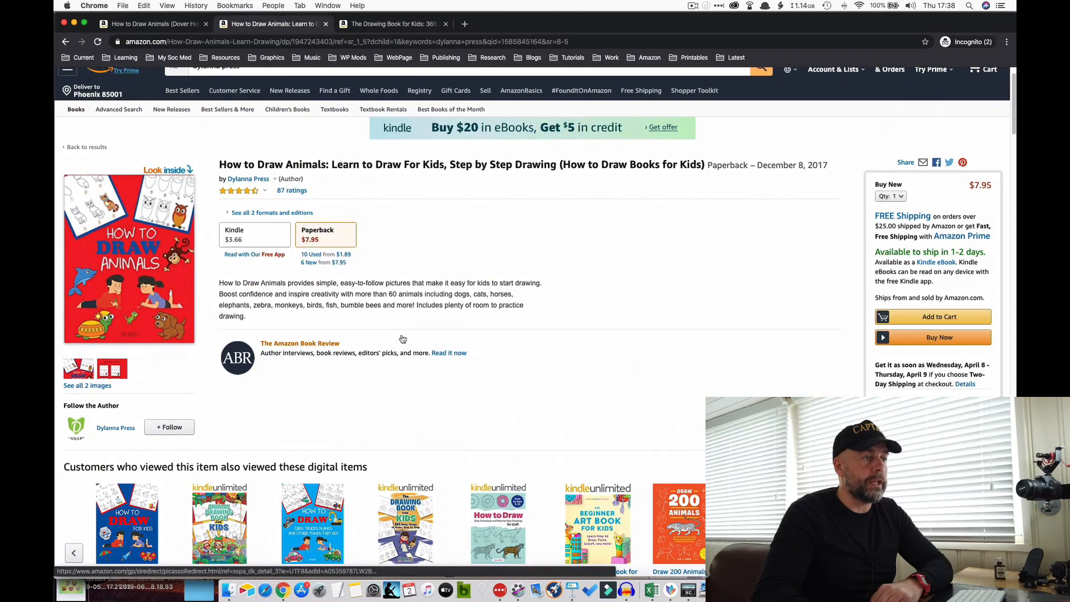
scroll("up", 3)
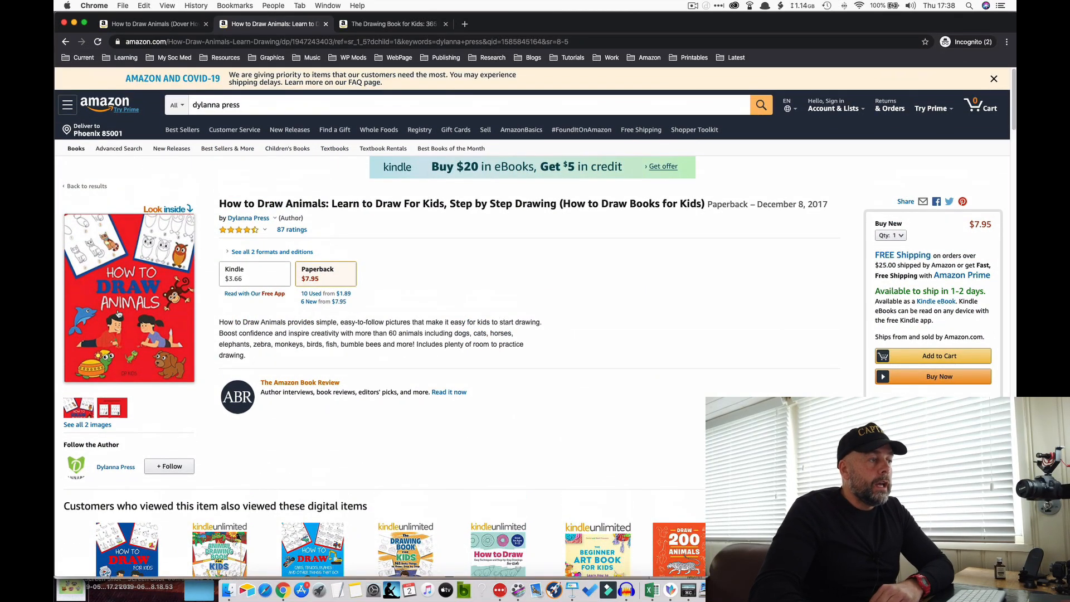
left_click(168, 209)
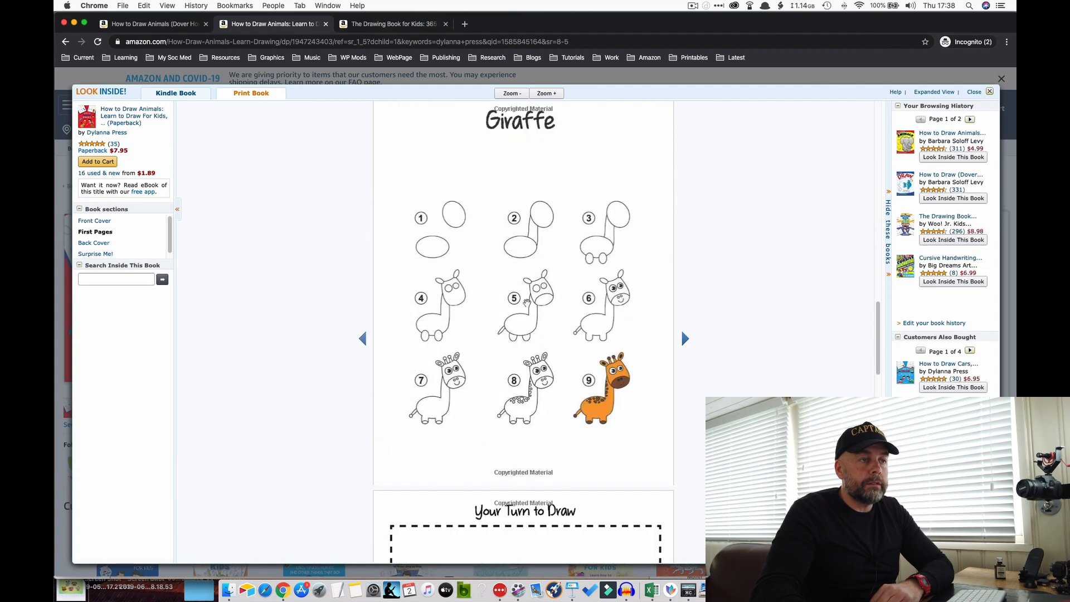
mouse_move(564, 239)
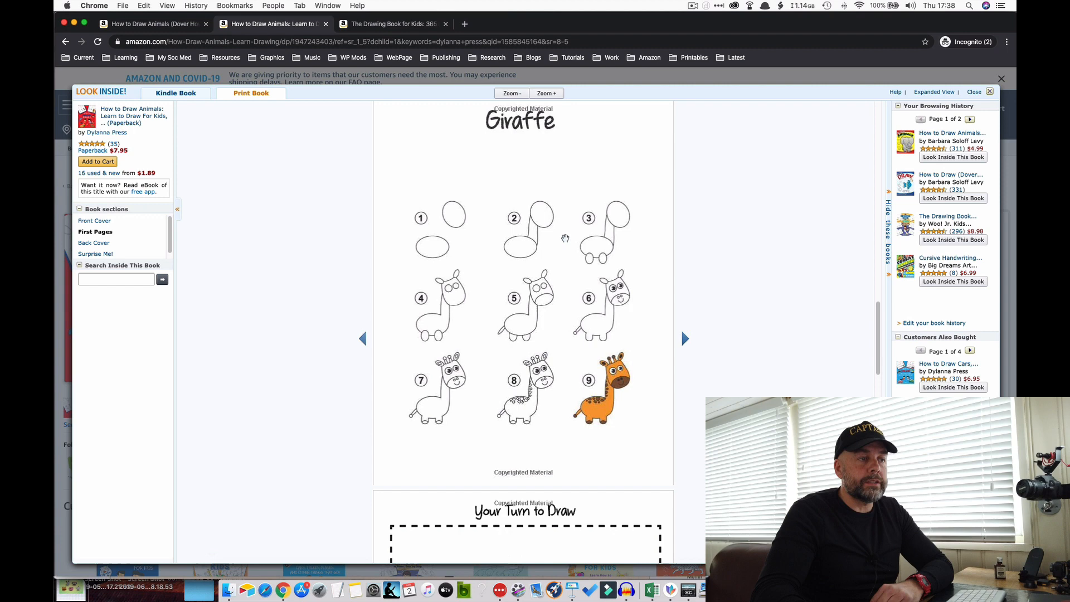
mouse_move(606, 311)
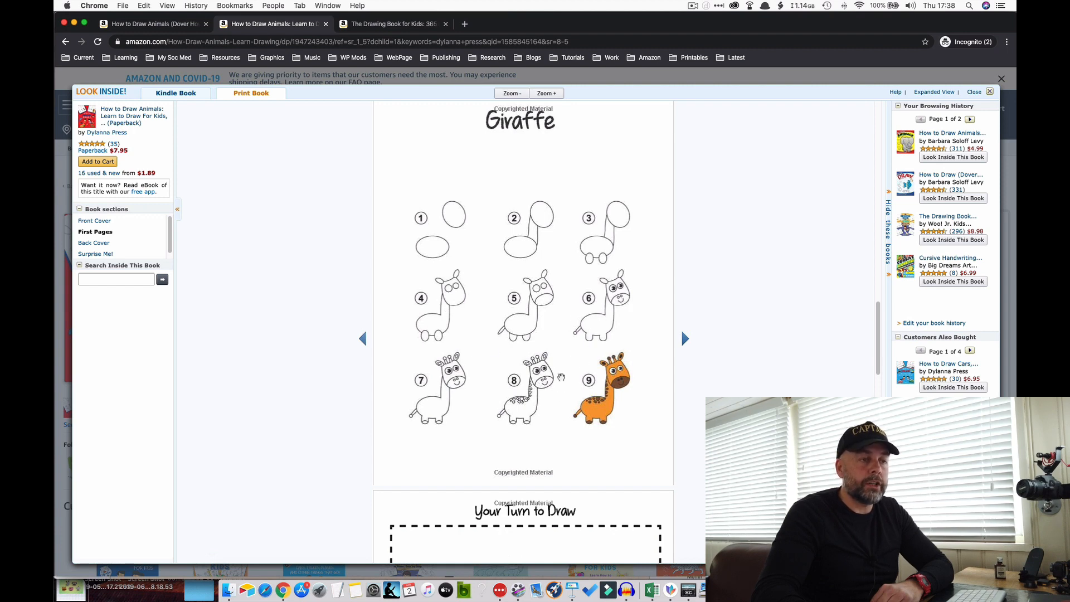
scroll("down", 3)
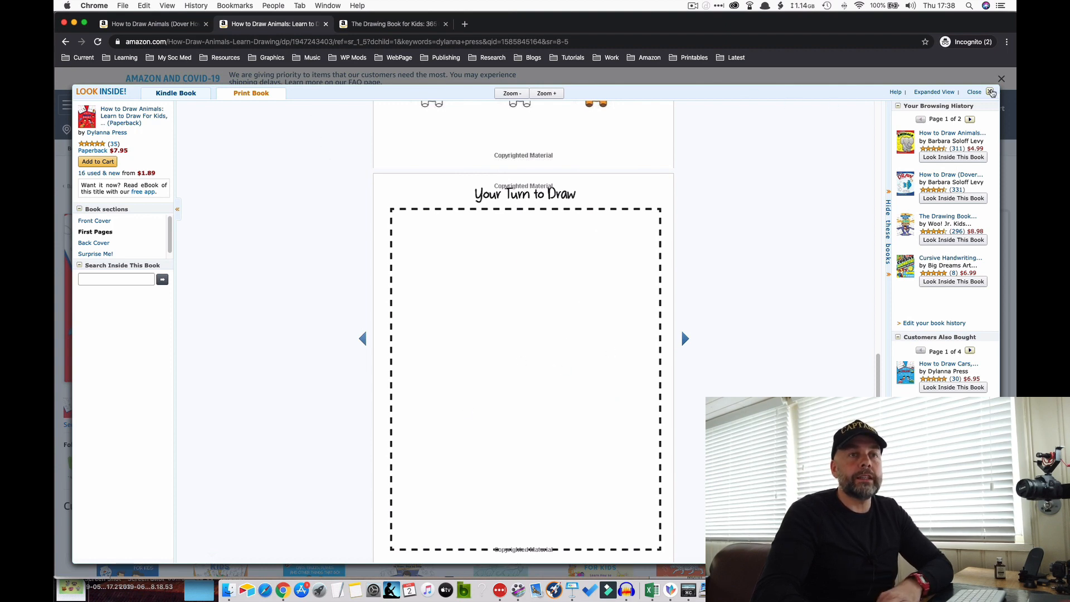
left_click(992, 92)
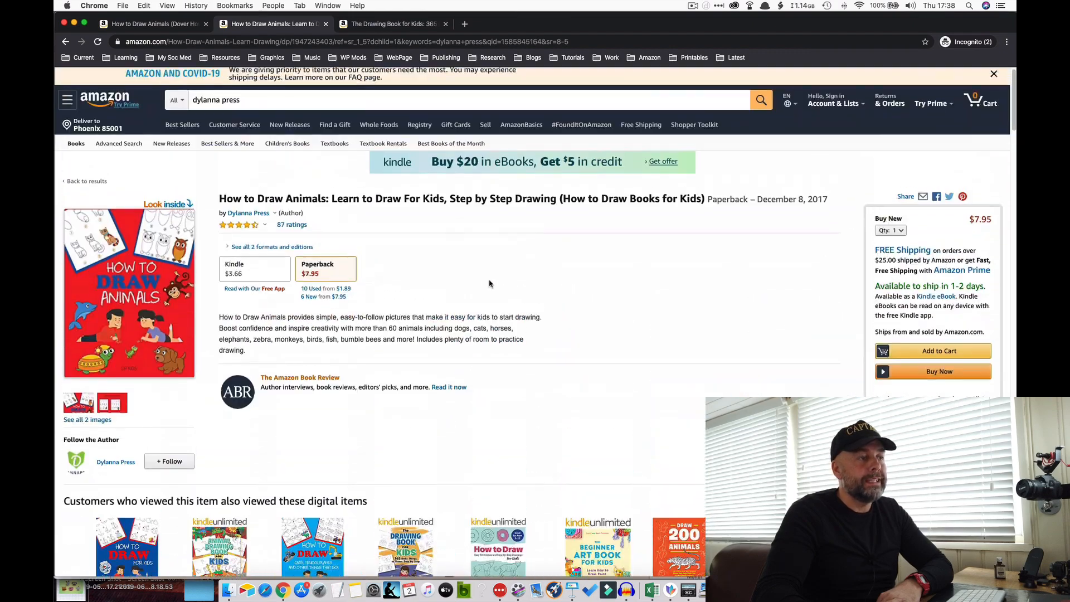
- Open the book's Kindle edition page and look over its price
left_click(255, 268)
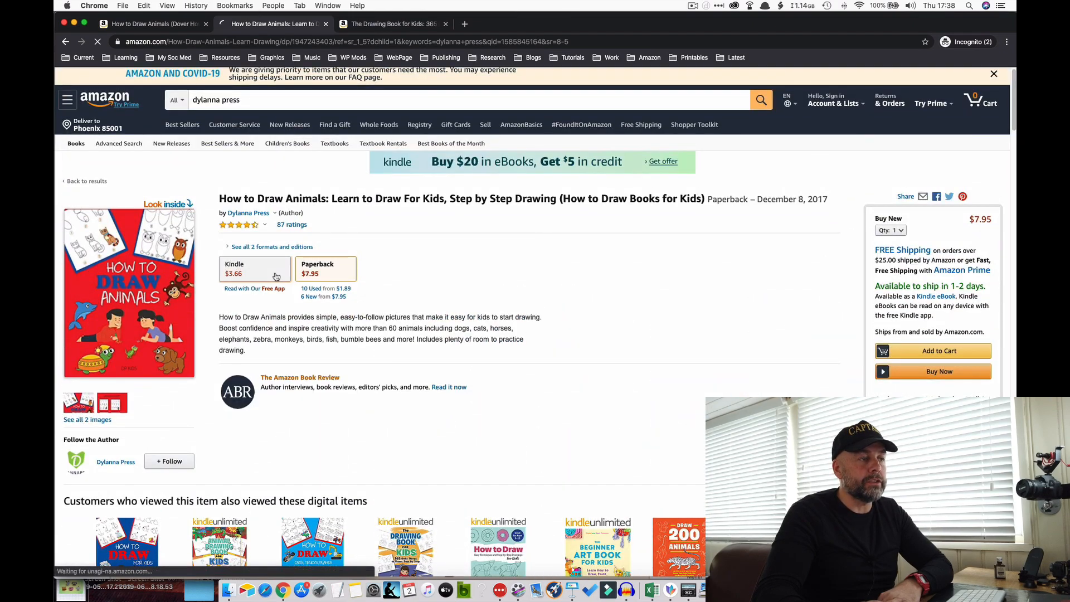
left_click(254, 268)
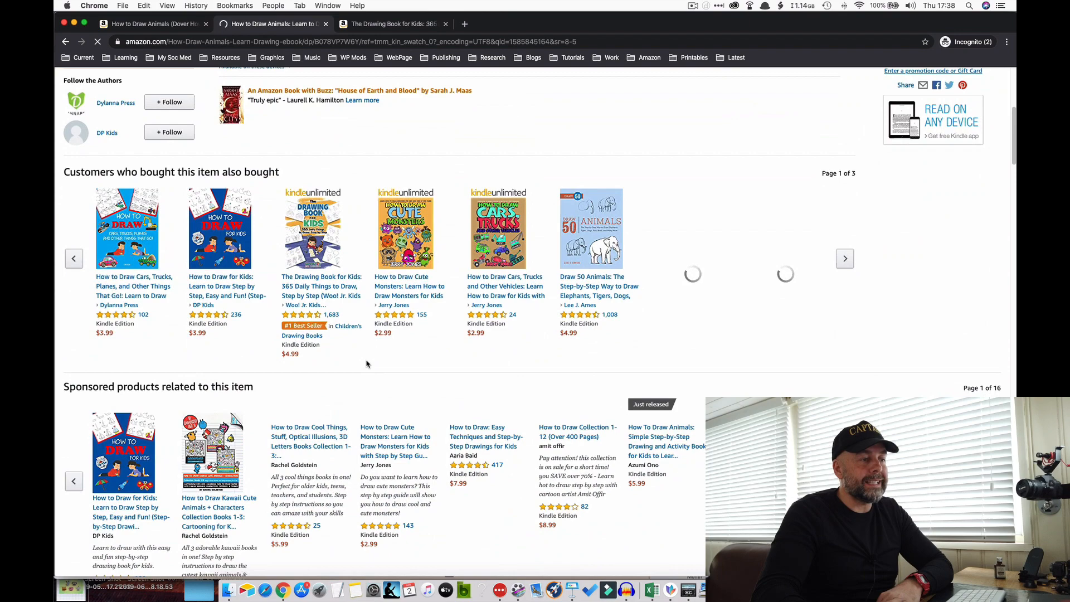
scroll("down", 3)
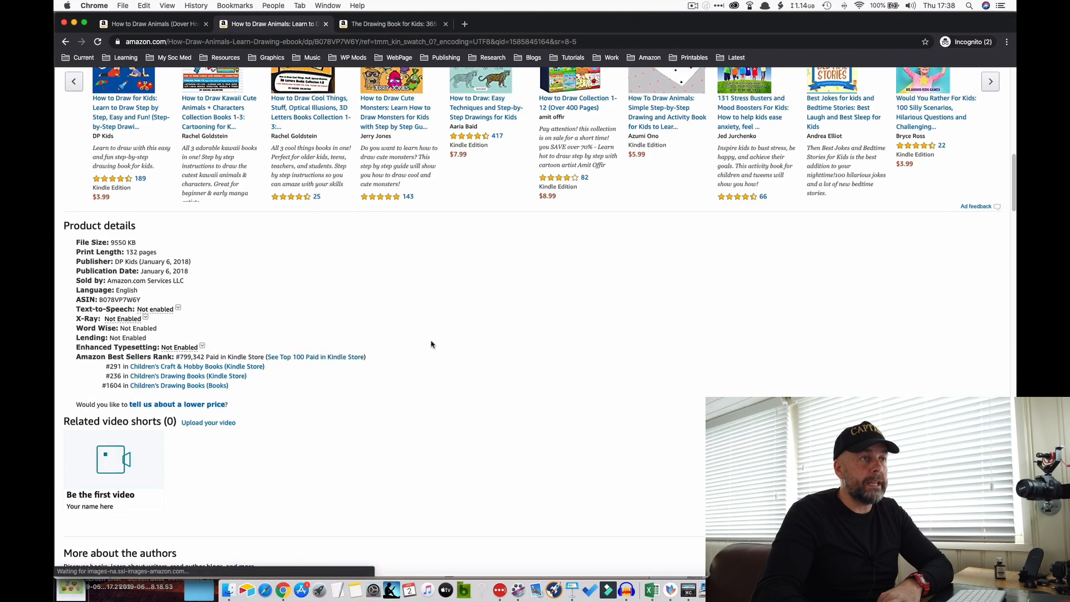
scroll("up", 3)
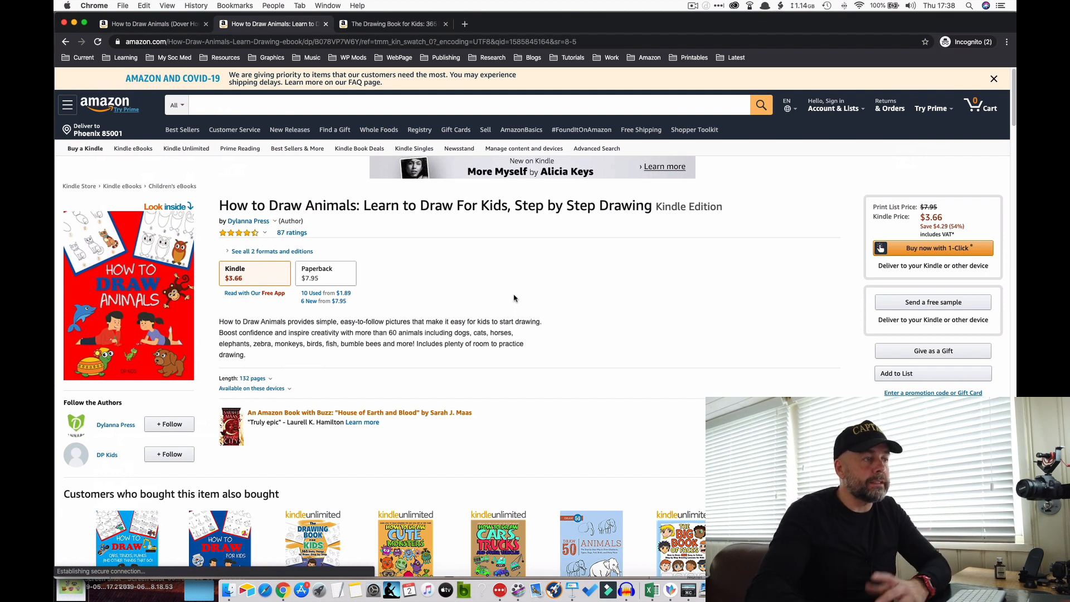
- Review the Kindle page of The Drawing Book for Kids, its $4.98 price and rankings
left_click(392, 24)
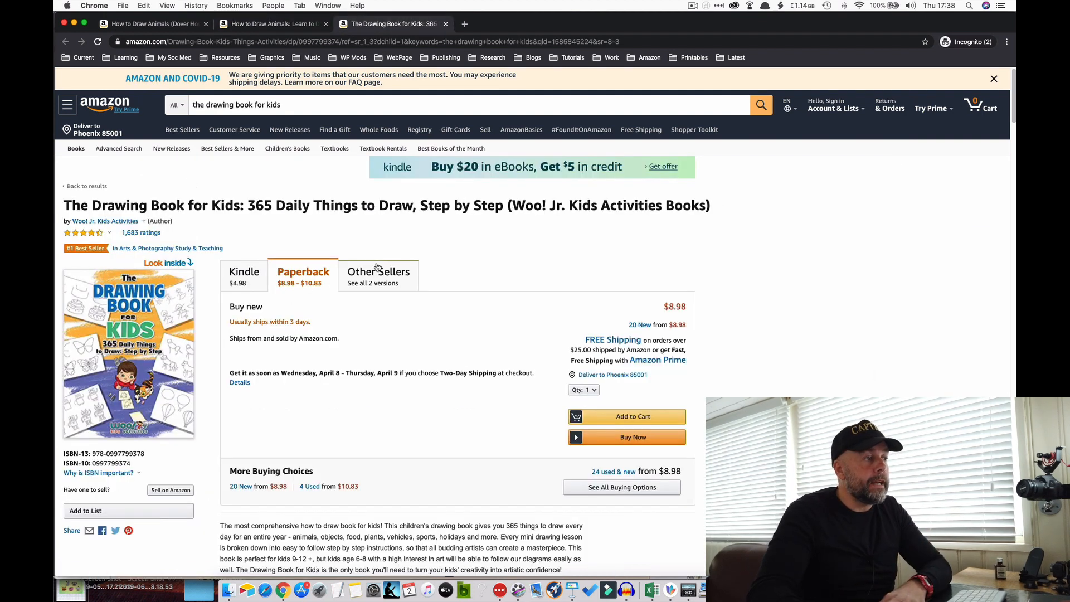
mouse_move(312, 398)
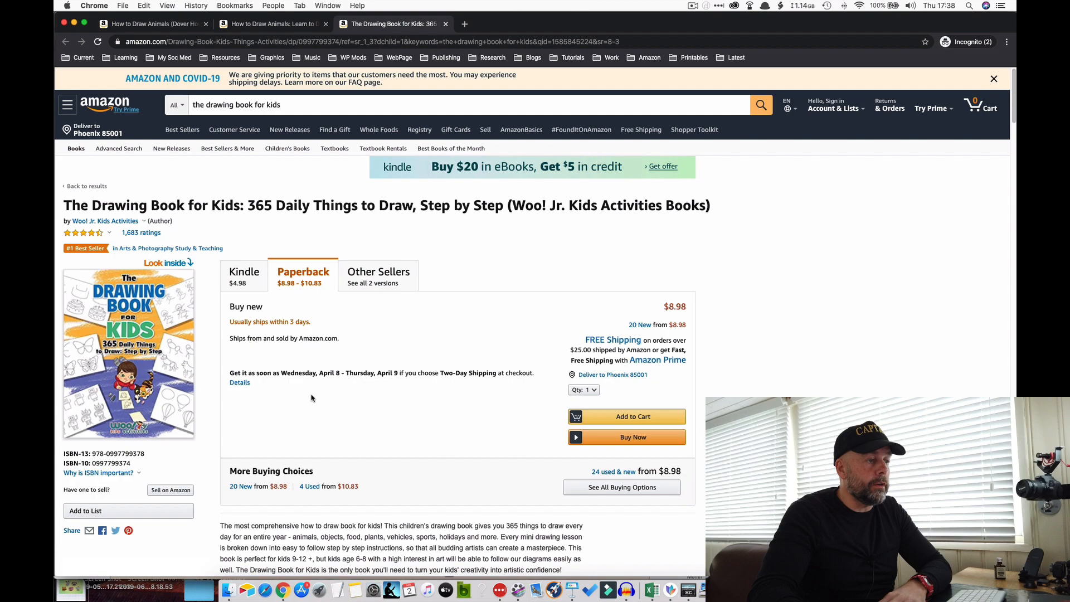
scroll("down", 3)
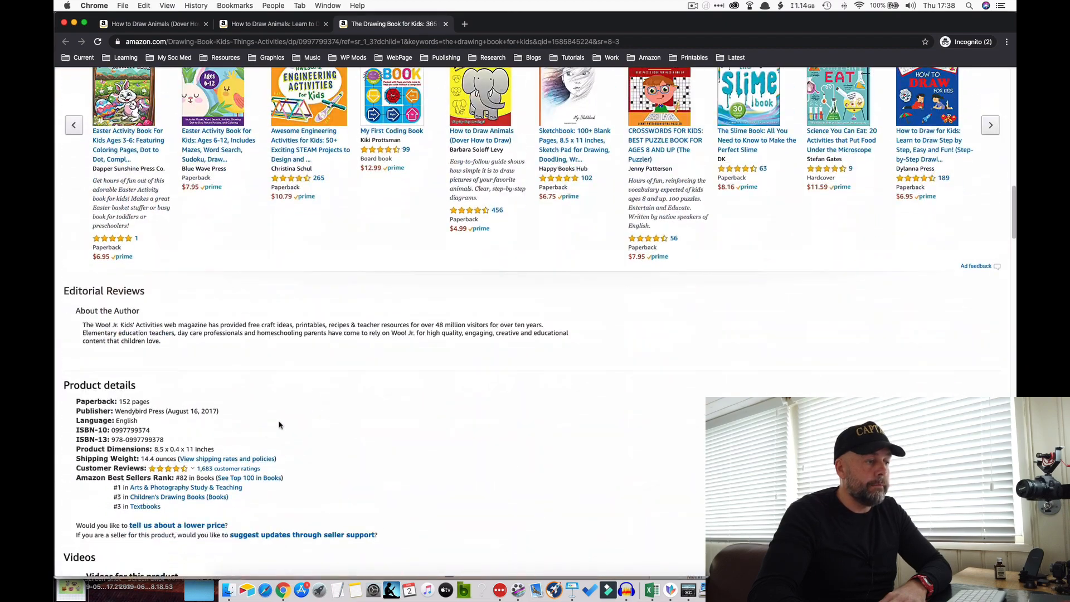
mouse_move(456, 371)
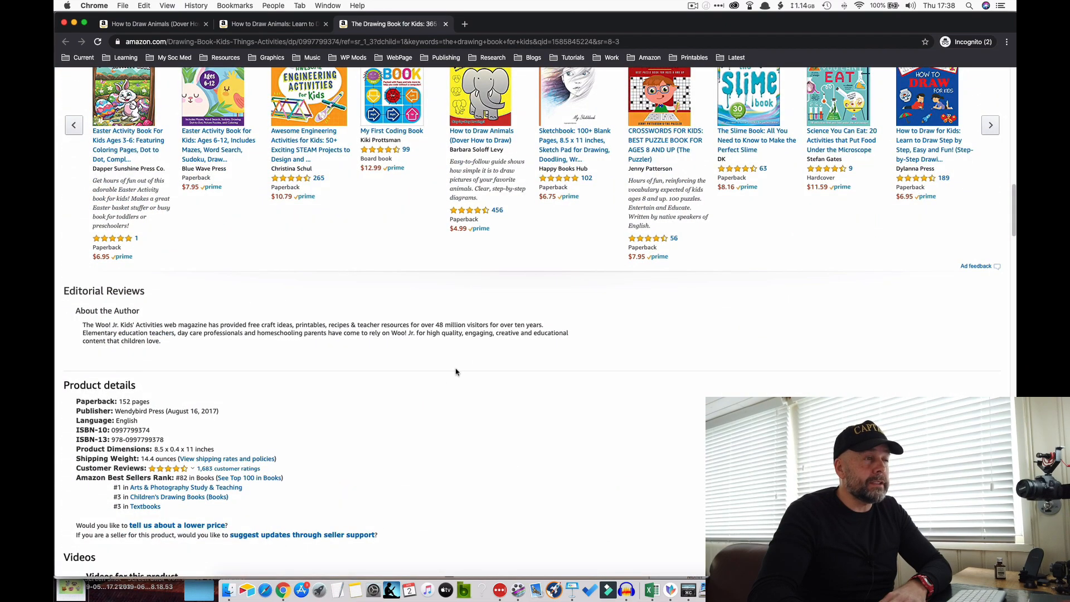
scroll("up", 3)
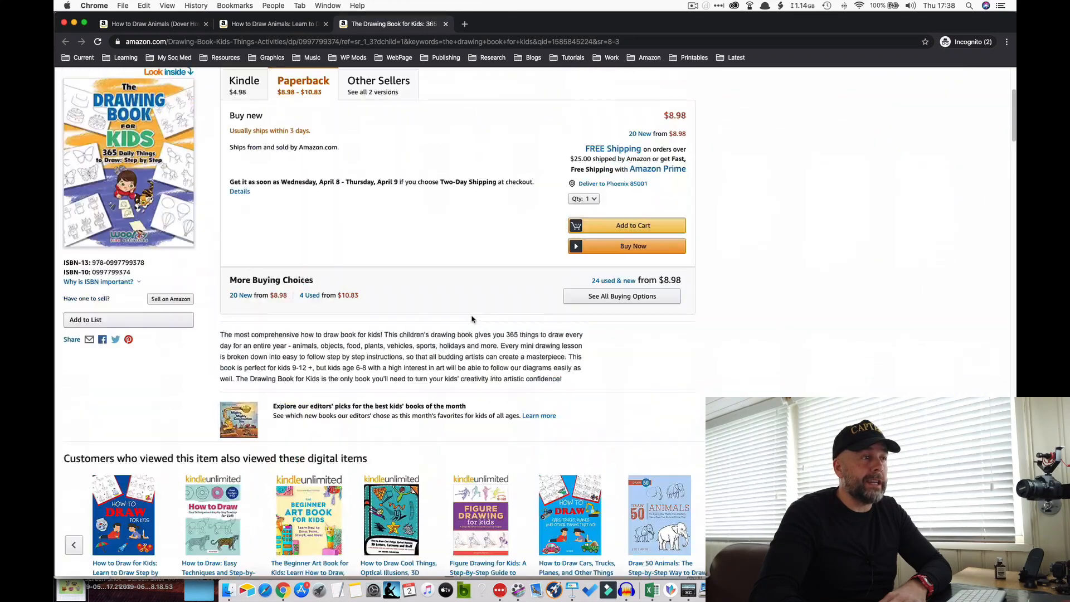
scroll("up", 3)
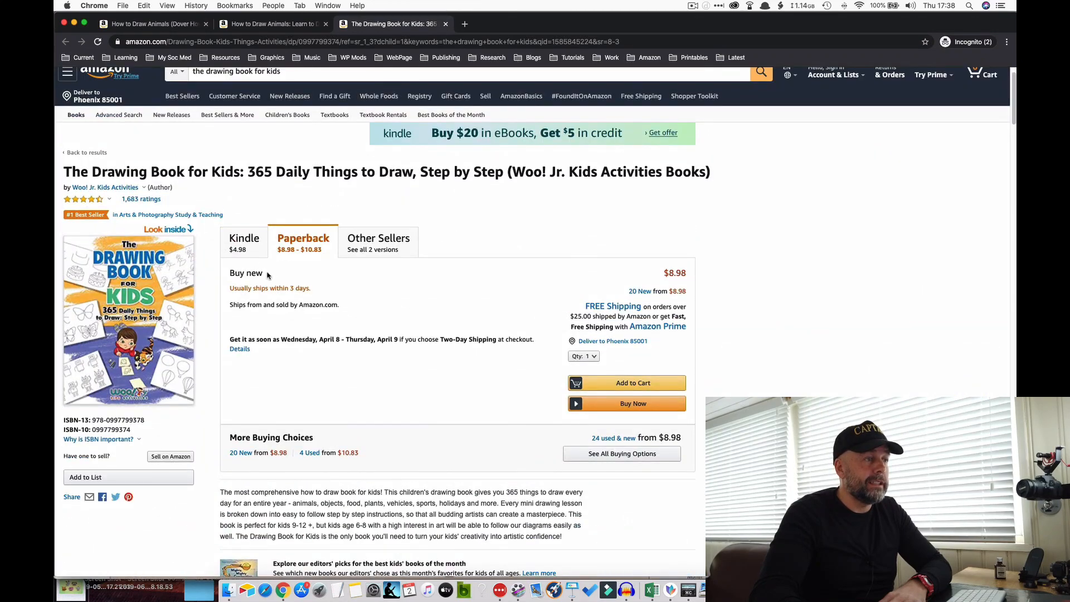
mouse_move(244, 243)
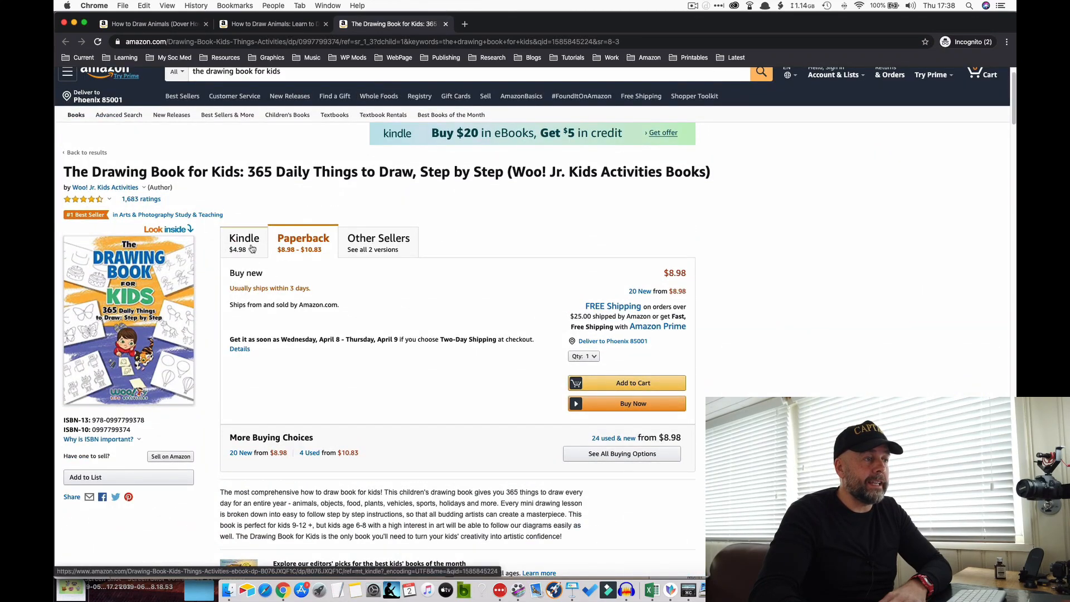
left_click(244, 242)
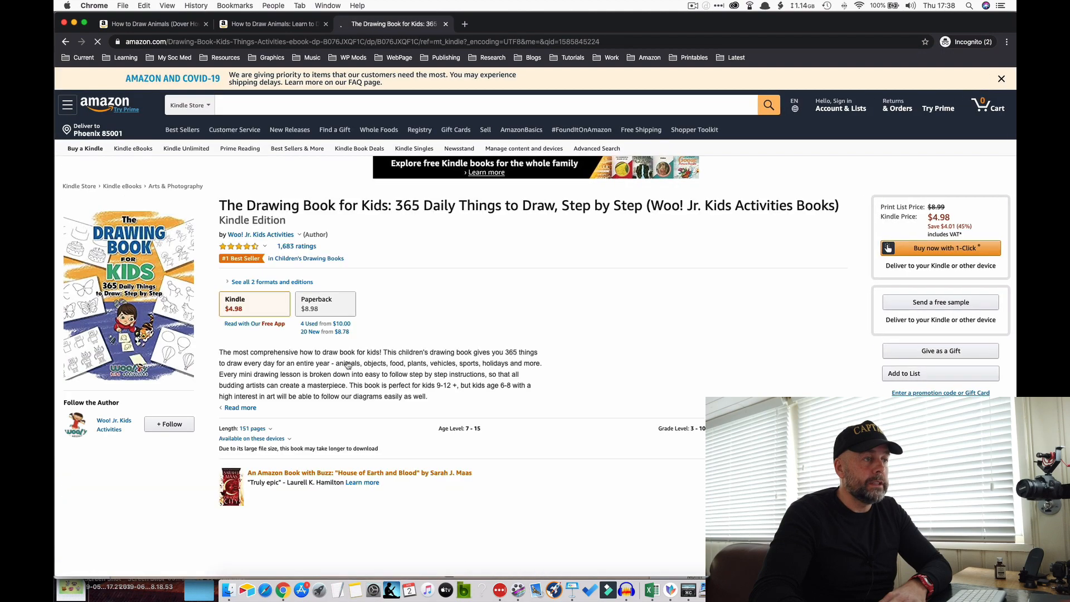
scroll("down", 3)
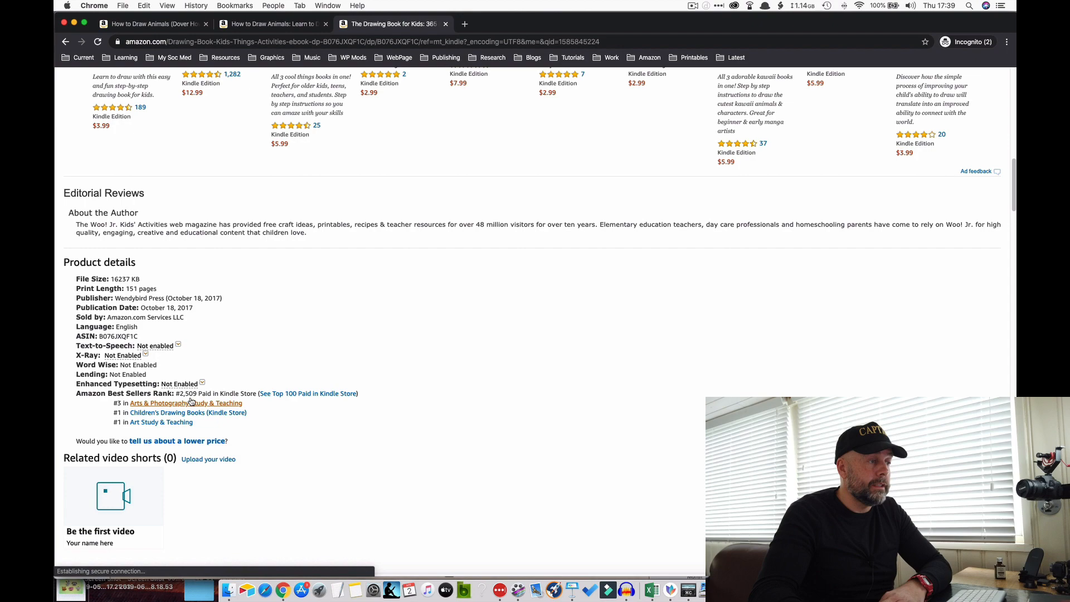
mouse_move(371, 410)
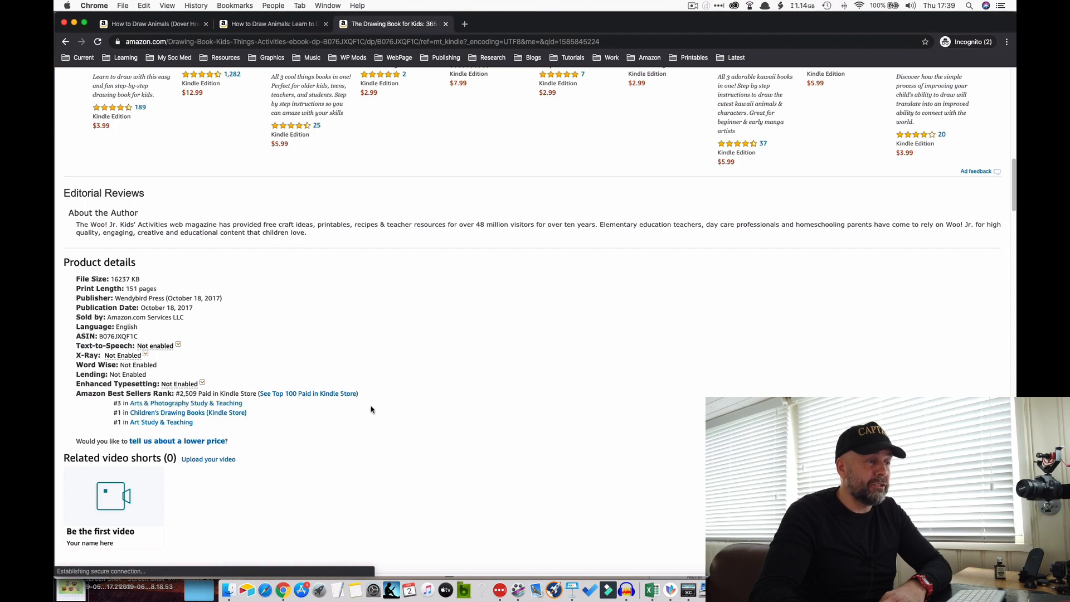
scroll("up", 3)
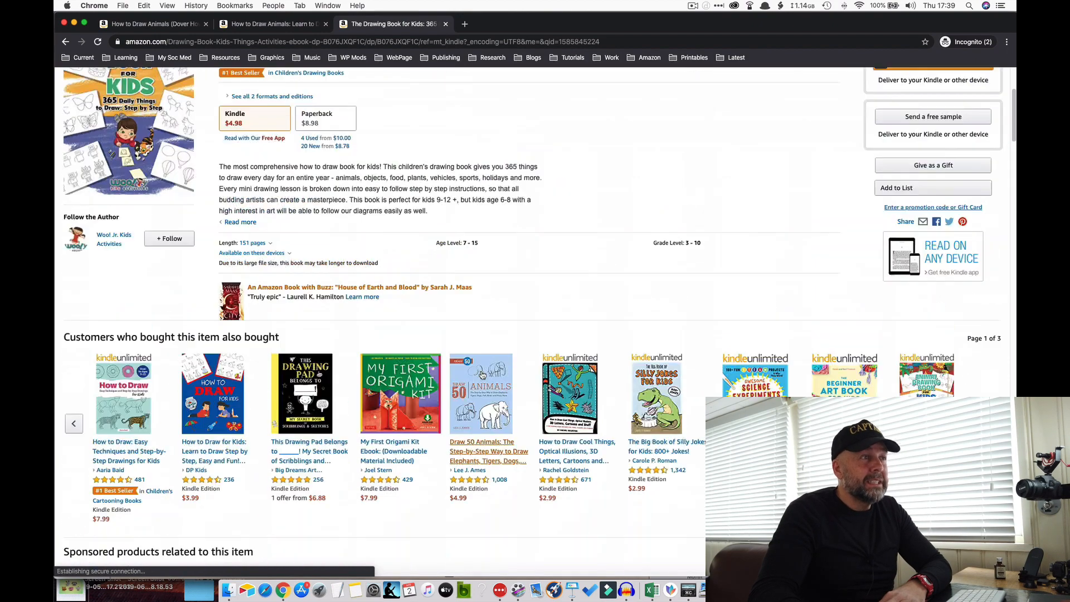
scroll("up", 3)
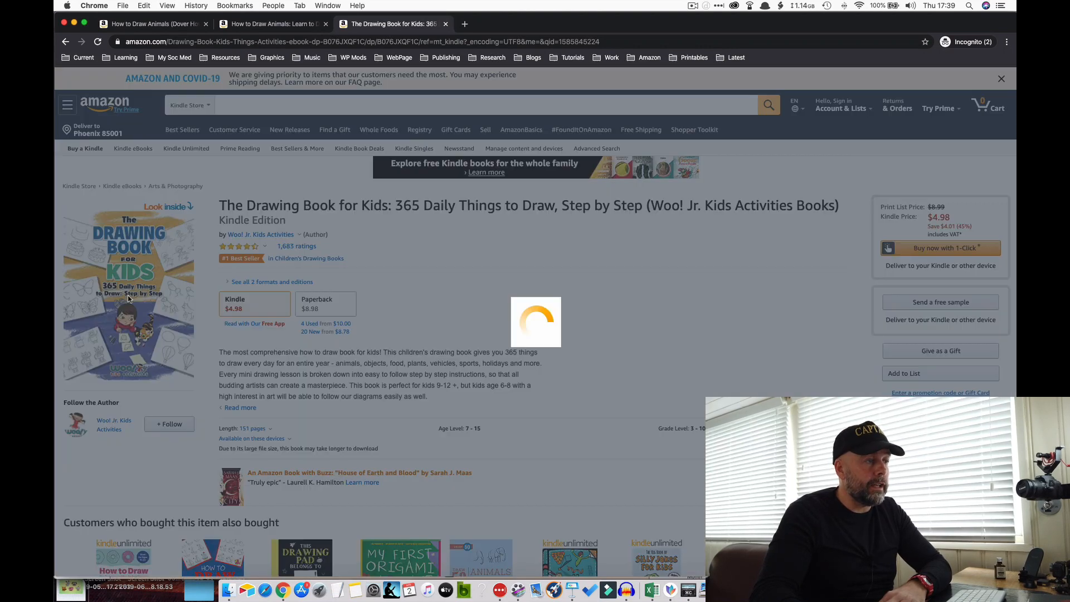
- Skip the empty Kindle sample, browse the paperback's scene pages, then close the preview
left_click(168, 207)
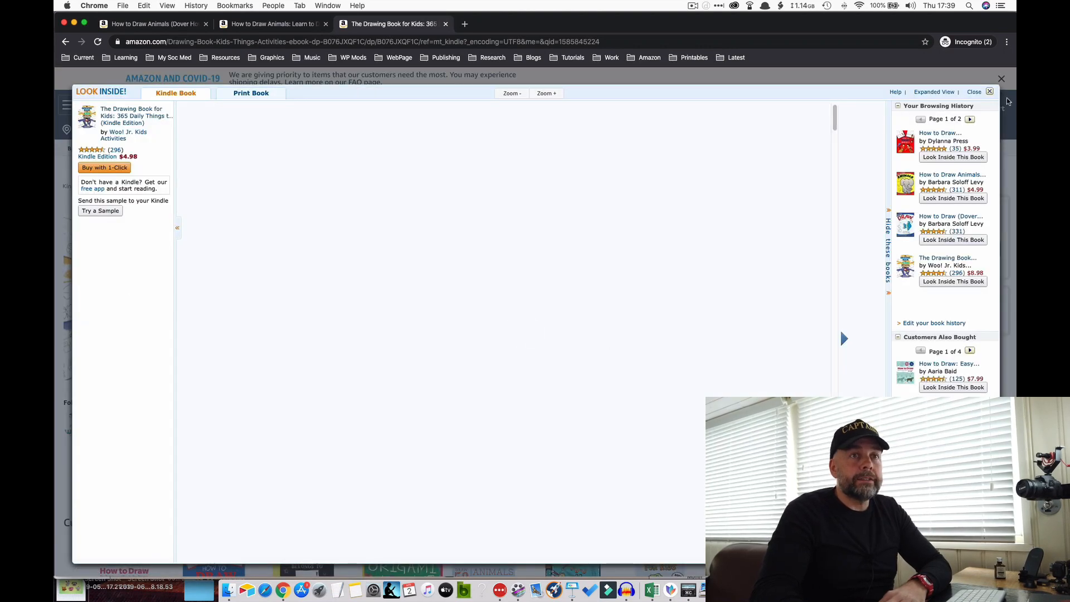
left_click(974, 91)
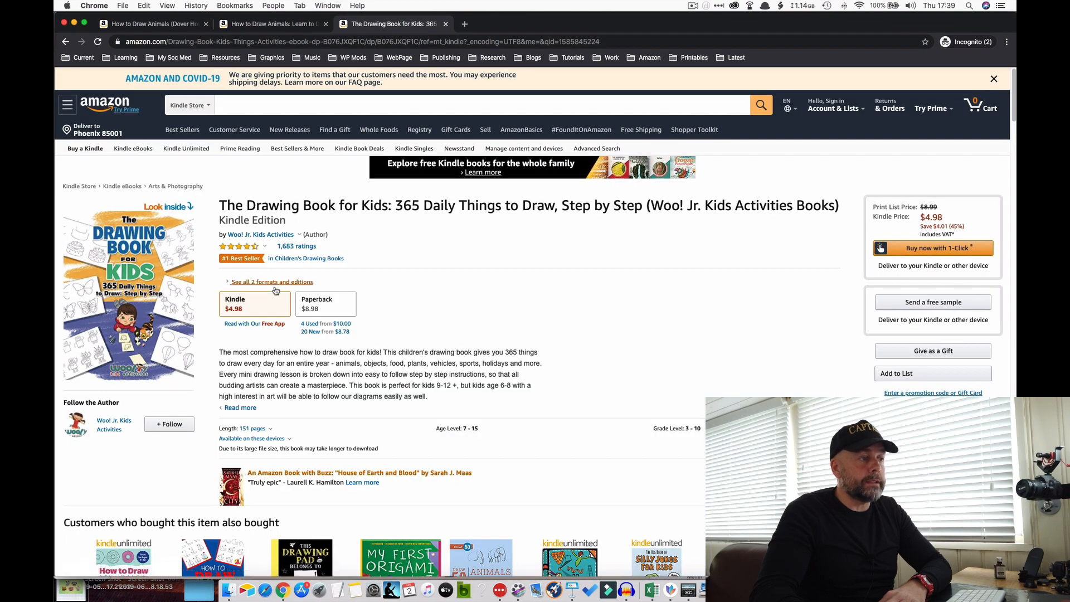
left_click(325, 304)
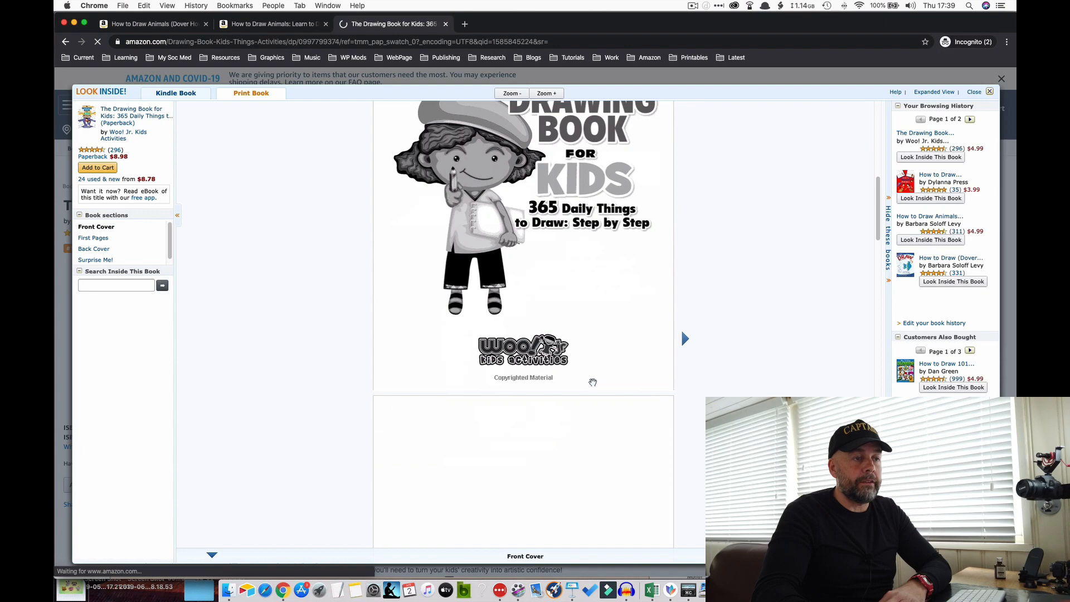
left_click(685, 338)
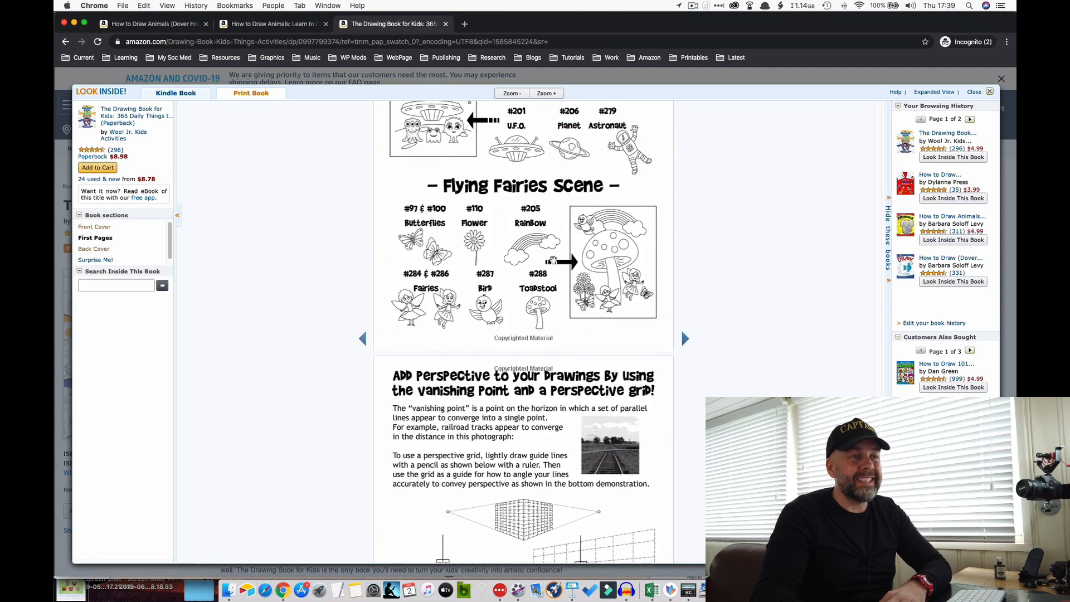
scroll("up", 3)
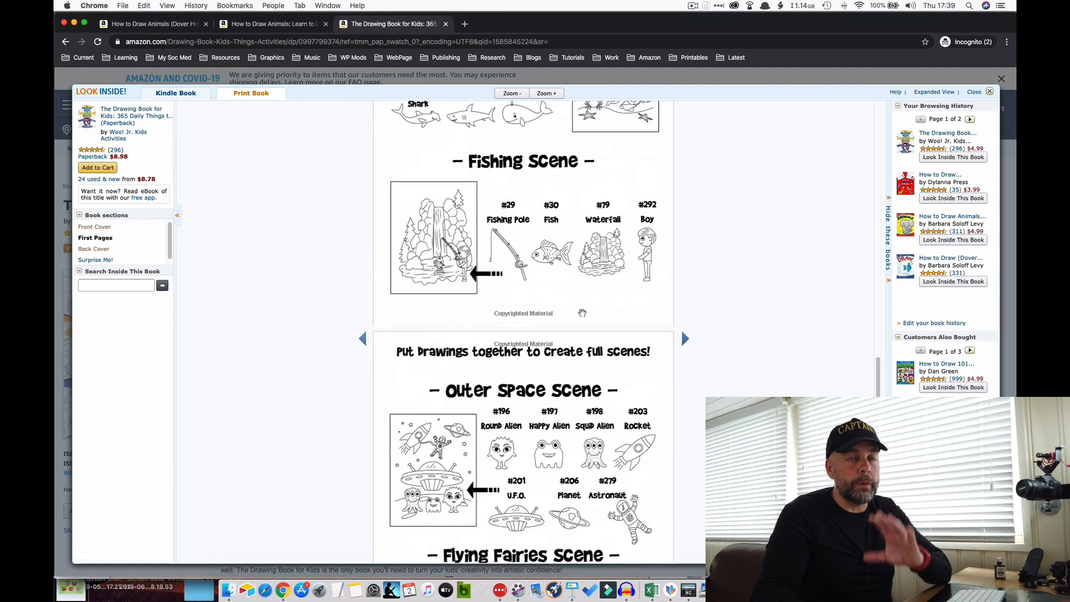
scroll("up", 3)
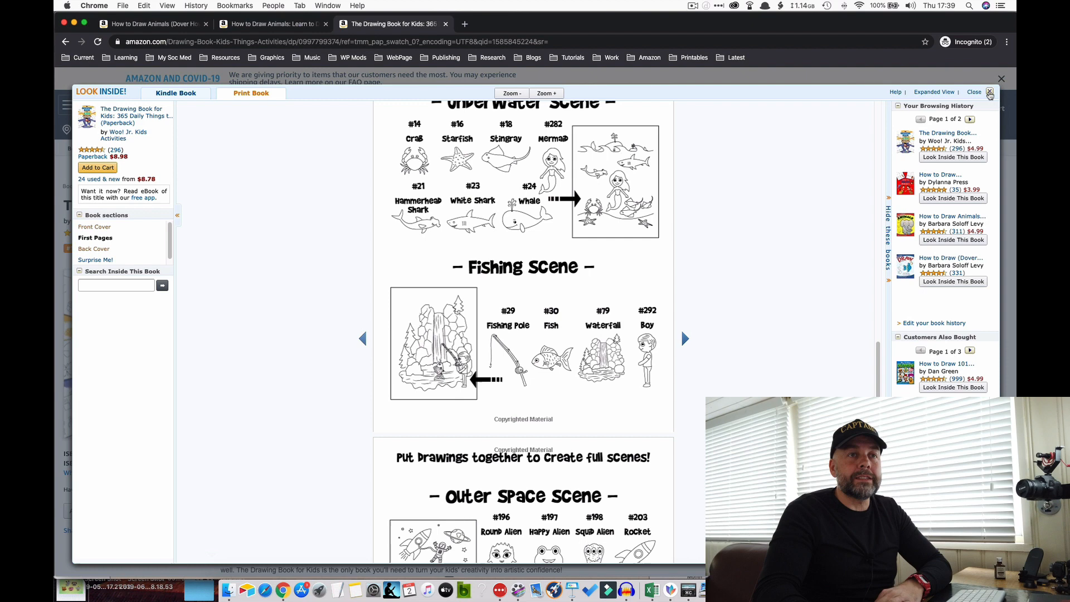
left_click(990, 92)
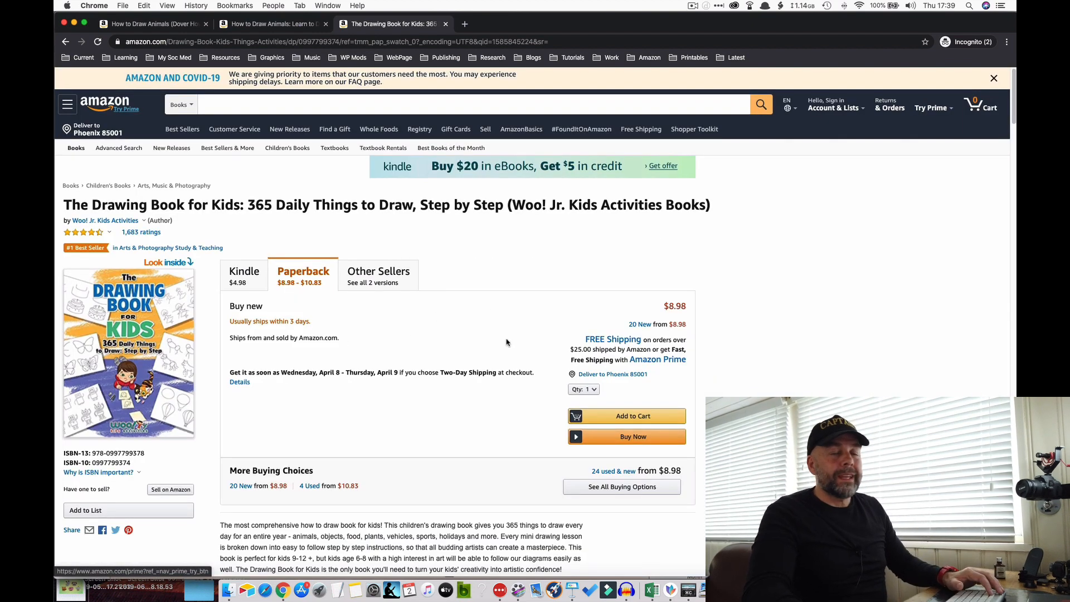
mouse_move(336, 374)
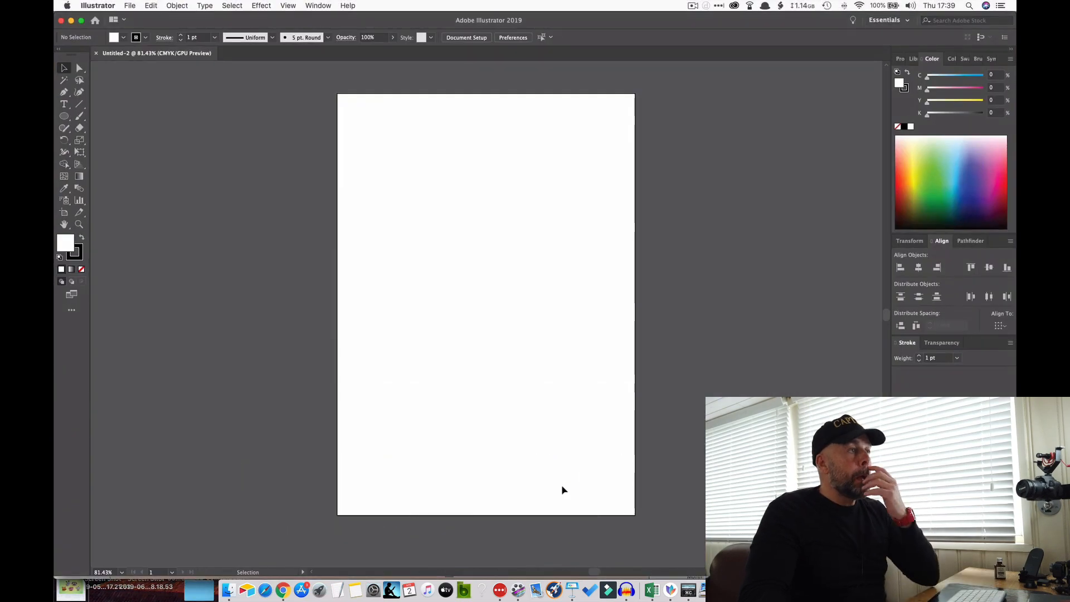
mouse_move(494, 103)
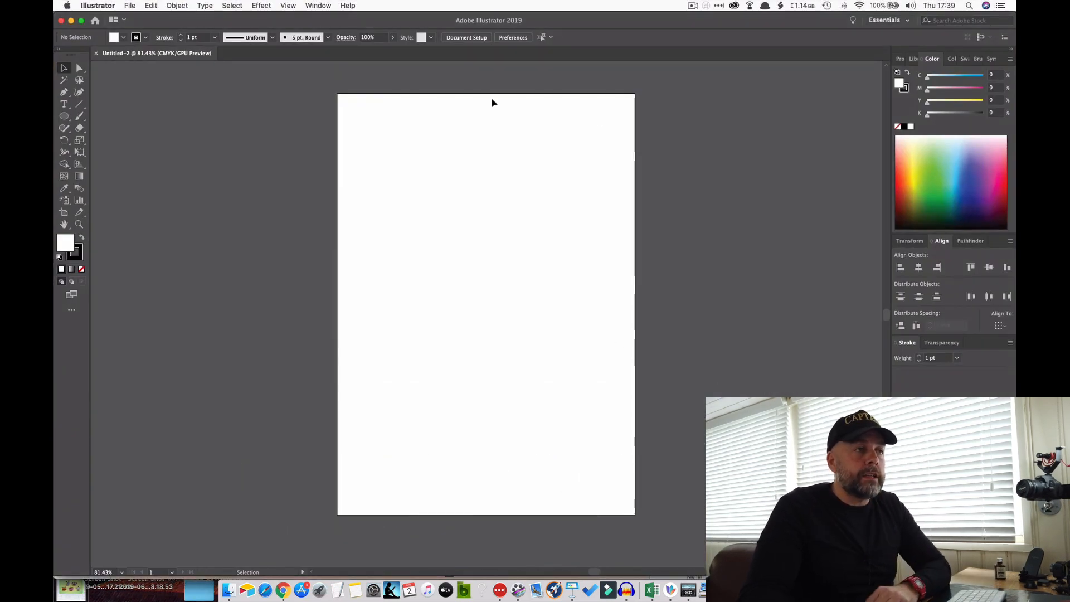
mouse_move(571, 286)
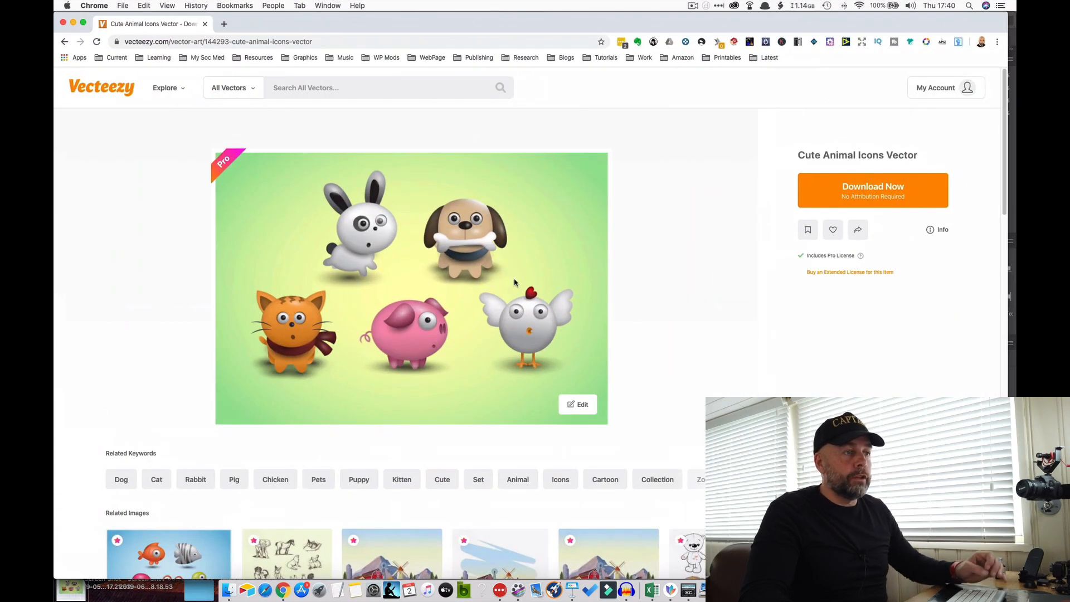
mouse_move(705, 394)
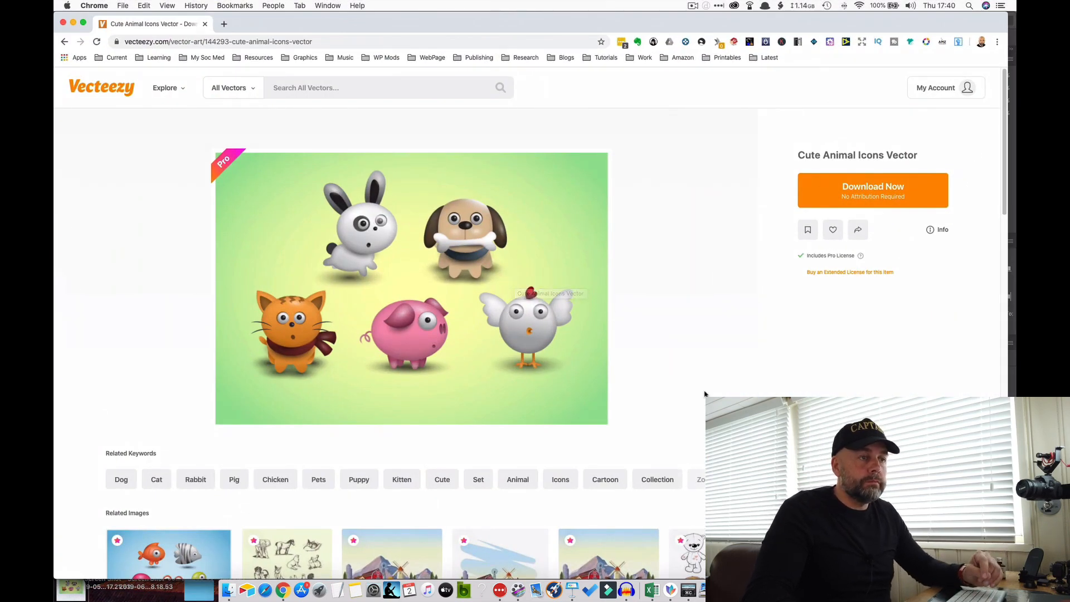
scroll("down", 3)
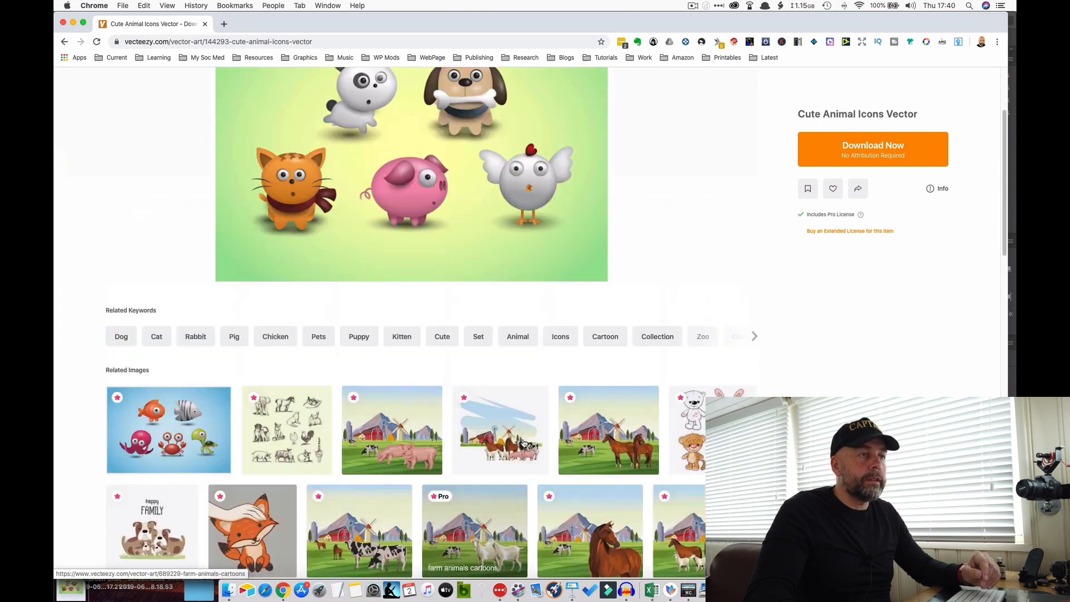
scroll("up", 3)
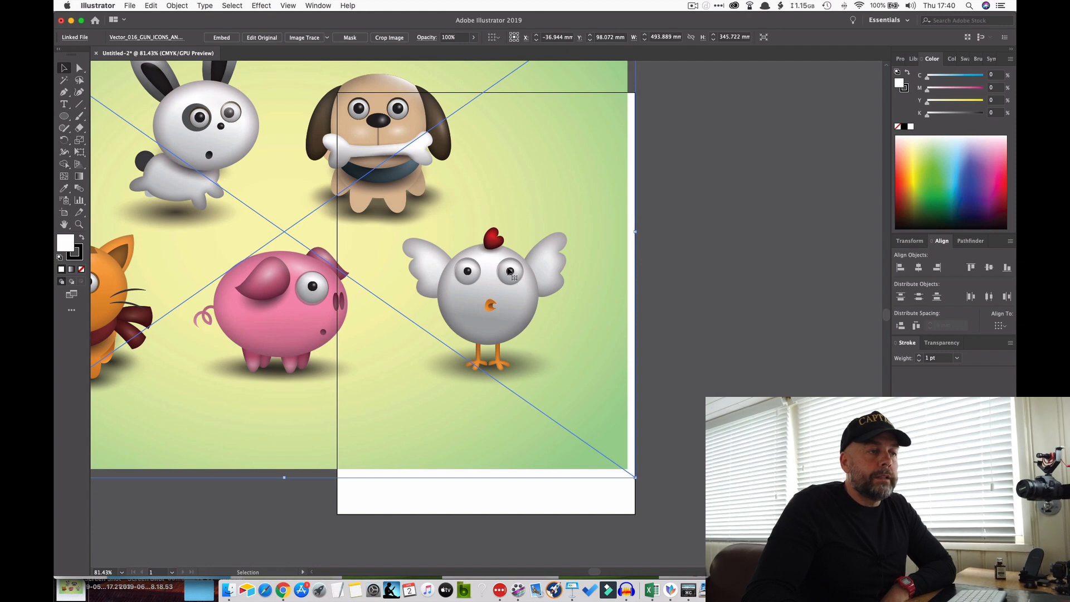
mouse_move(437, 286)
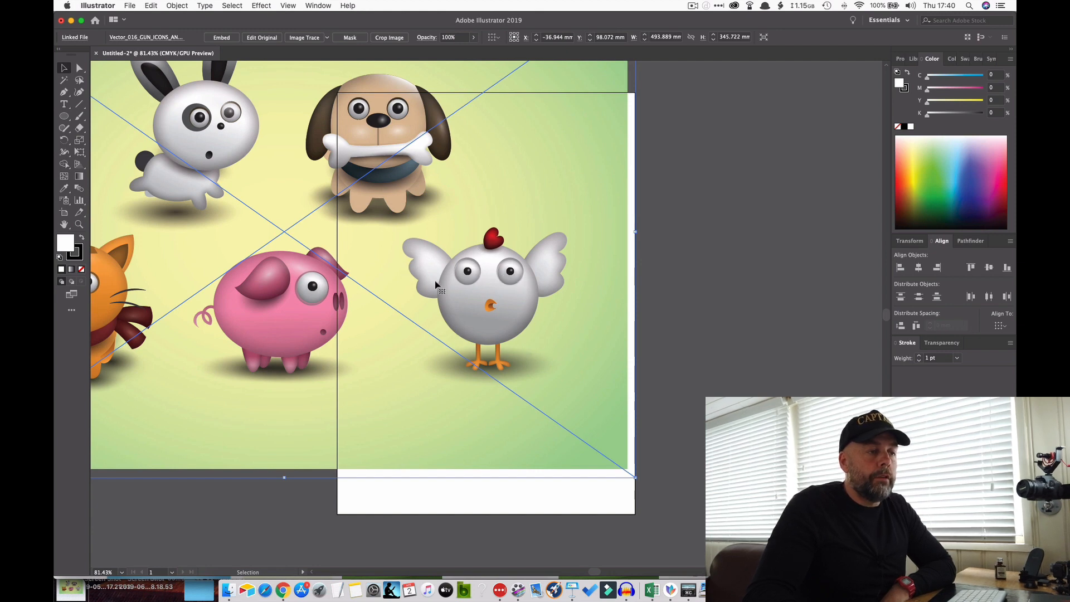
mouse_move(569, 359)
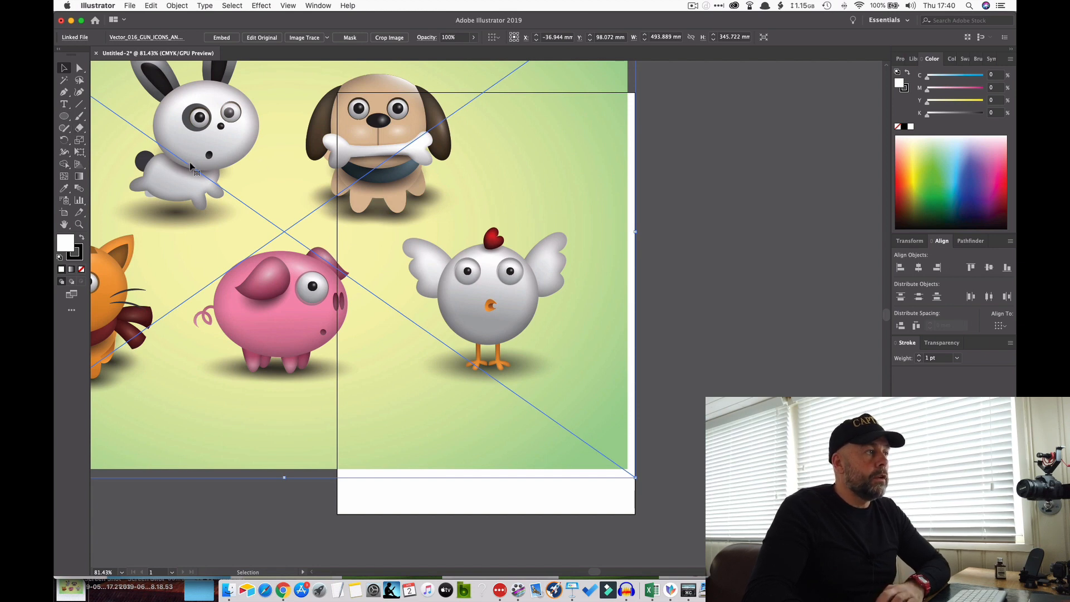
mouse_move(64, 118)
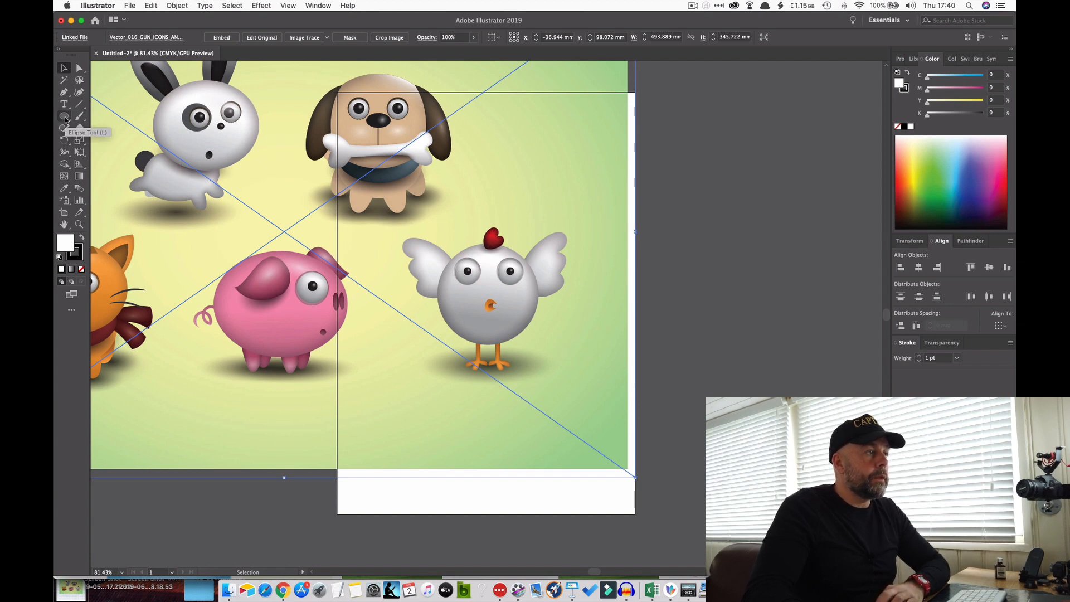
- Draw an unfilled circle over the chicken's body with a 3 pt black stroke
left_click(66, 116)
type("3")
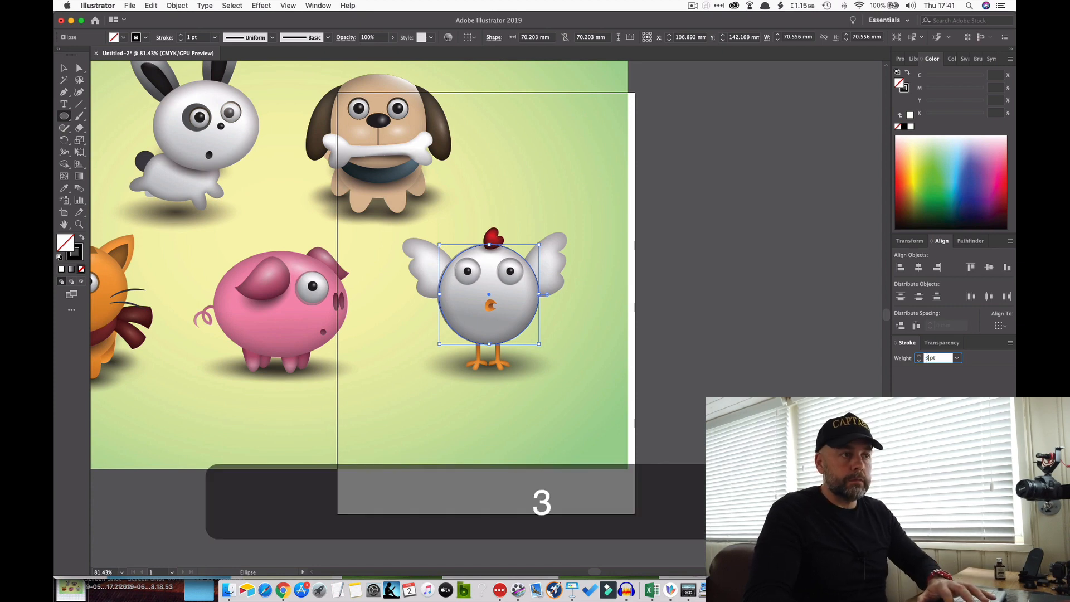
key("return")
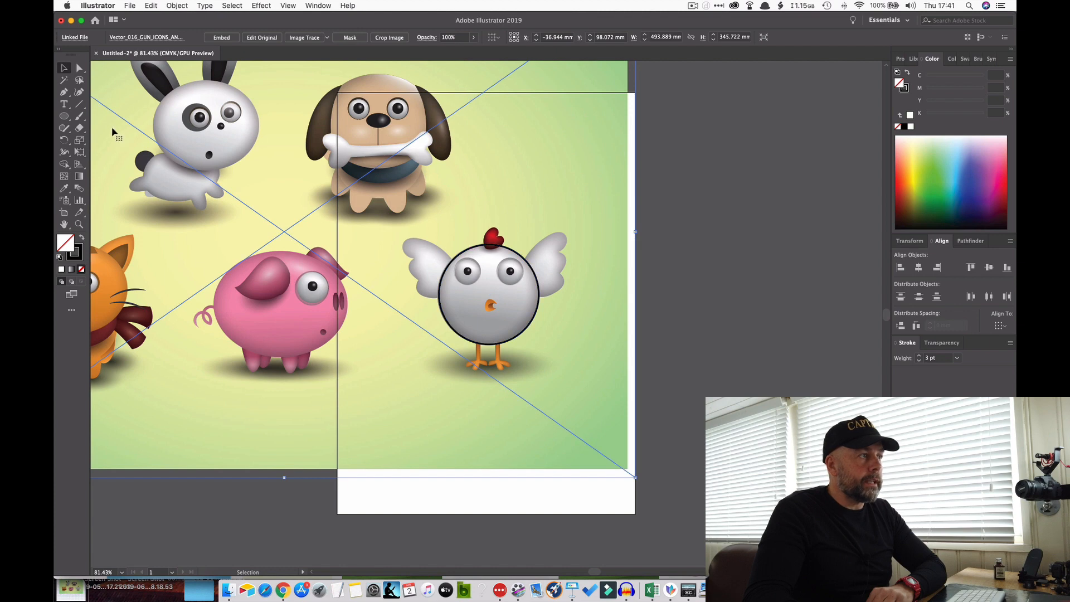
mouse_move(139, 135)
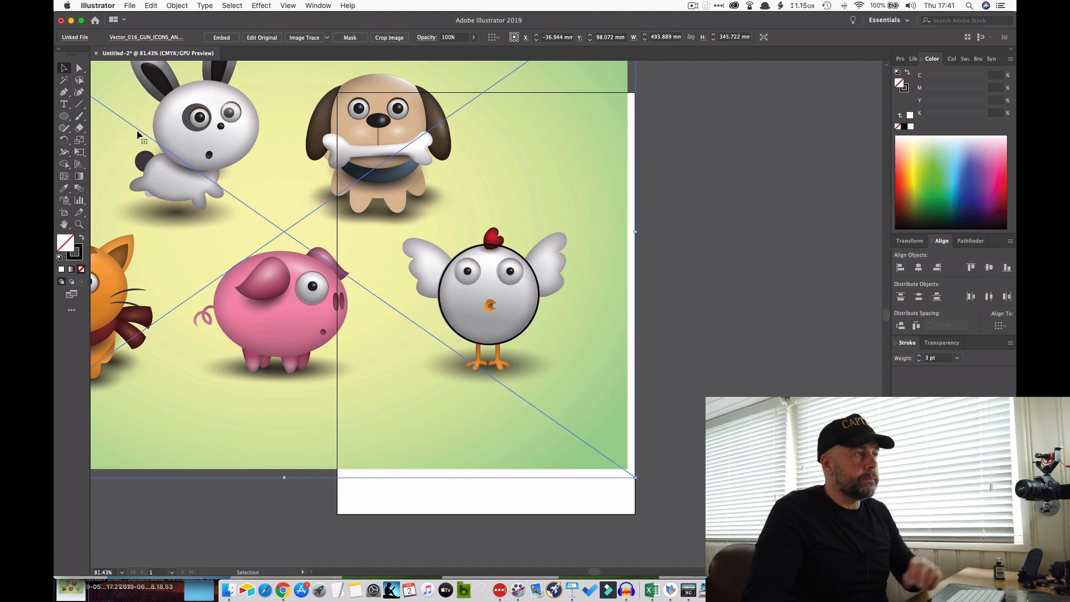
mouse_move(79, 116)
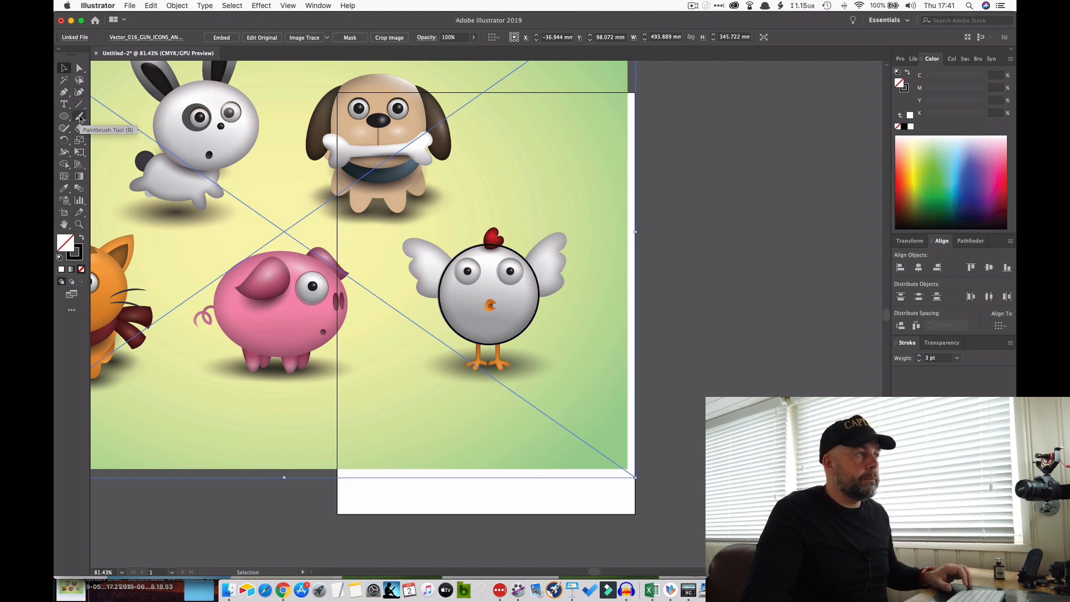
mouse_move(65, 123)
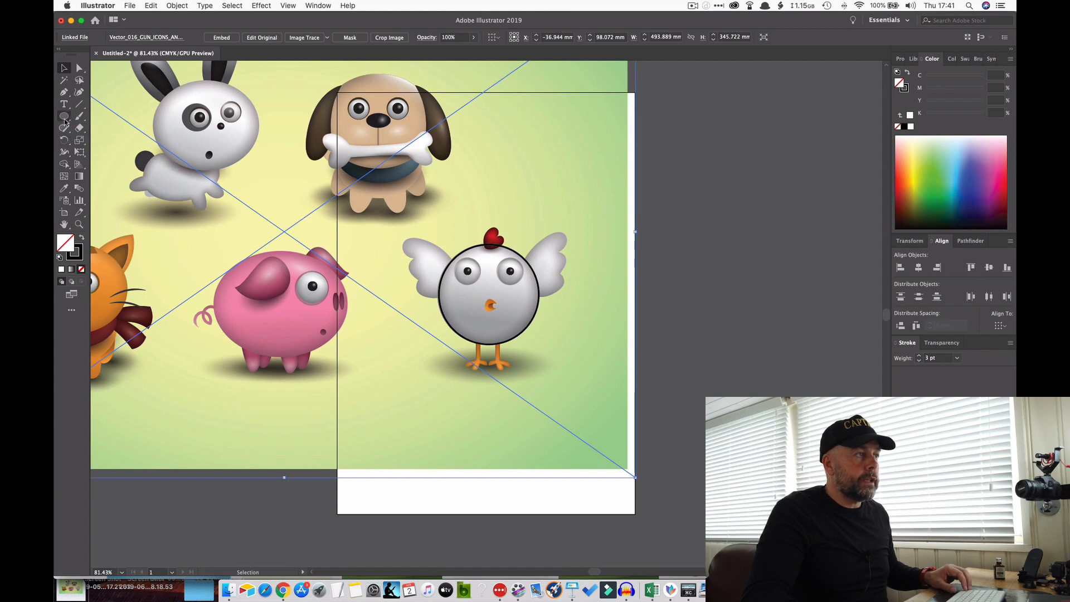
- Trace each of the chicken's two eyes with a small Ellipse-tool circle
left_click(63, 115)
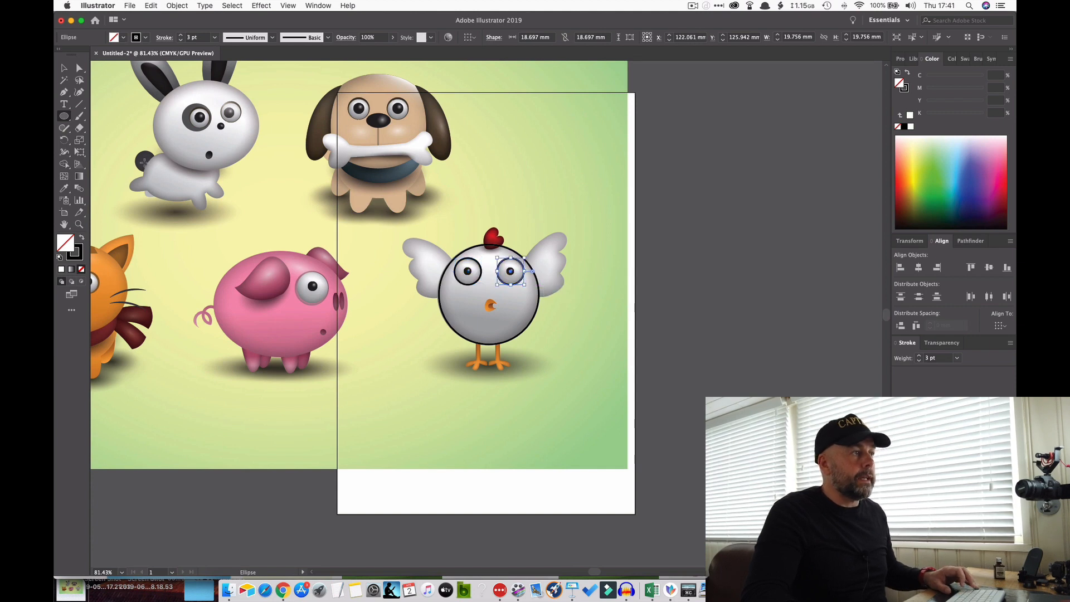
mouse_move(79, 123)
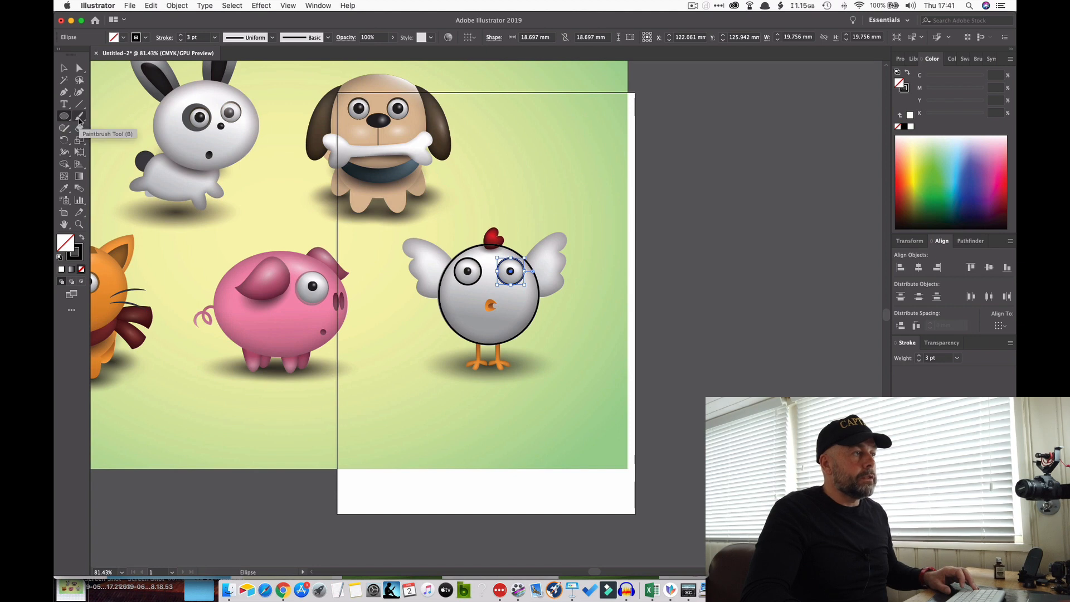
left_click(64, 116)
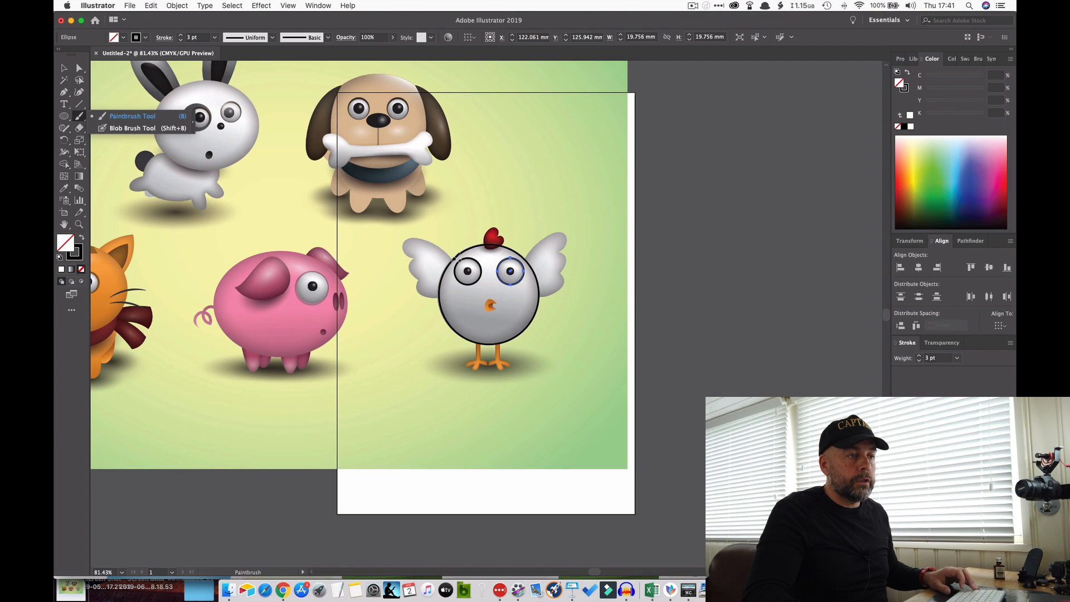
- Trace the wings, comb, beak and legs with black Paintbrush strokes
left_click(133, 115)
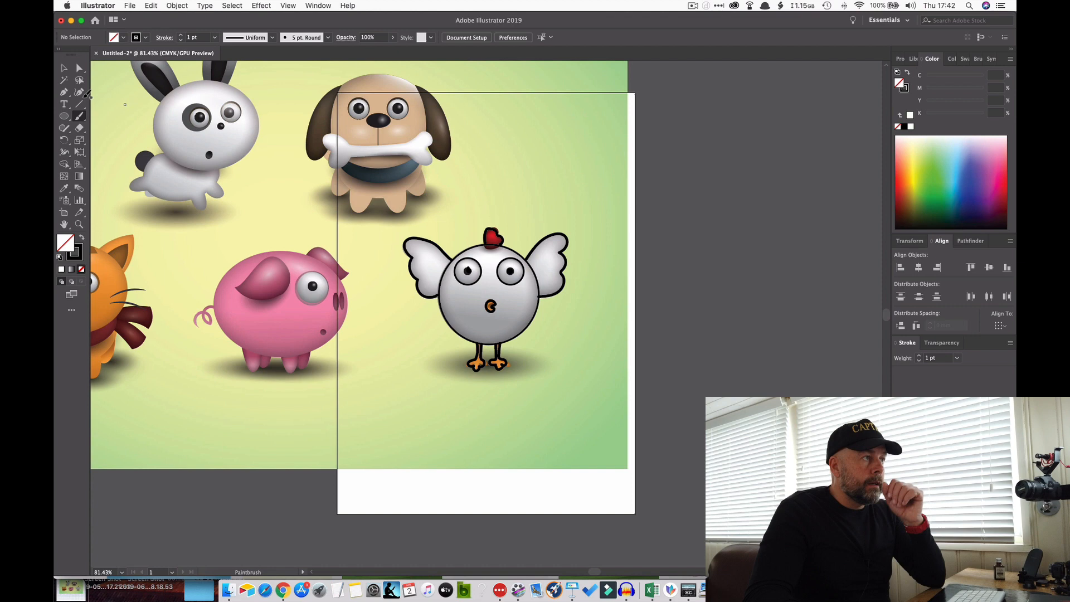
- Set the left eye outline to 4 pt and raise the right eye's stroke weight too
left_click(64, 68)
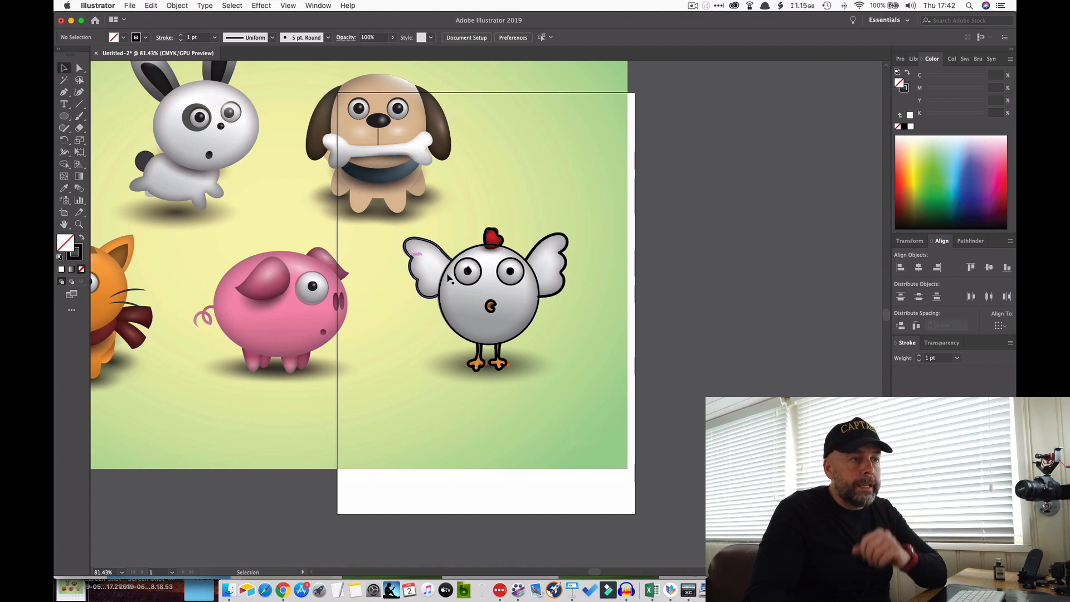
left_click(488, 305)
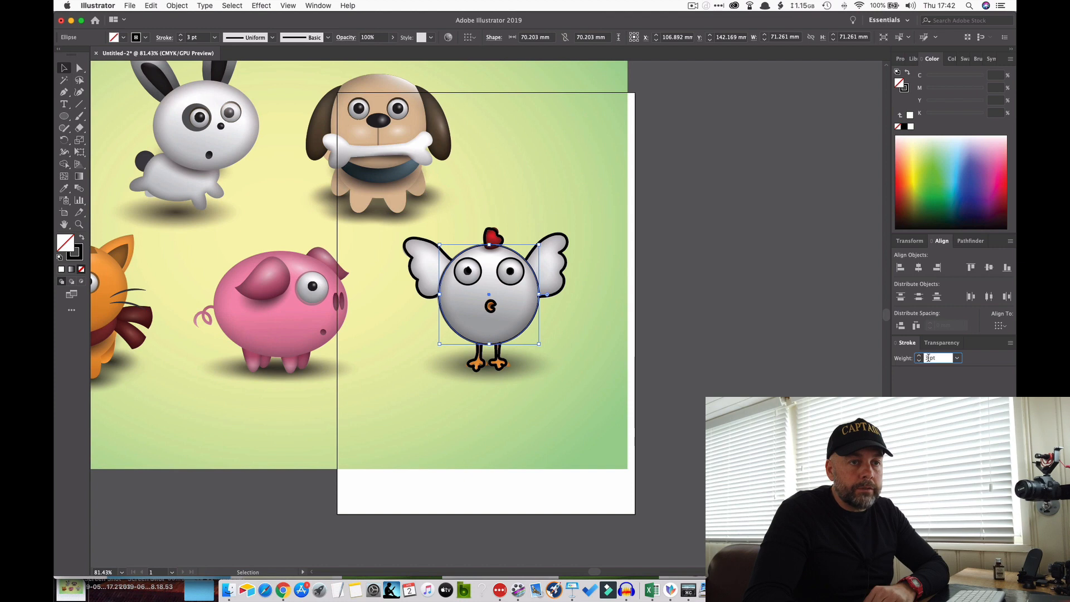
type("4")
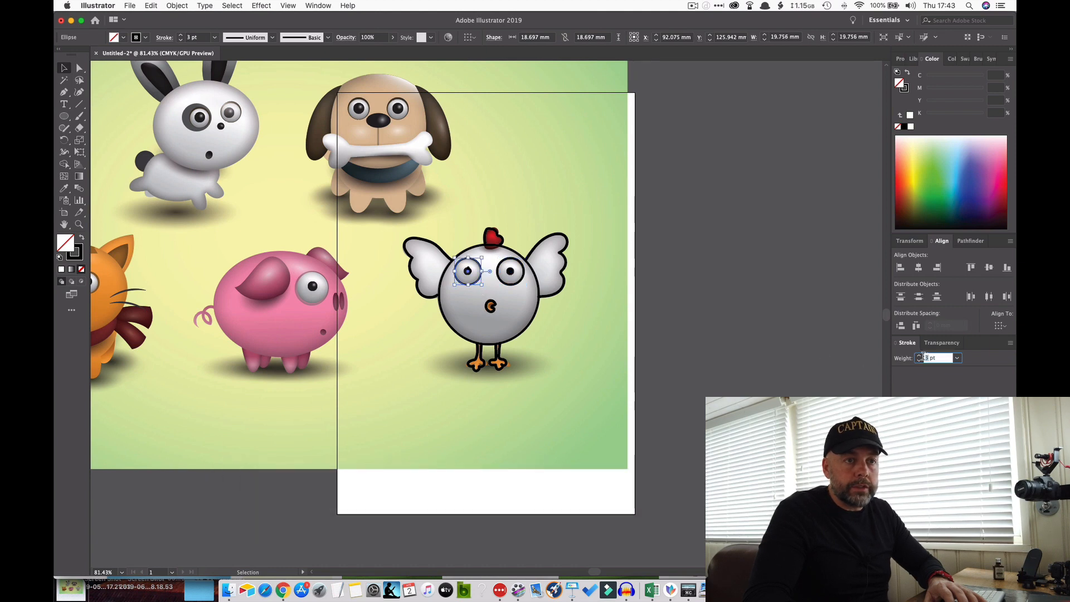
type("5")
key("Return")
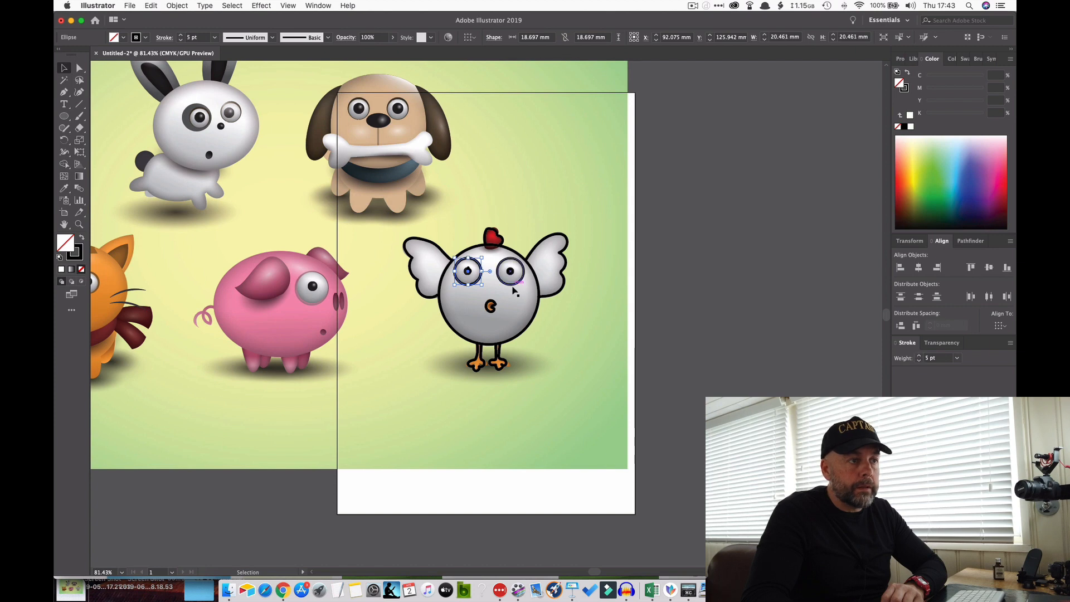
left_click(511, 269)
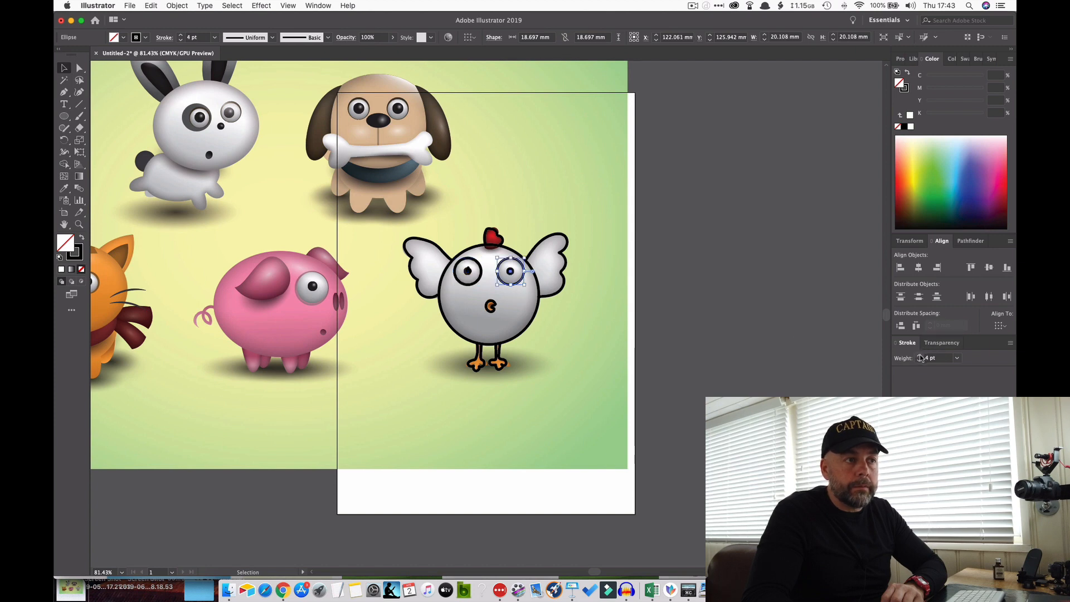
left_click(741, 353)
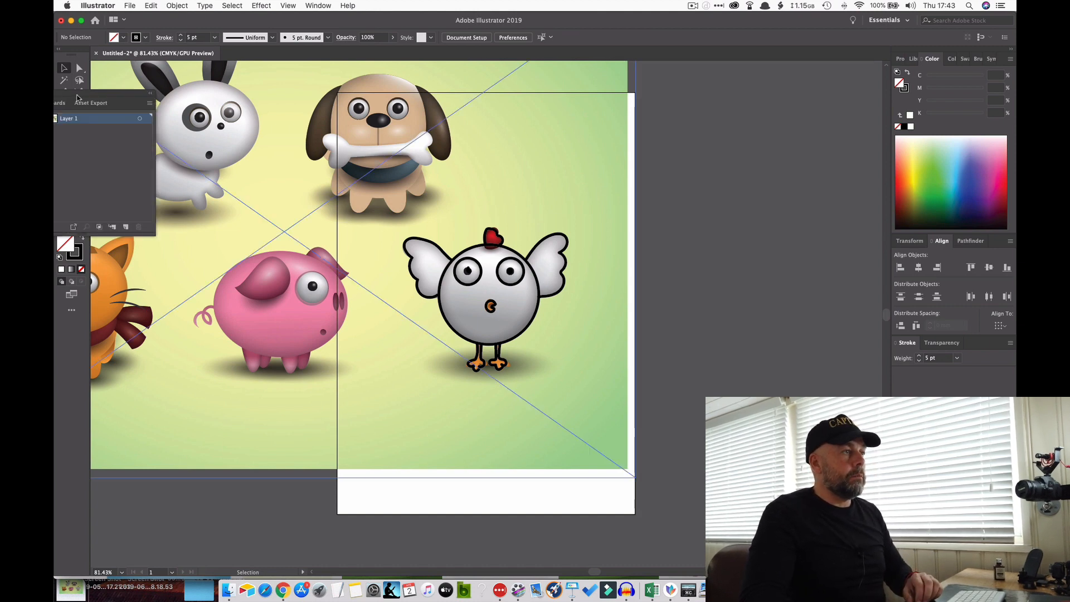
- Hide the linked background image inside Layer 1 of the Layers panel
left_click(100, 74)
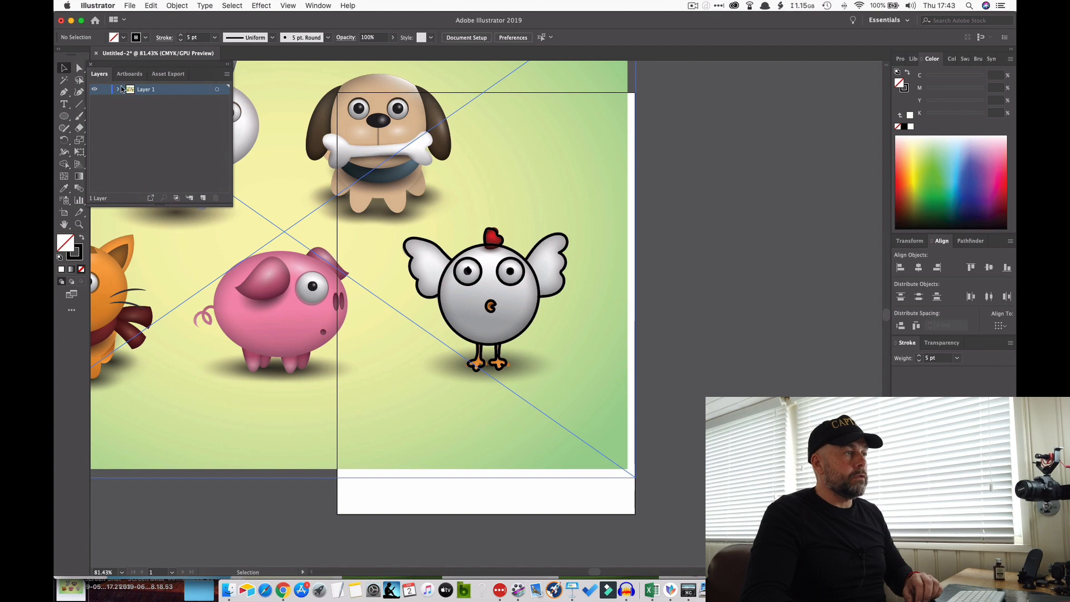
left_click(119, 90)
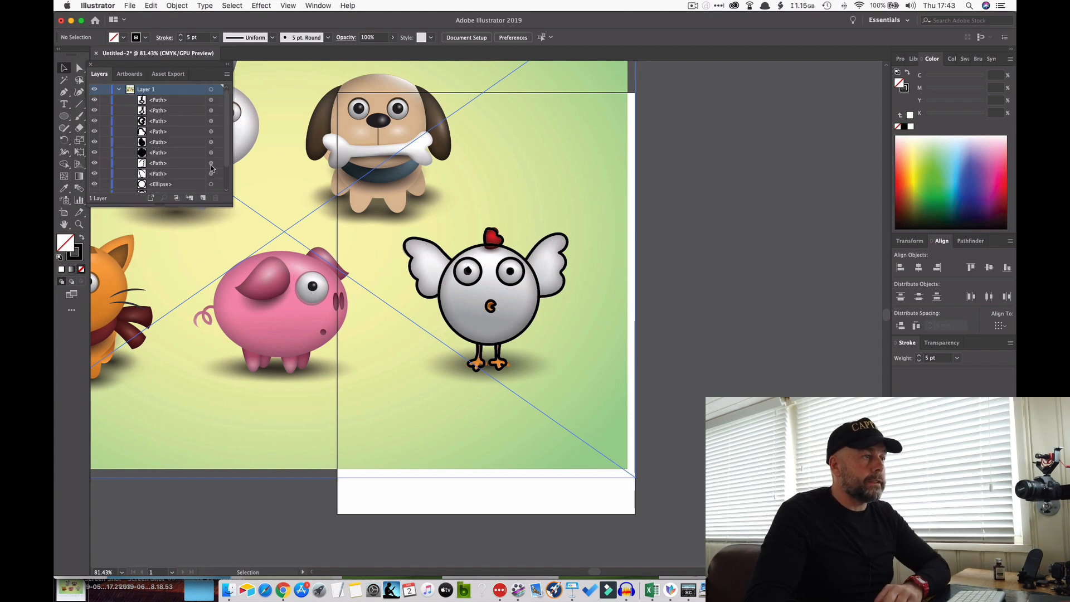
scroll("down", 3)
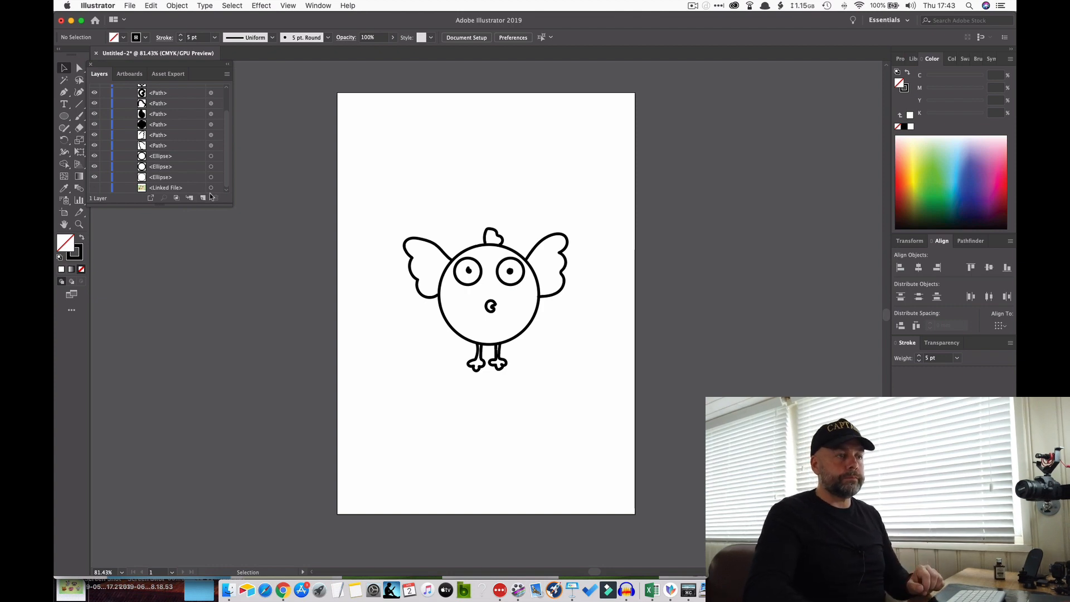
mouse_move(527, 351)
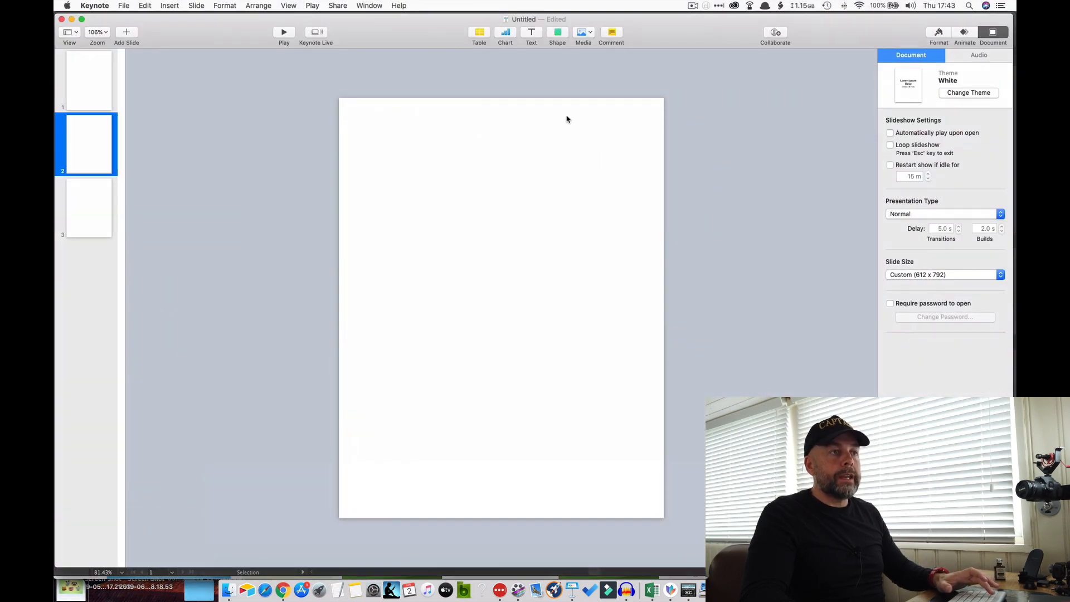
mouse_move(529, 228)
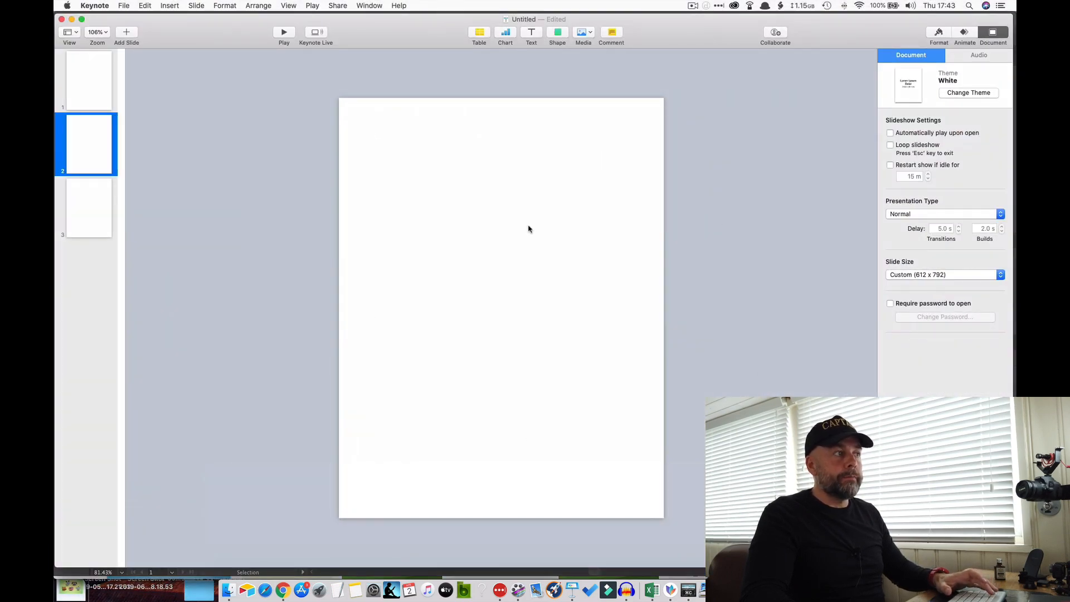
- Go to the third blank slide and paste the copied circle onto it
left_click(88, 80)
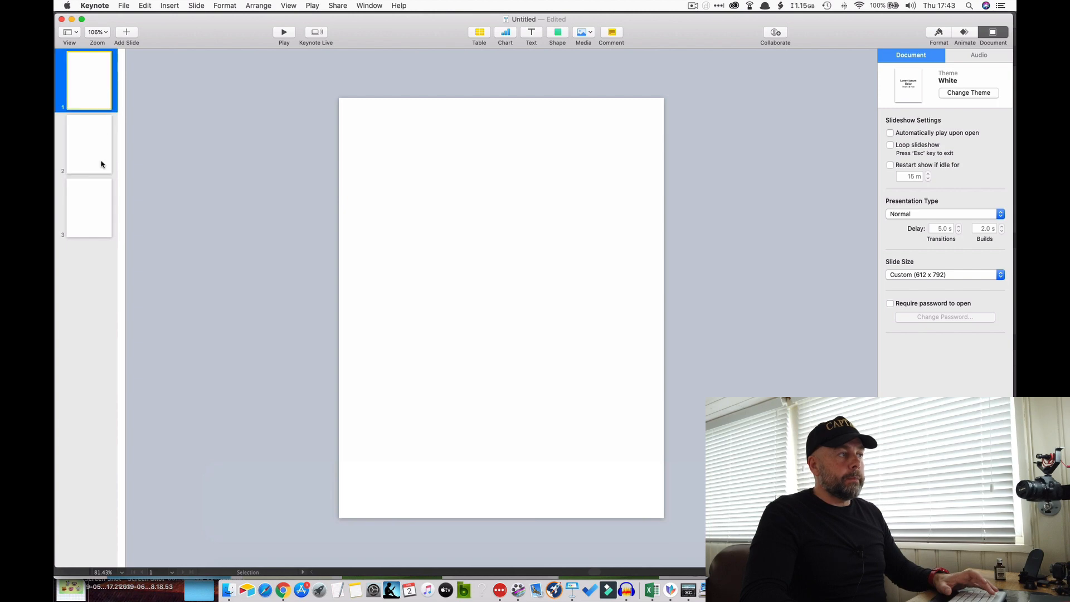
left_click(88, 208)
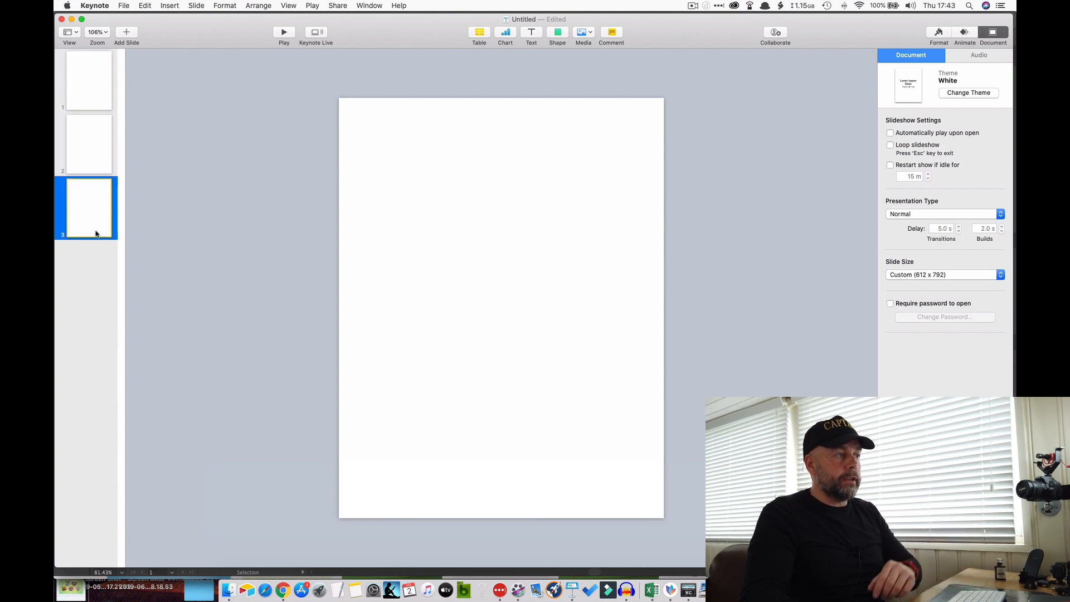
mouse_move(87, 192)
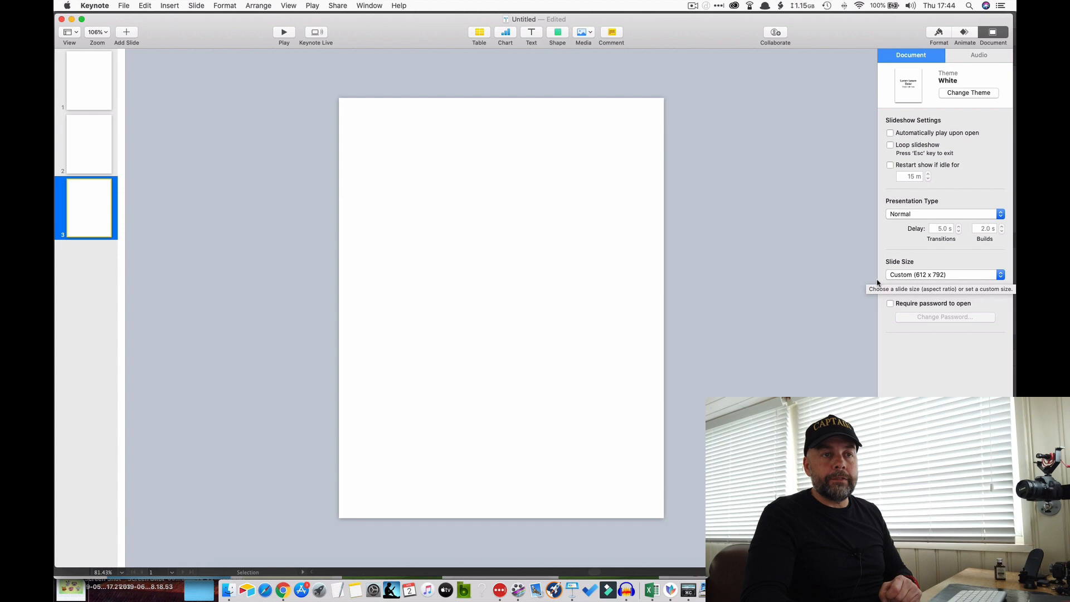
mouse_move(815, 286)
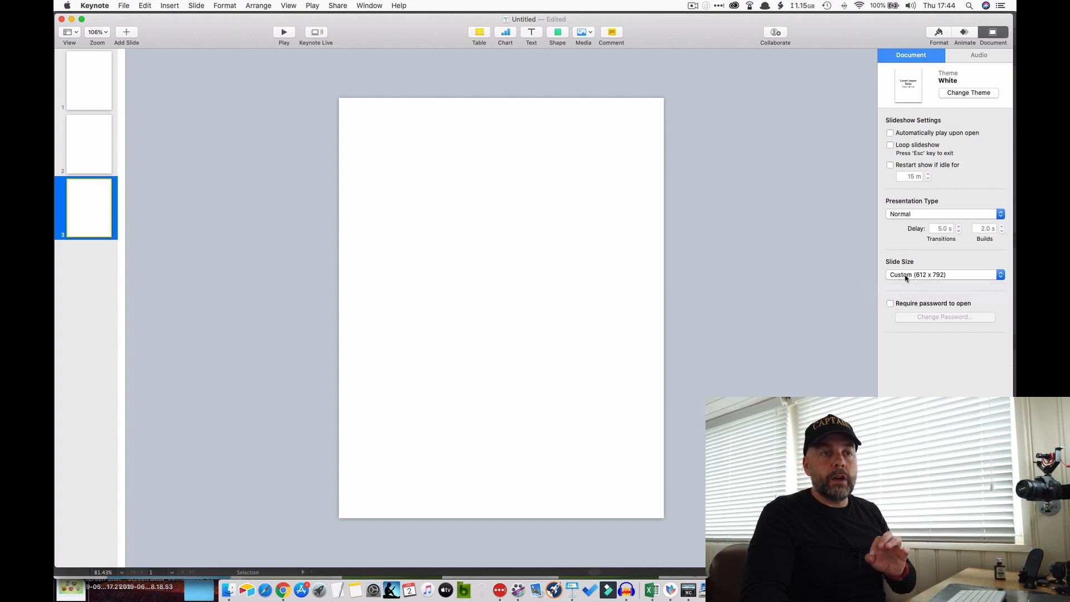
mouse_move(928, 279)
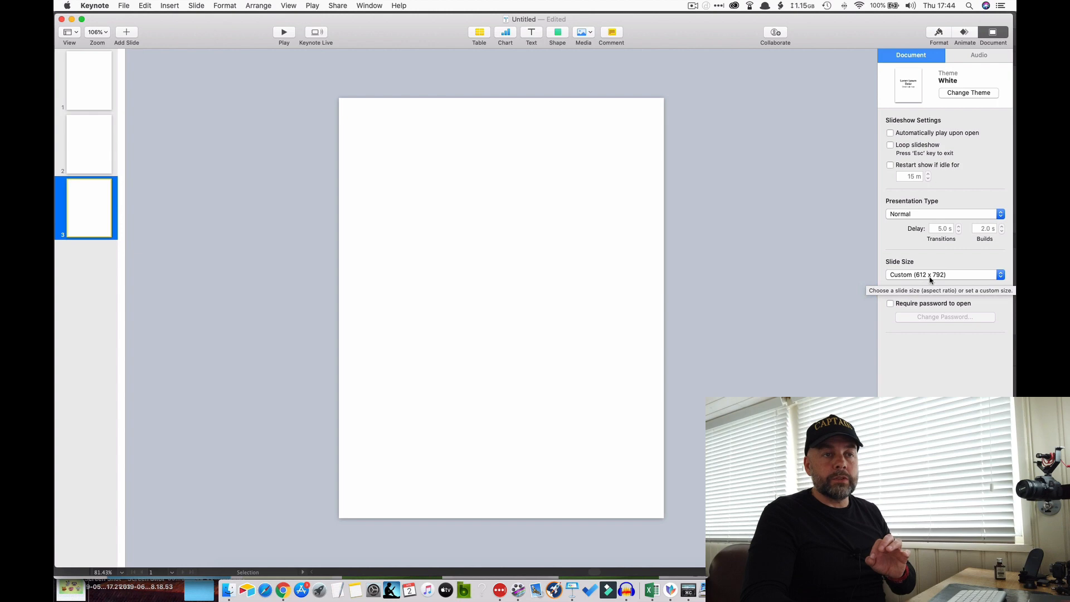
mouse_move(456, 244)
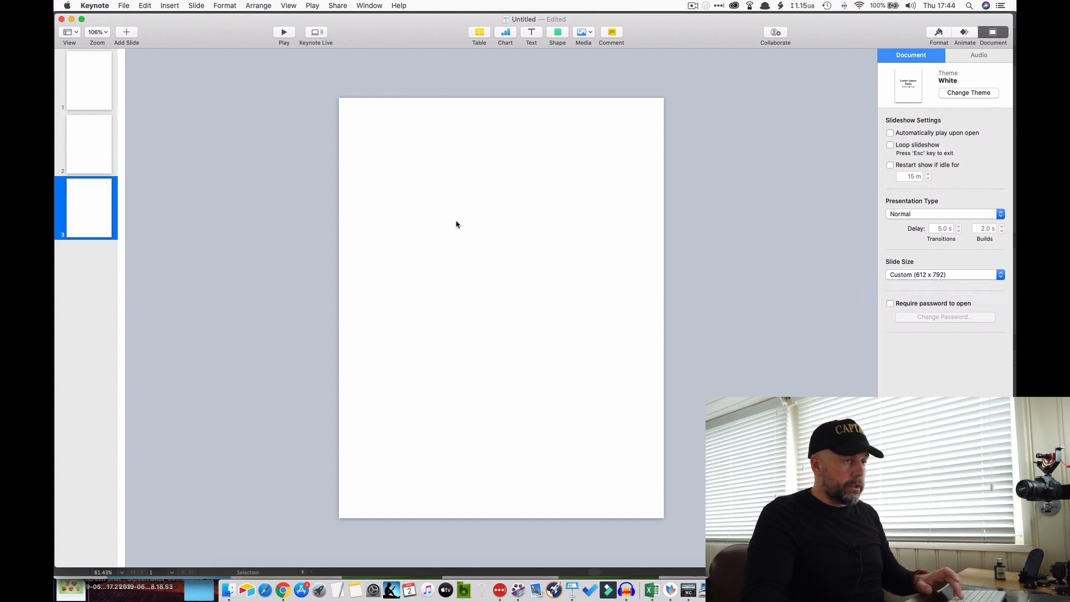
key("cmd+v")
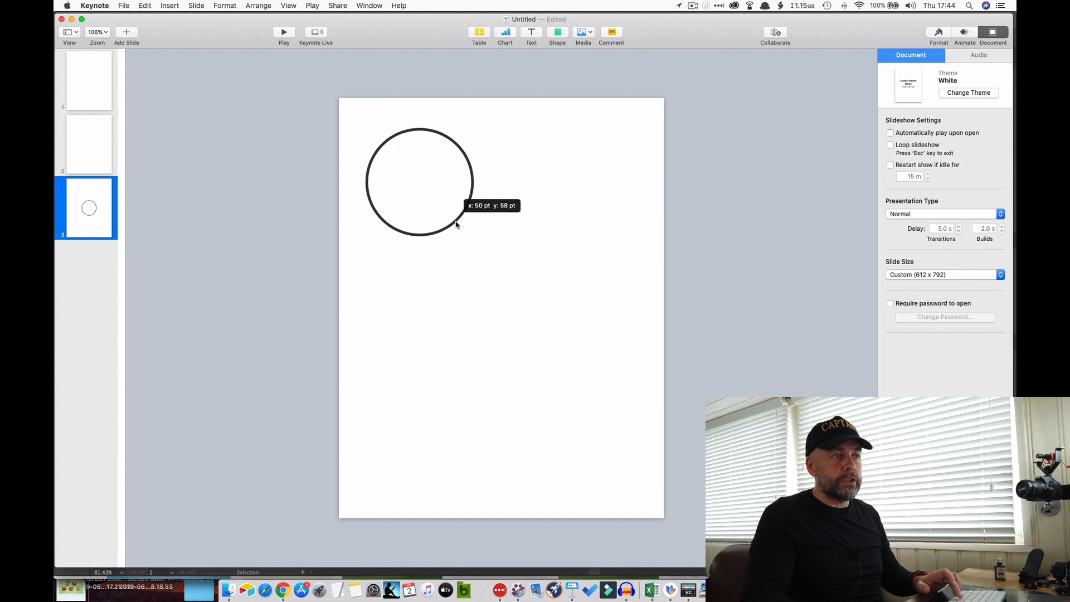
- Place the pasted outlined circle in the top-left area of slide 3
left_click(419, 182)
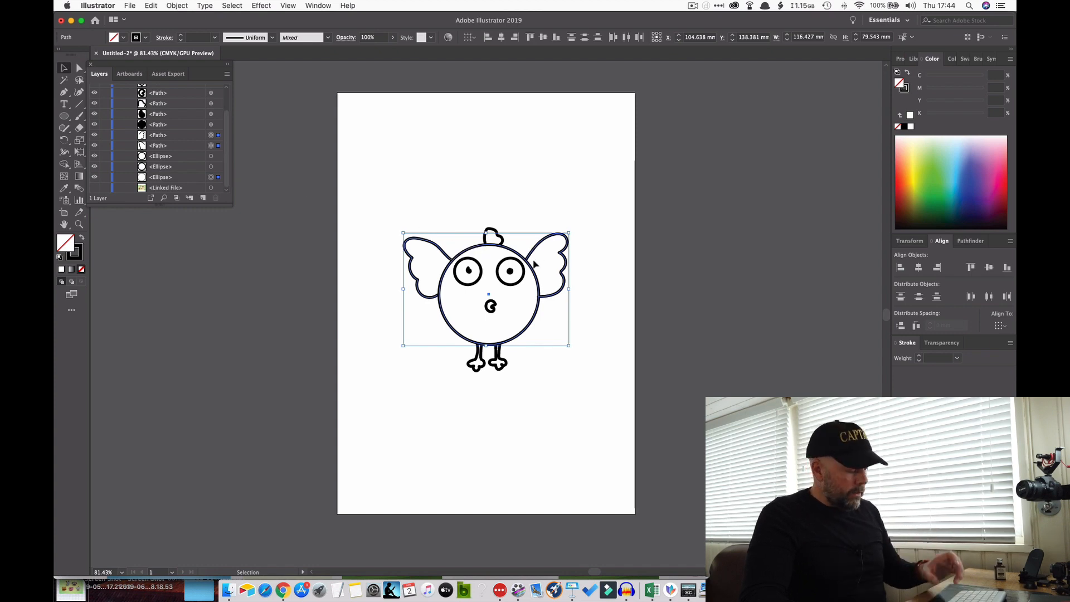
- Paste the body-with-wings stage beside the first circle
key("cmd+c")
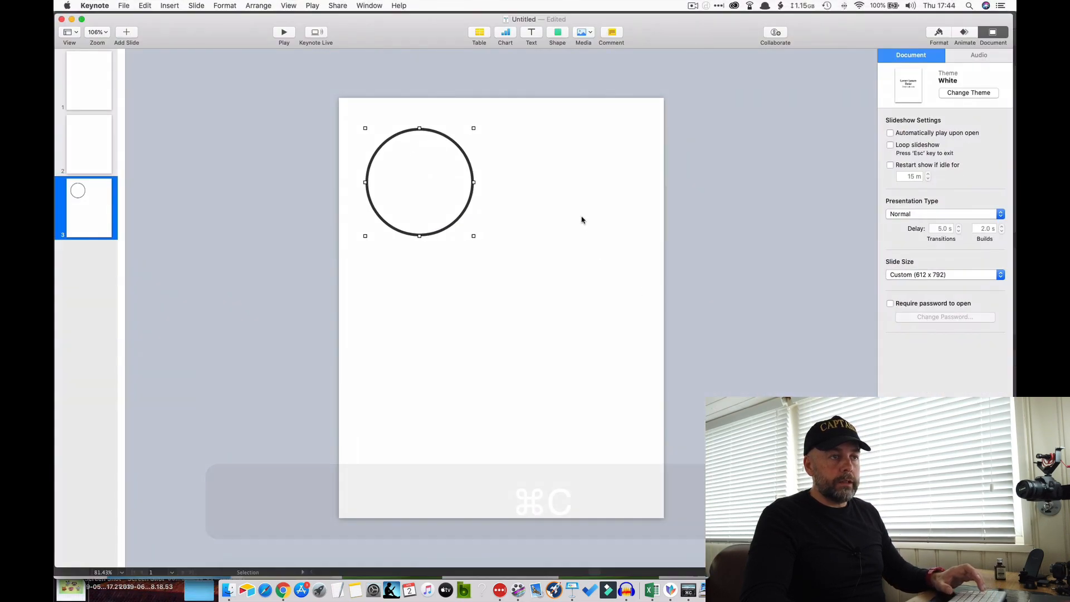
key("cmd+v")
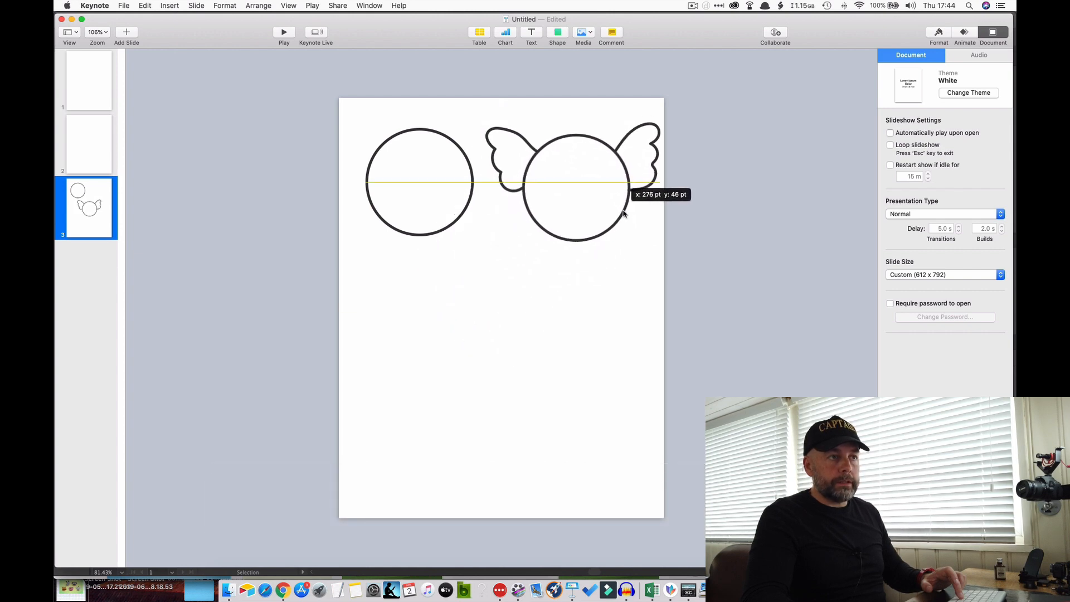
left_click(574, 181)
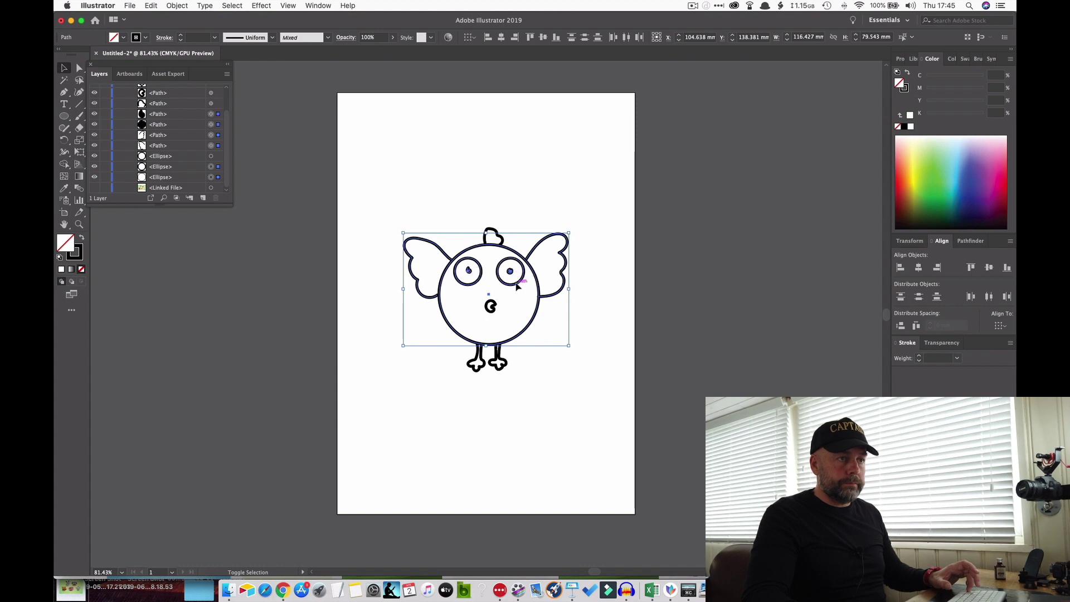
- Paste the eyes and crest stages and align them into a two-by-two grid
key("cmd+c")
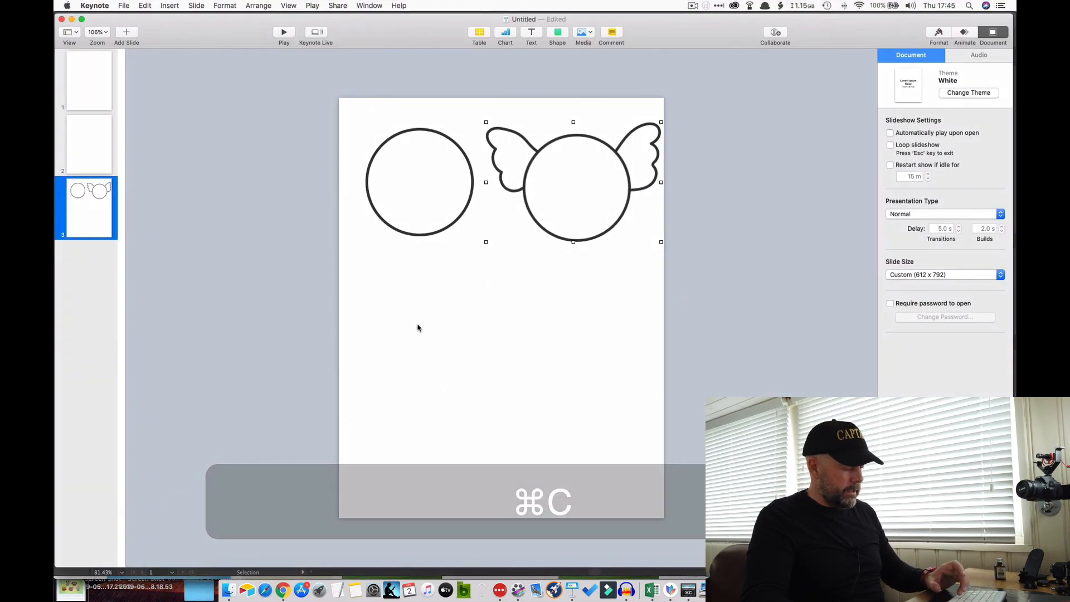
key("cmd+c")
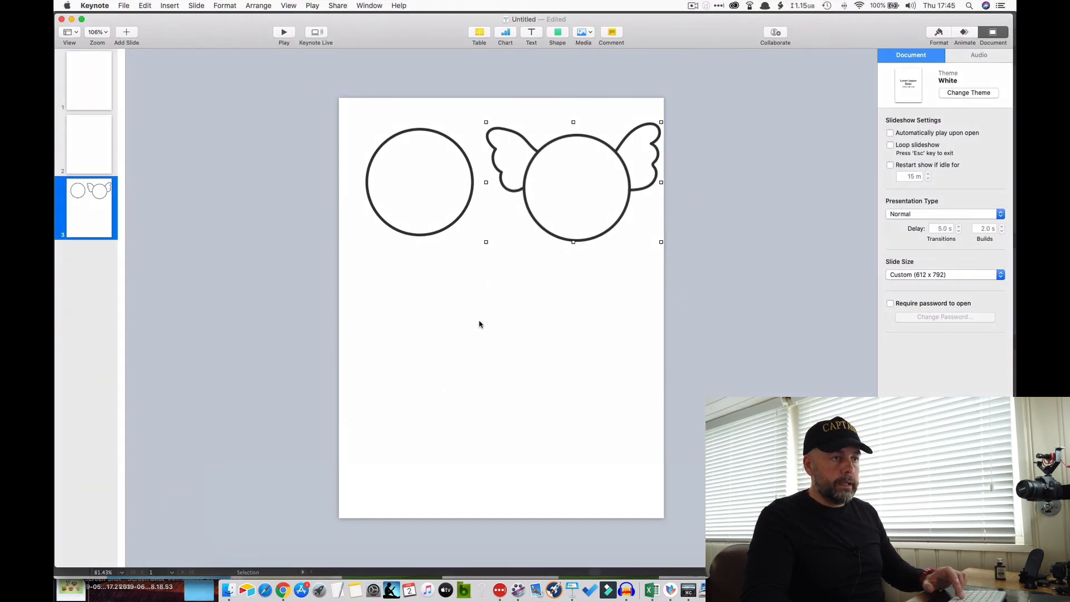
key("cmd+v")
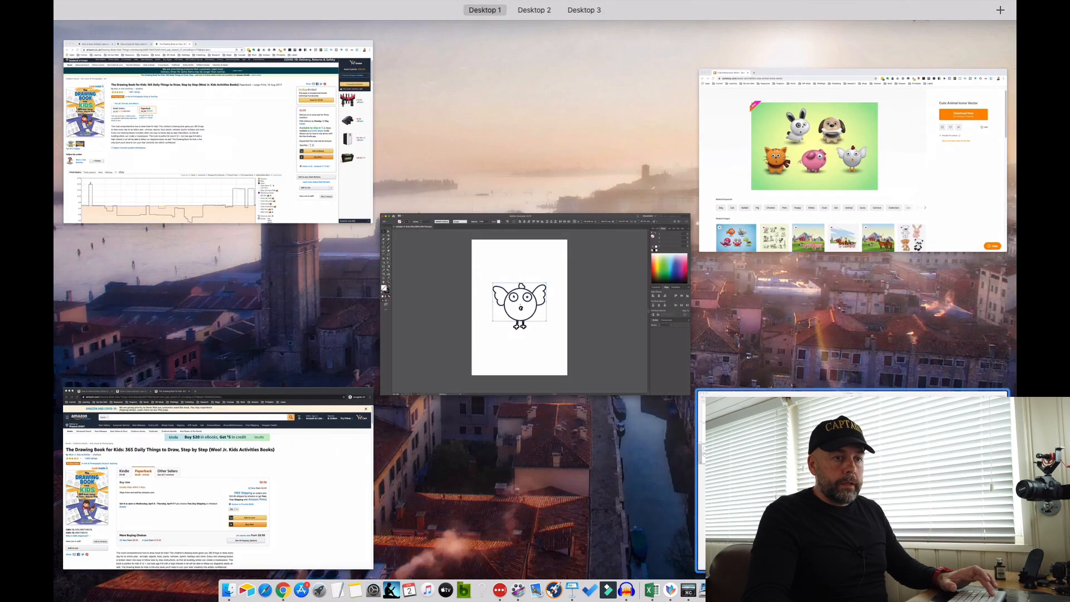
key("cmd+v")
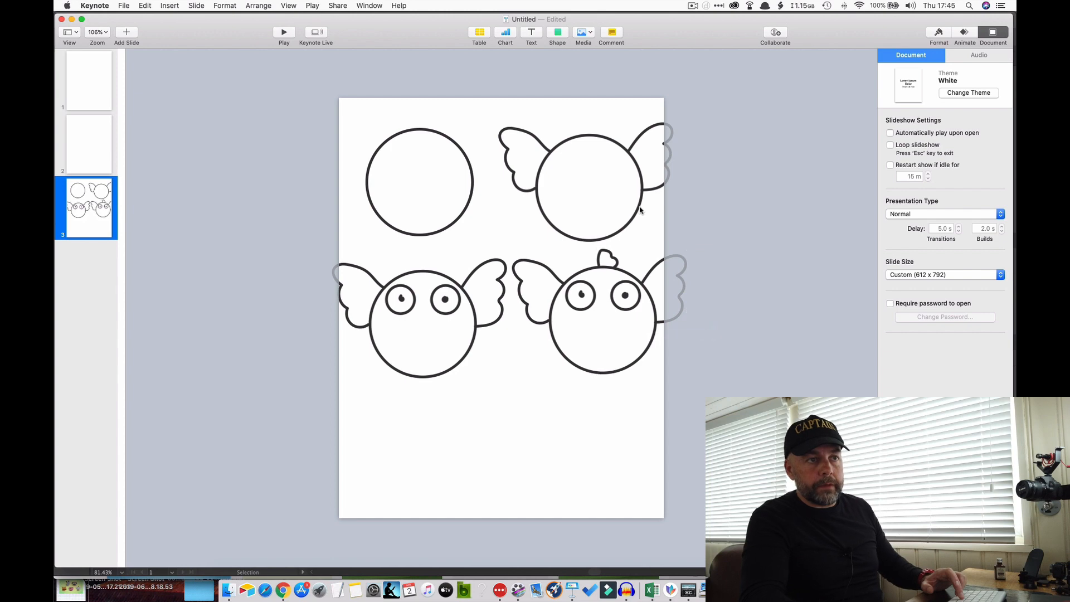
left_click(585, 182)
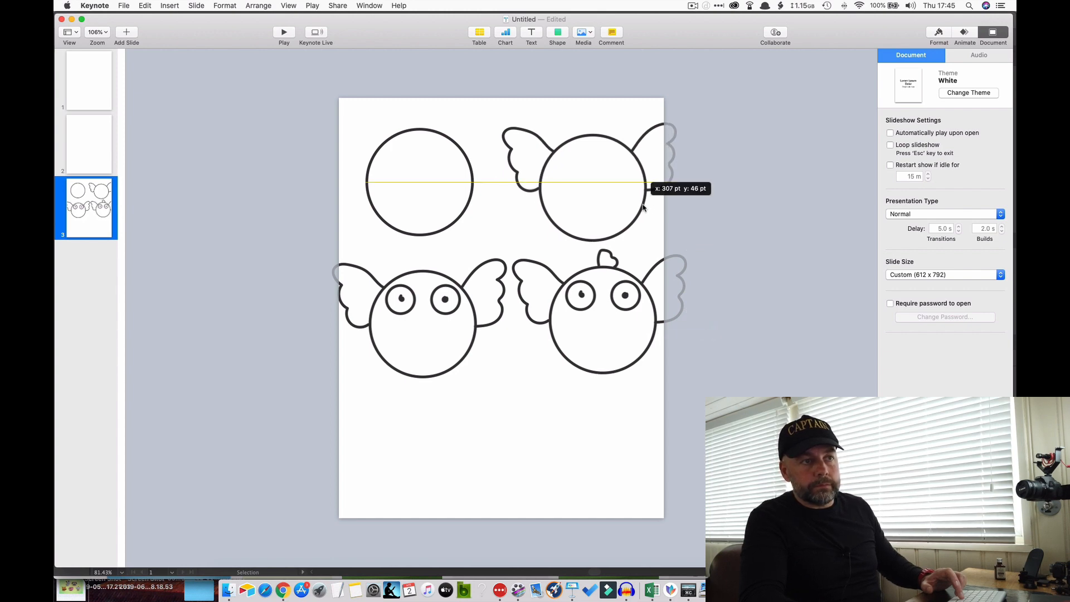
left_click(589, 182)
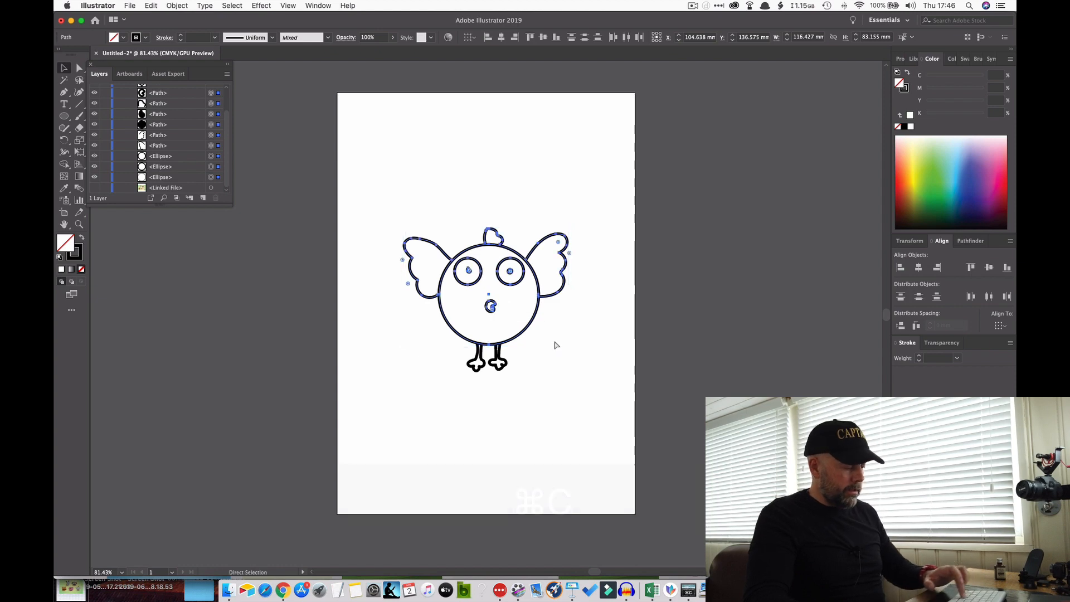
- Copy the bird with body, wings, eyes, crest and beak from Illustrator
key("cmd+c")
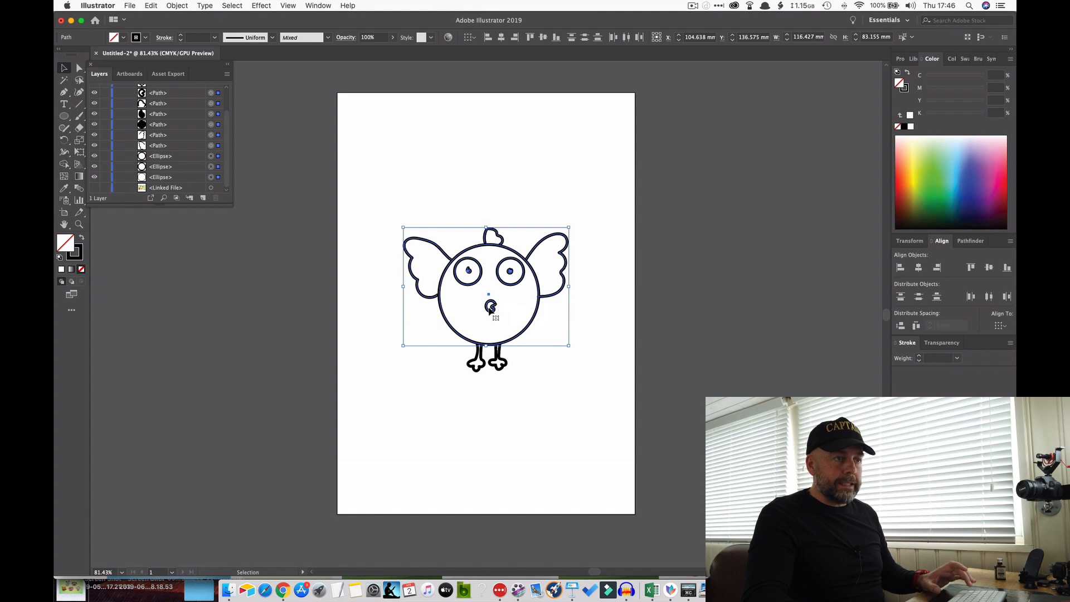
mouse_move(499, 324)
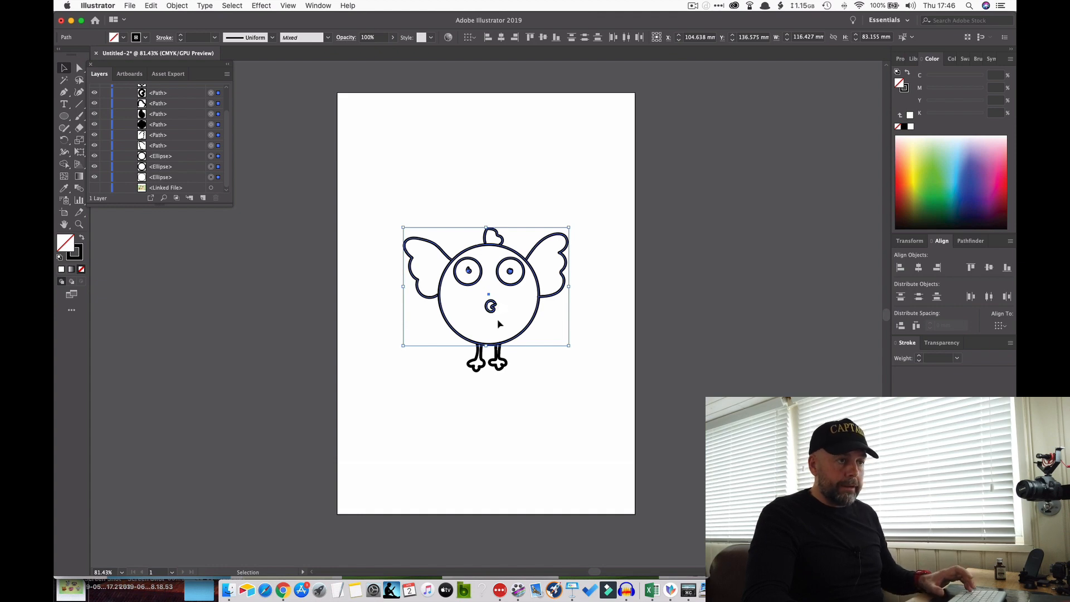
mouse_move(495, 315)
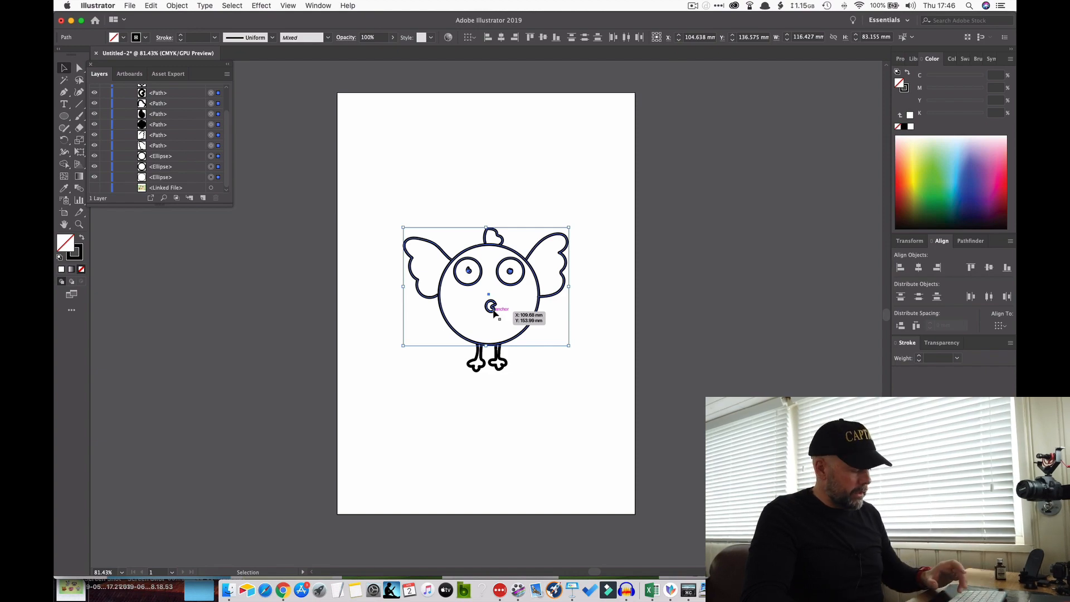
key("cmd+c")
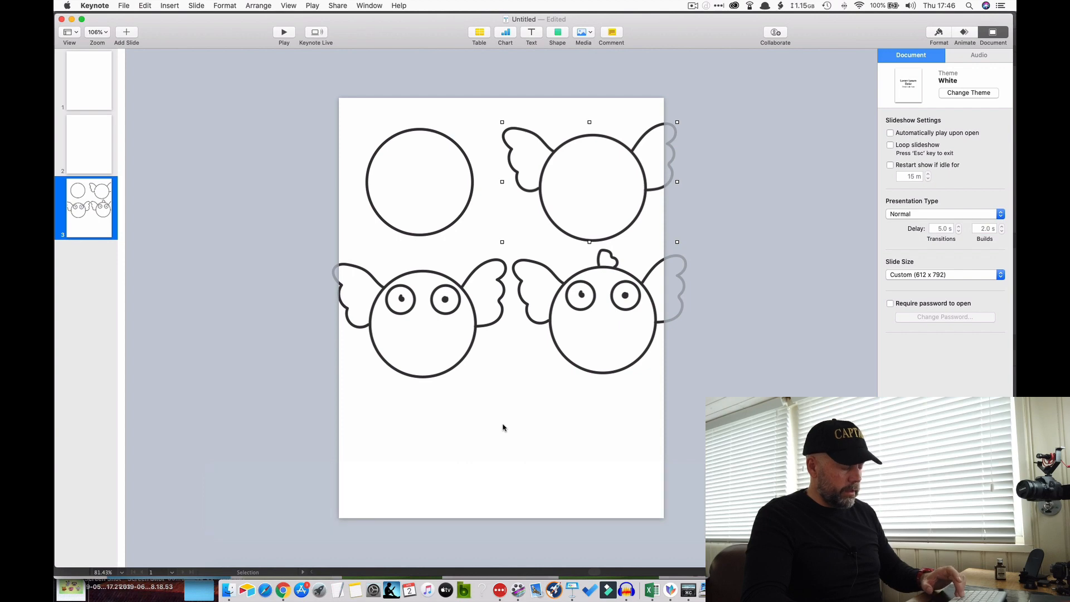
- Paste the beaked bird and set it below the eyes stage as a third row
key("cmd+v")
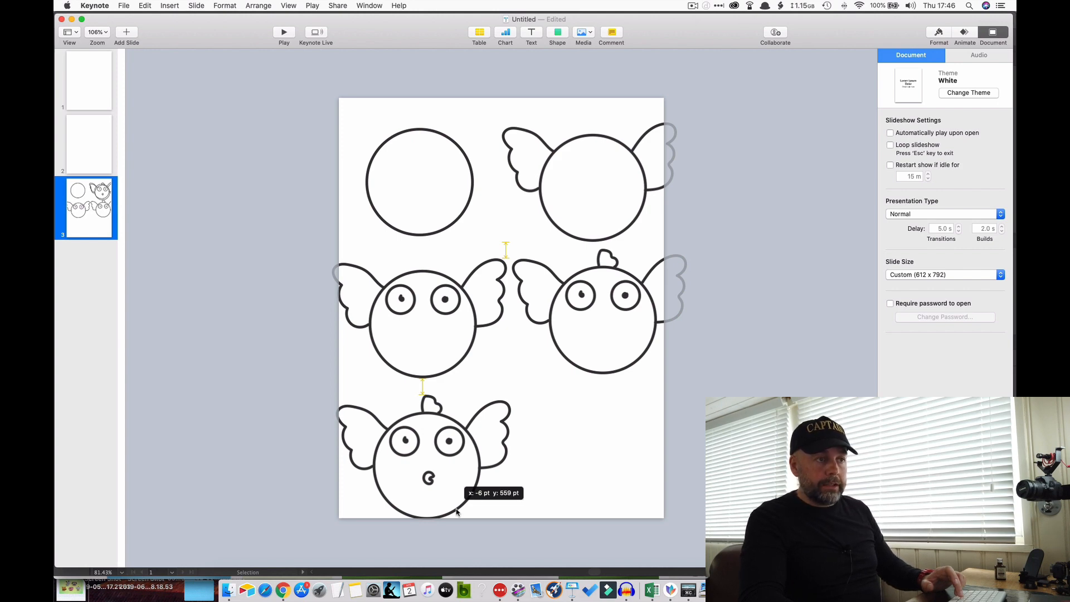
left_click(423, 457)
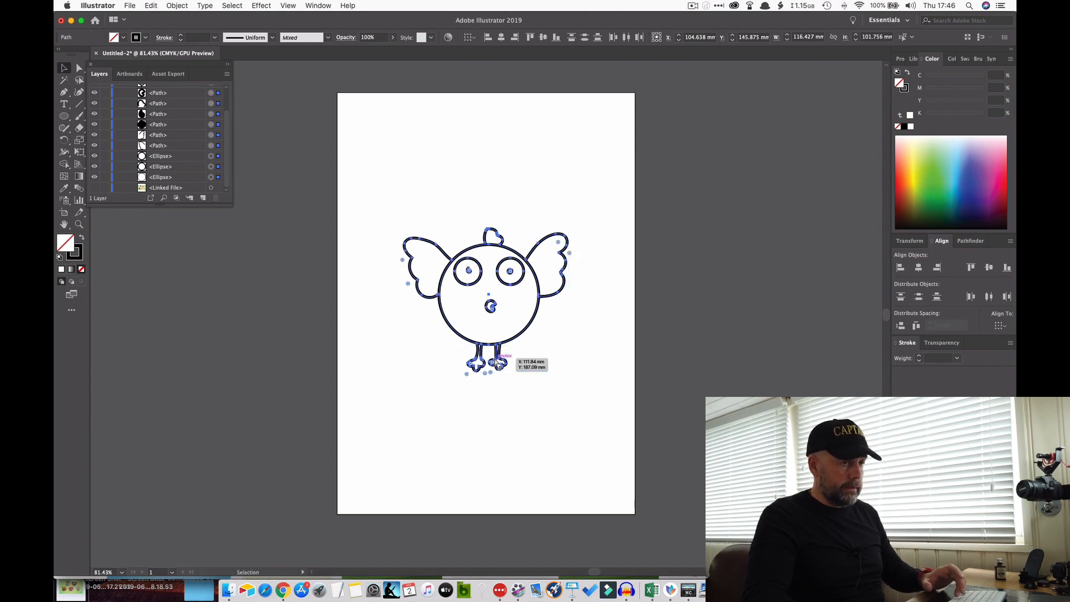
- Copy the finished bird with legs and paste it into the bottom-right grid slot
key("cmd+c")
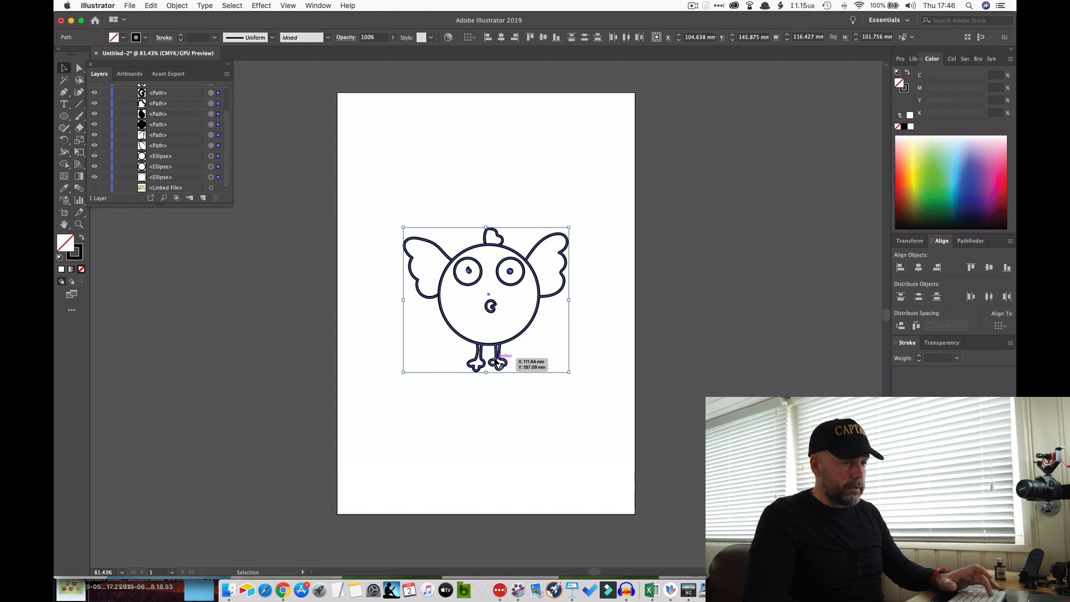
key("cmd+c")
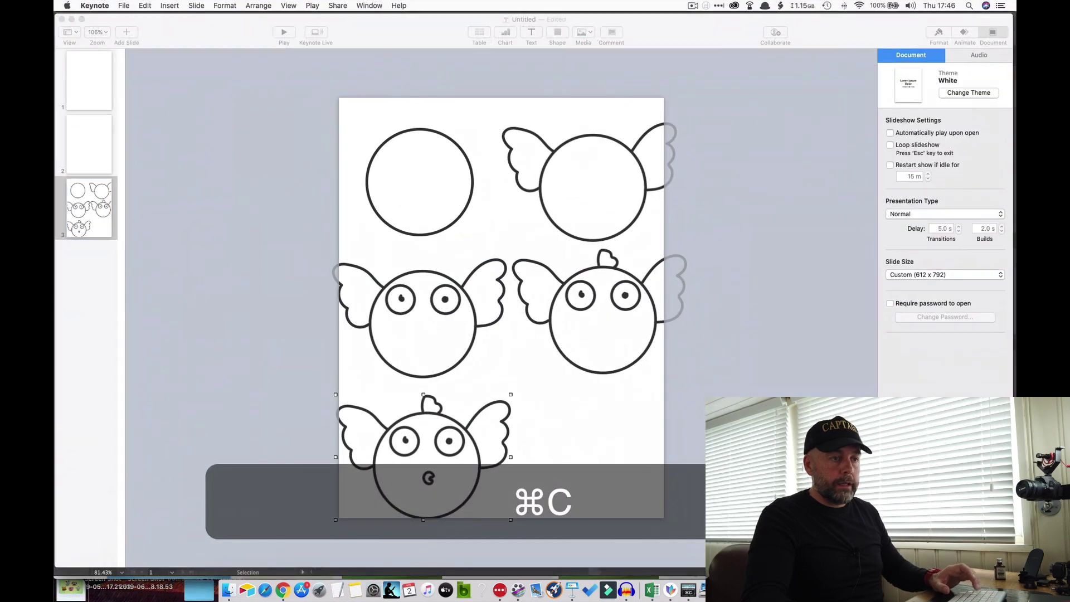
key("cmd+v")
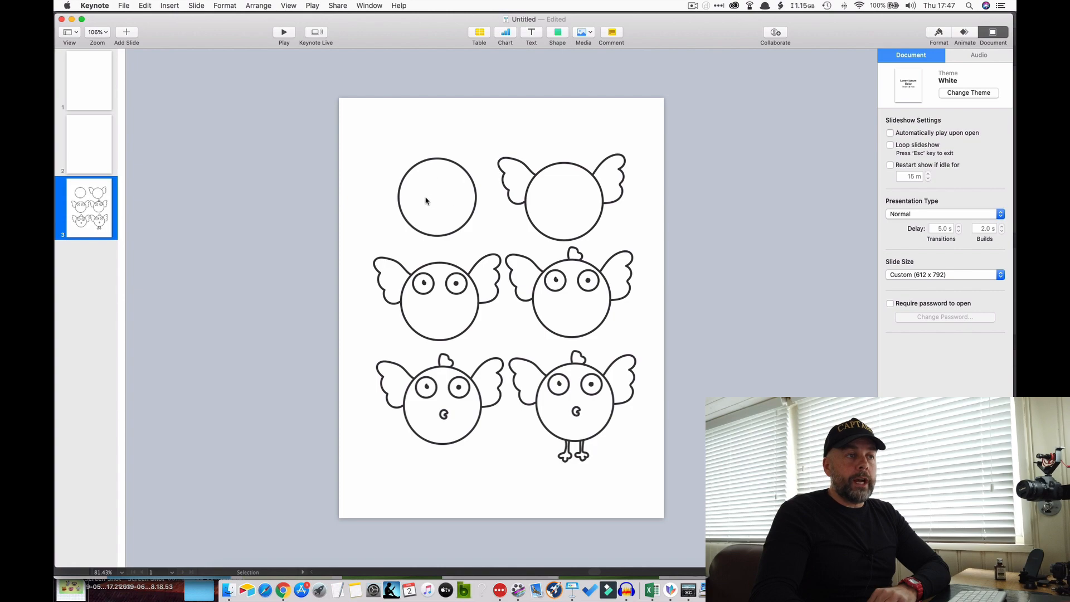
mouse_move(216, 175)
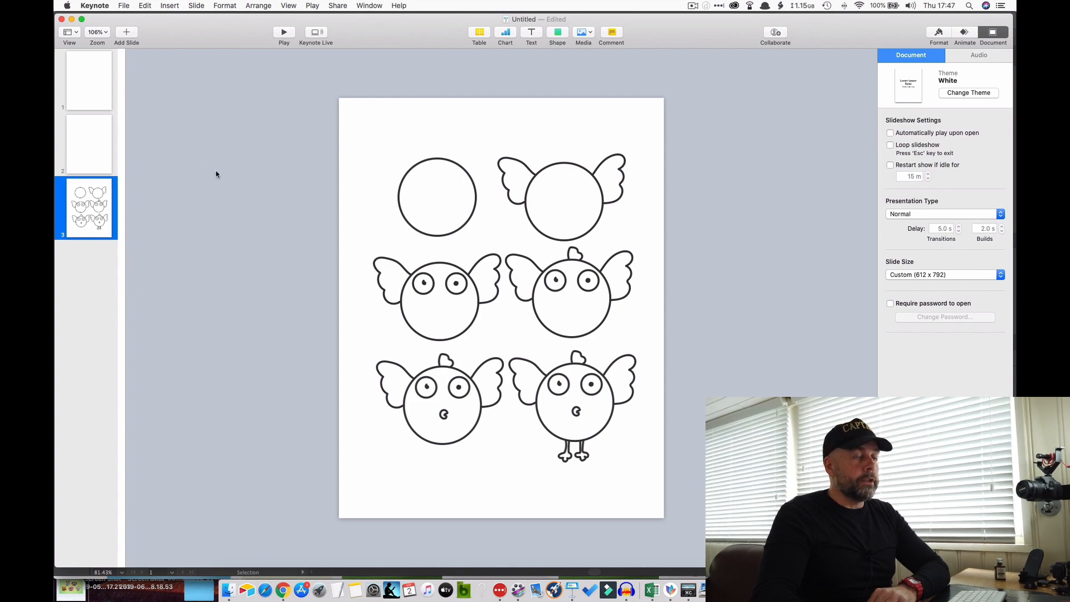
mouse_move(540, 279)
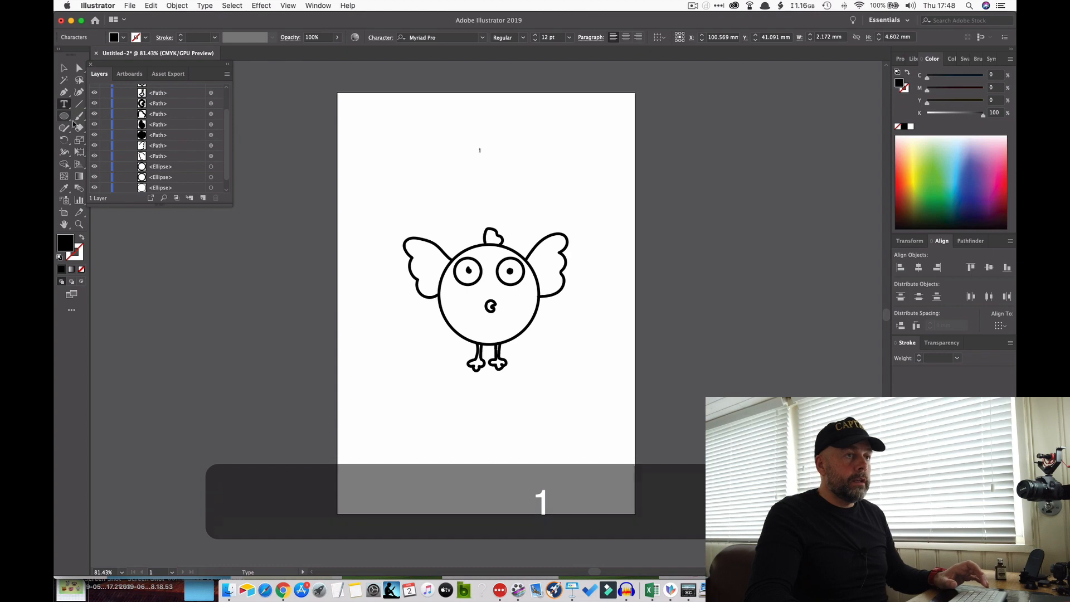
- Draw a circle outline around the numeral 1 to form a step badge
key("cmd+=")
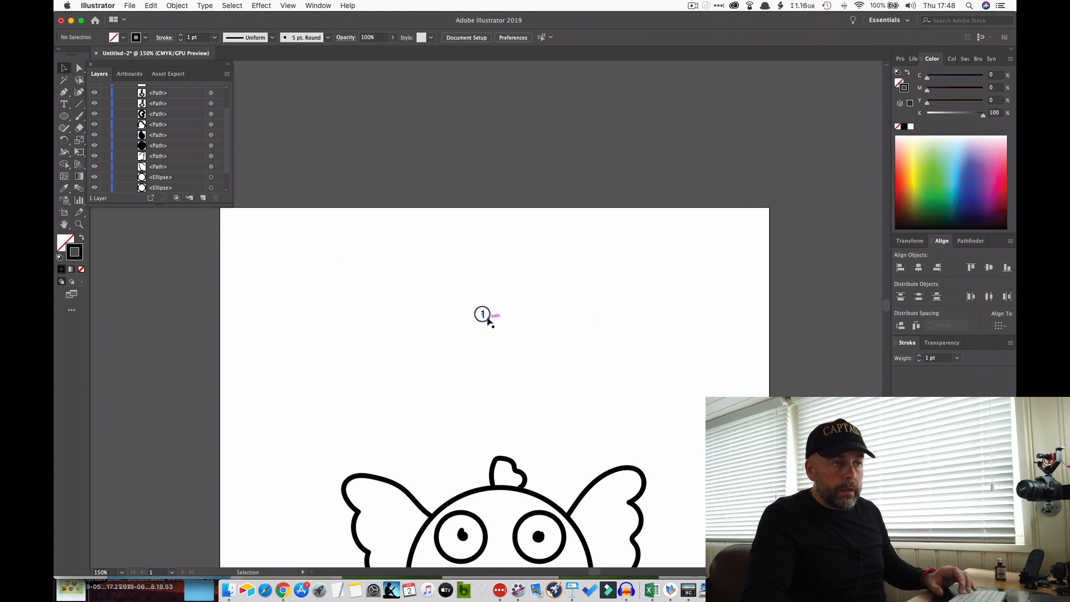
left_click(483, 313)
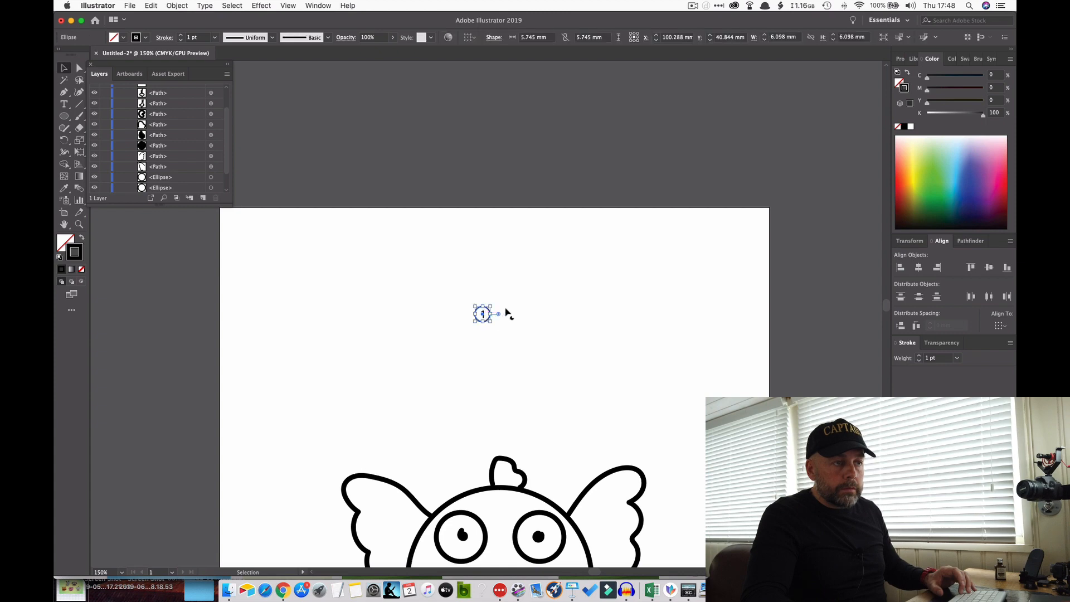
key("cmd+=")
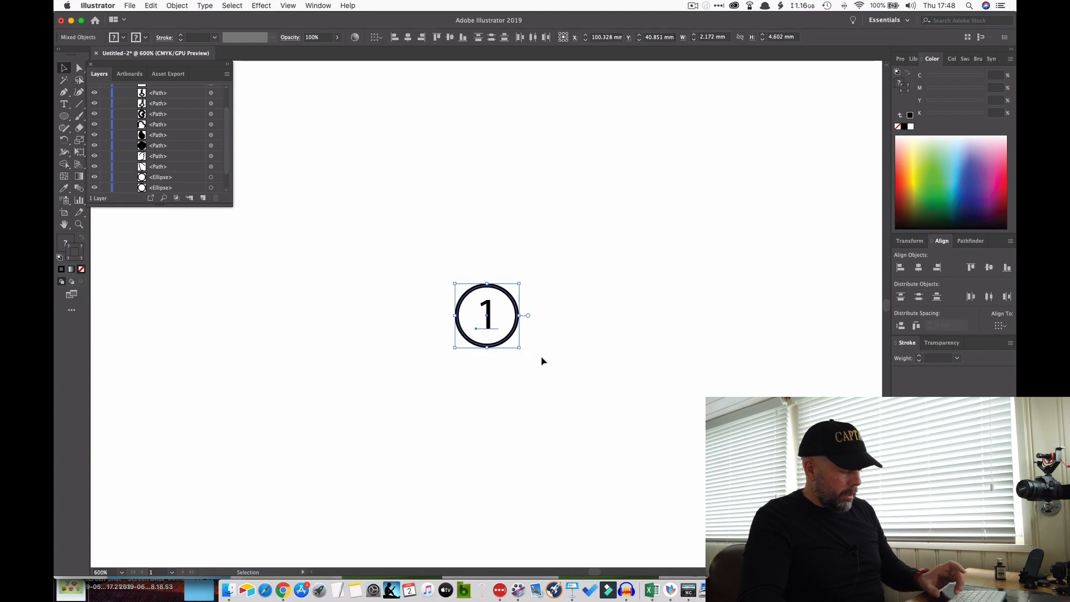
- Duplicate the badge beside the original, renumber it 2, and copy badge 1
key("cmd+c")
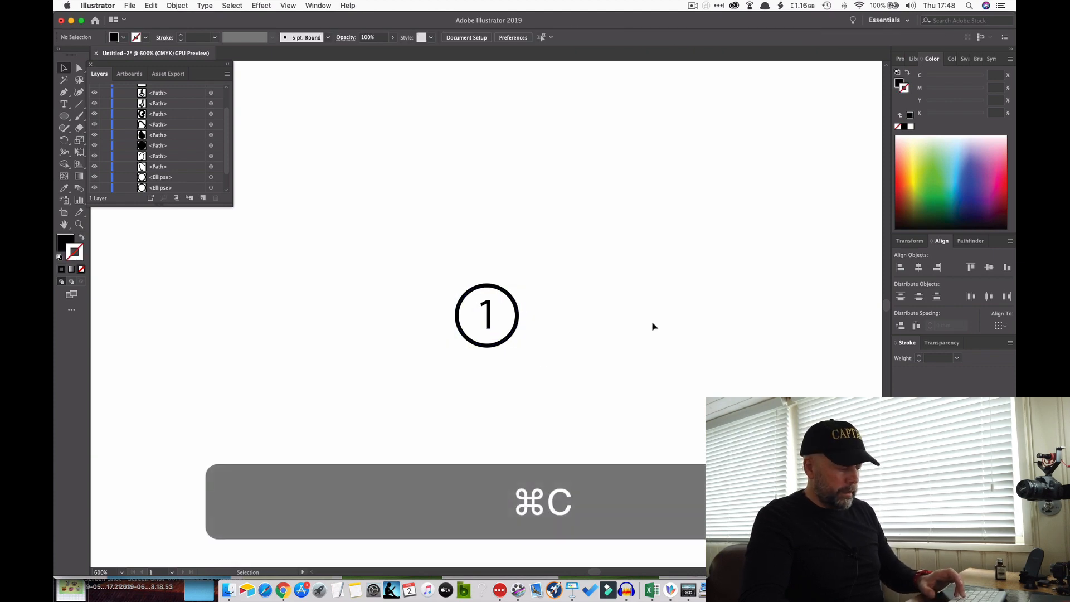
key("cmd+v")
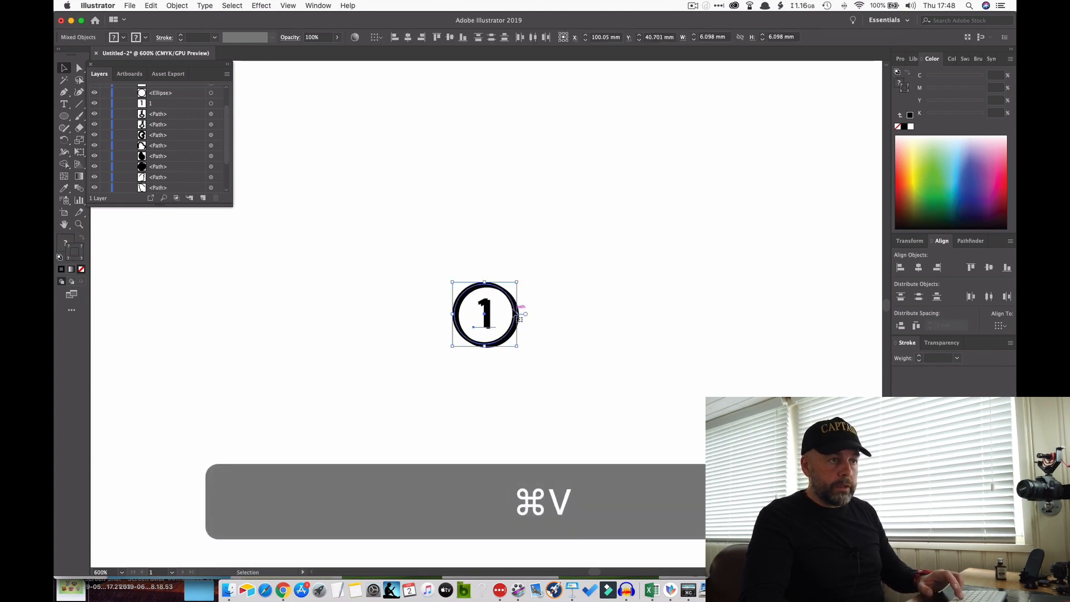
key("cmd+v")
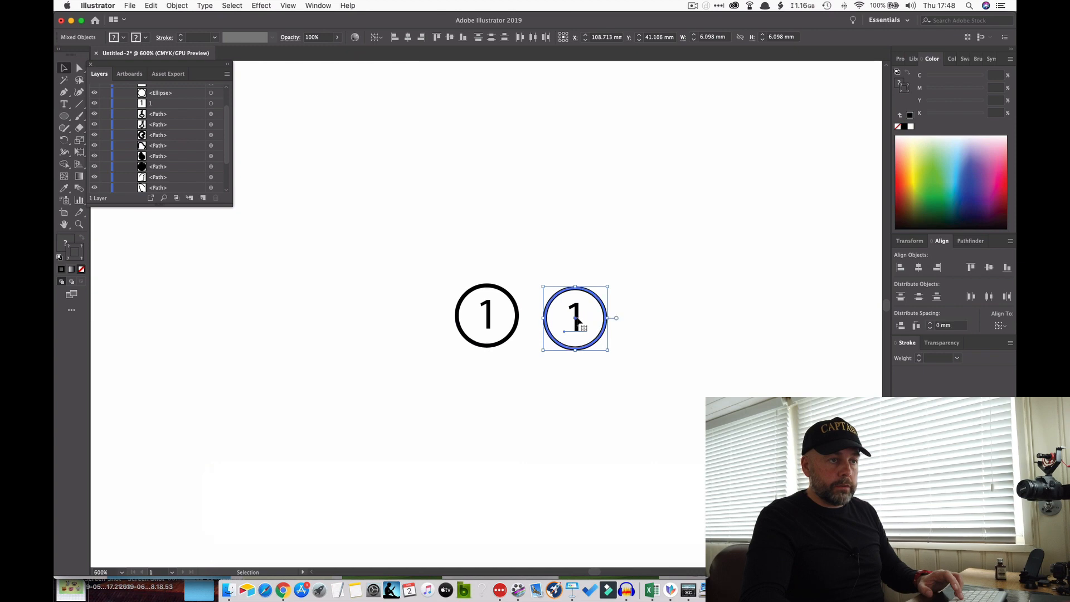
type("Lorem ipsum")
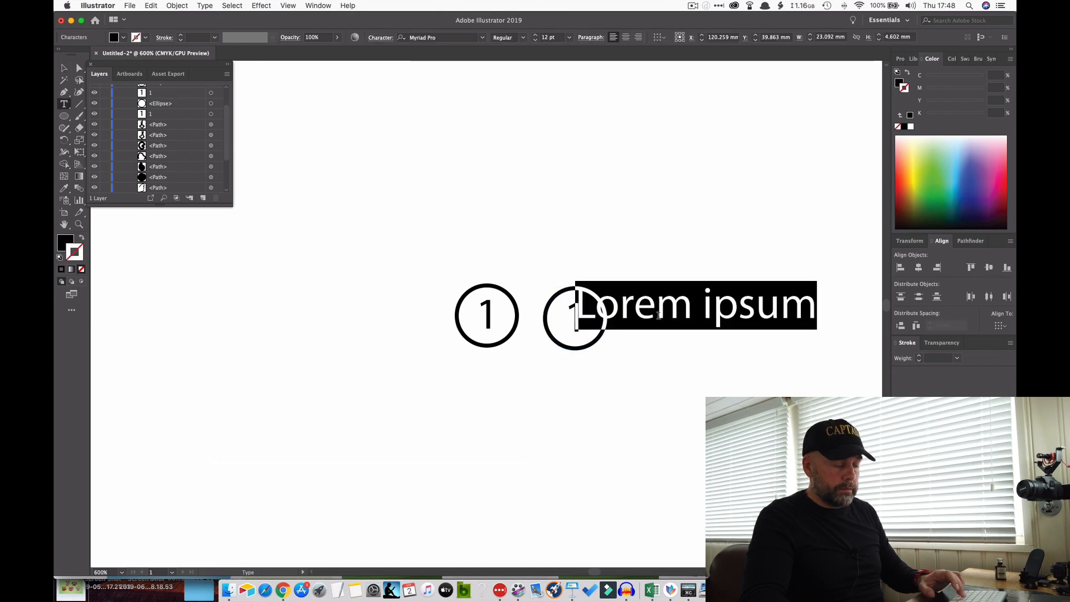
key("cmd+z")
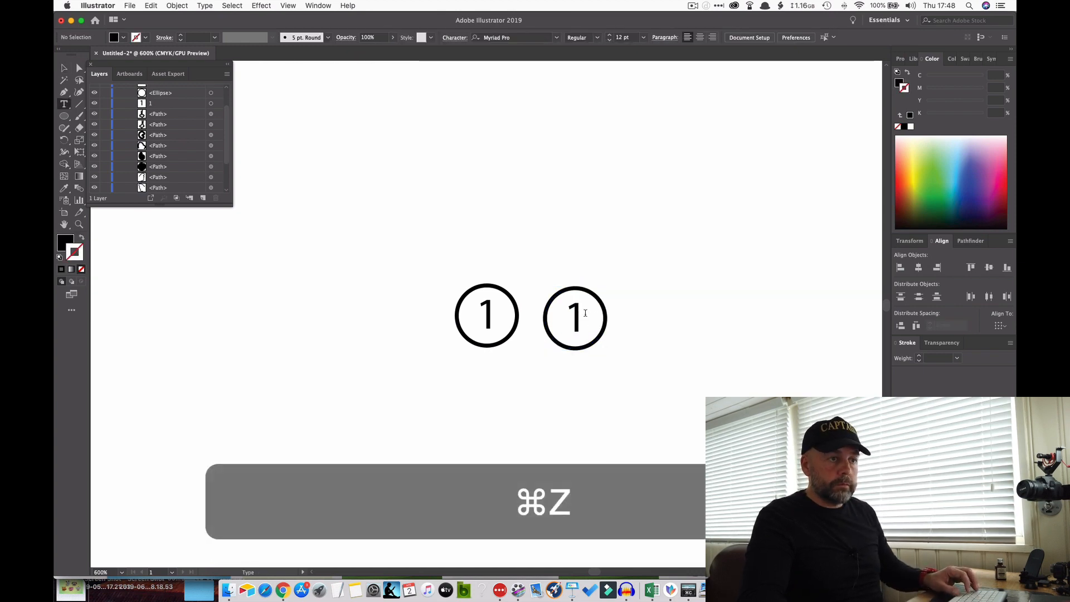
type("2")
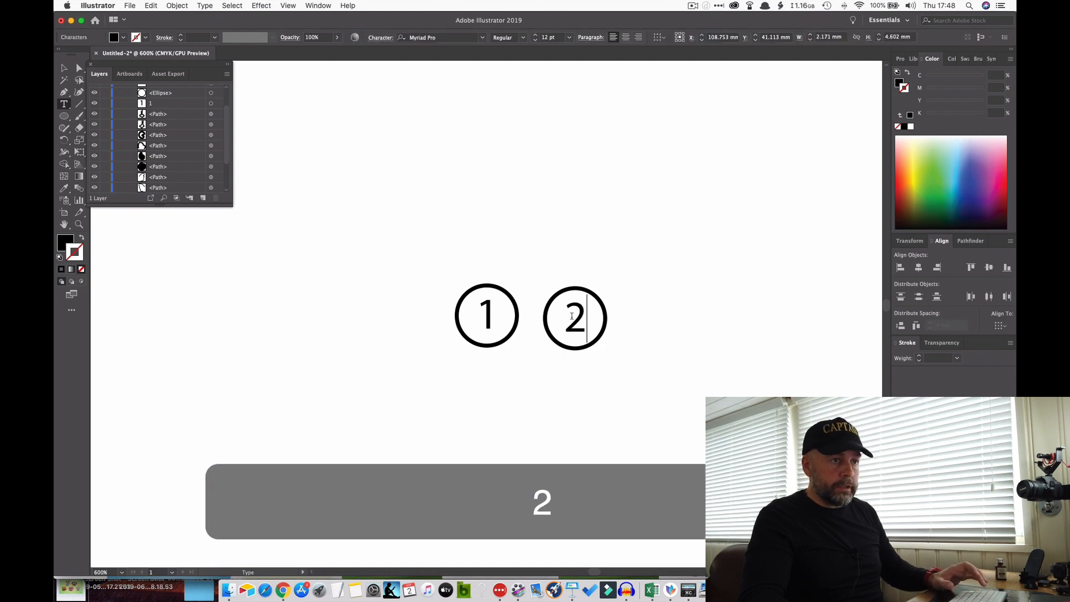
left_click(65, 68)
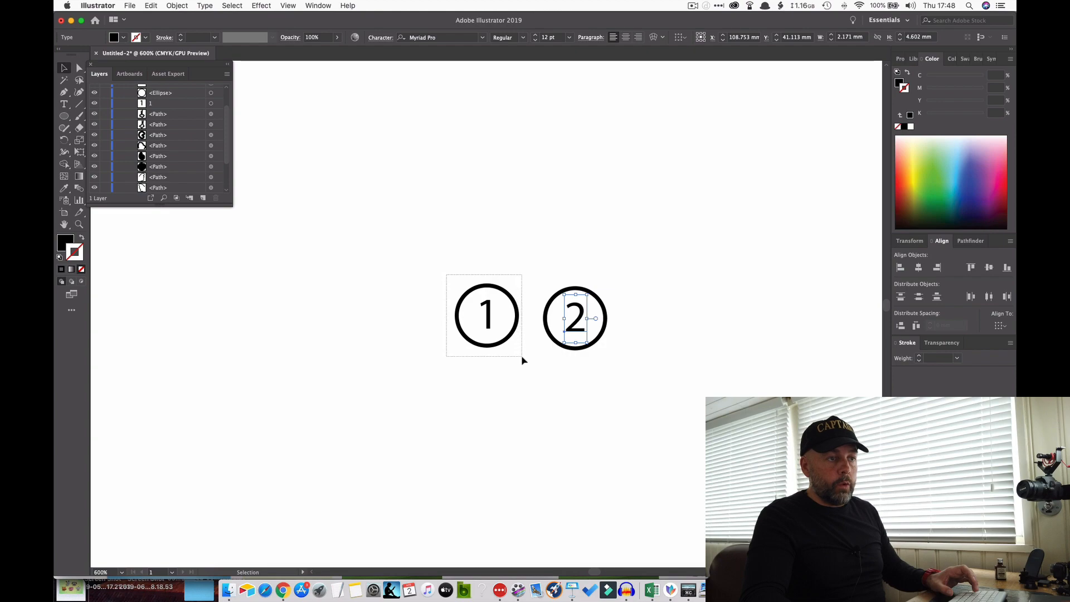
key("cmd+c")
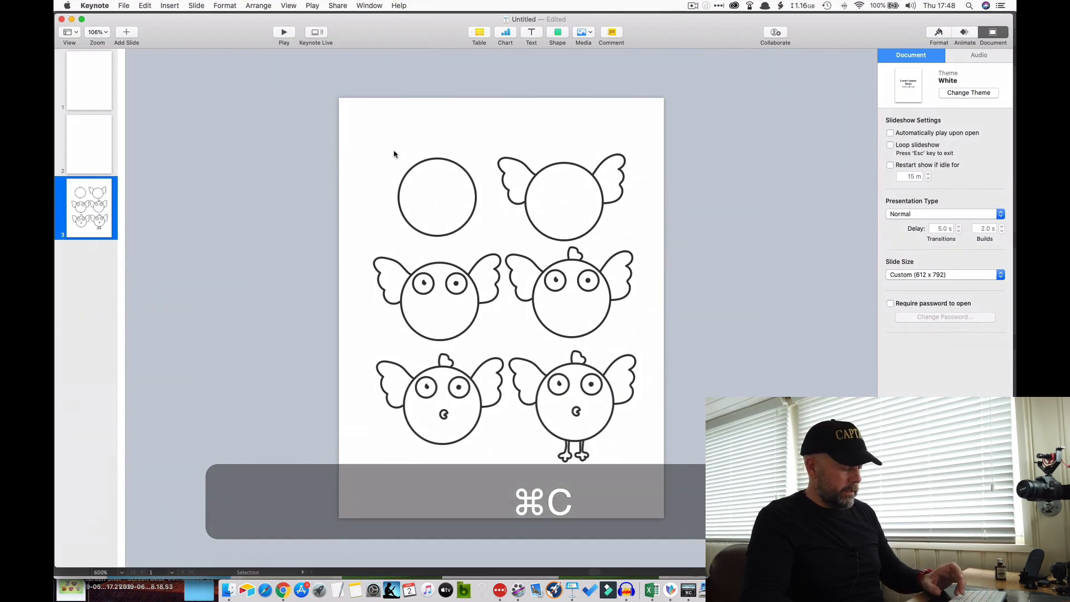
- Paste the circled 1 badge onto the bird grid slide
key("cmd+v")
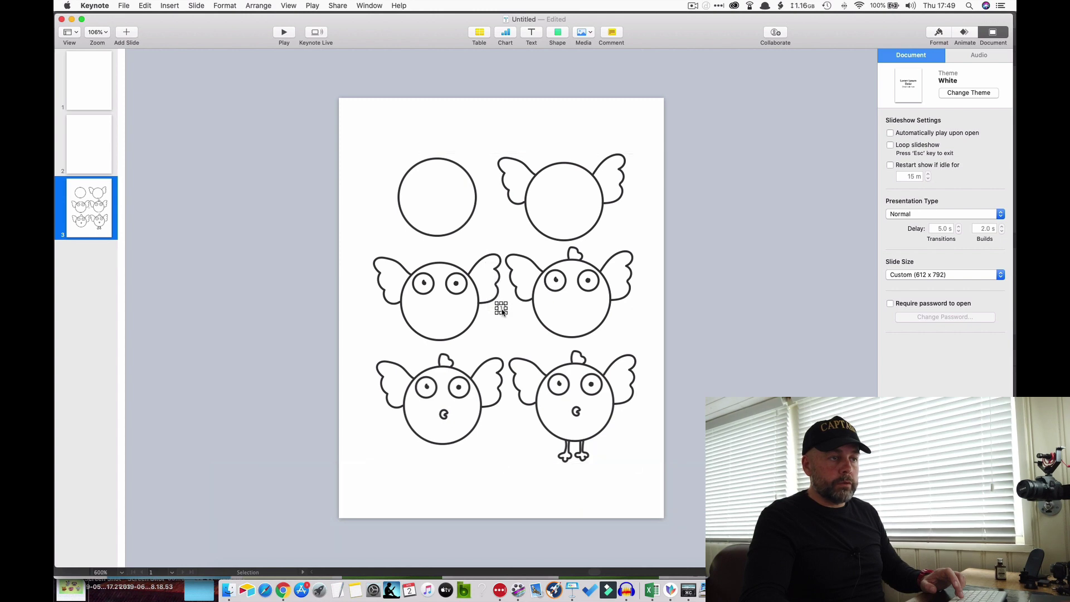
mouse_move(396, 158)
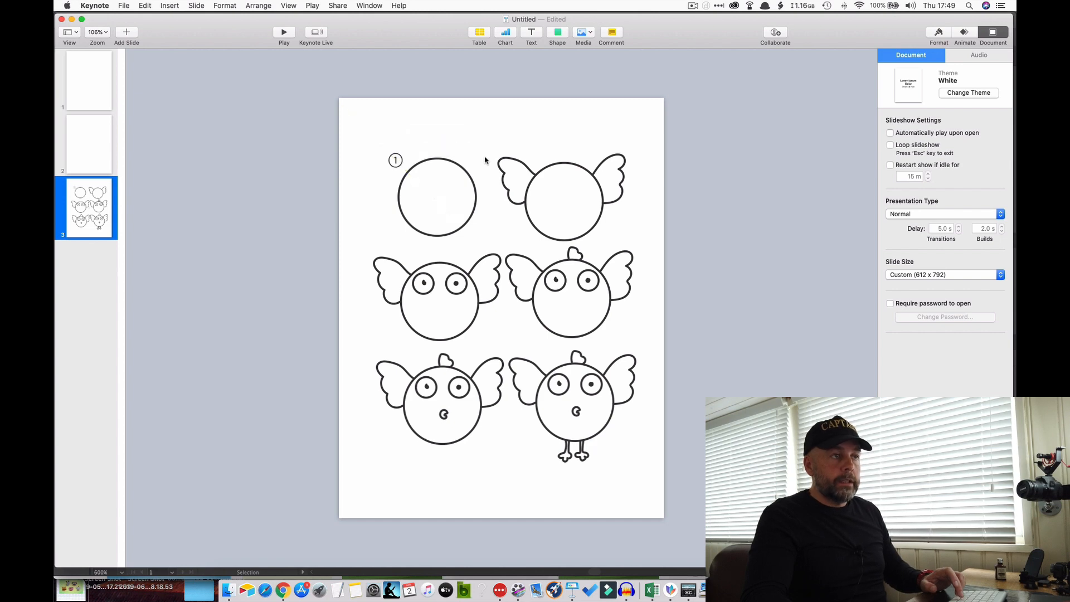
mouse_move(395, 260)
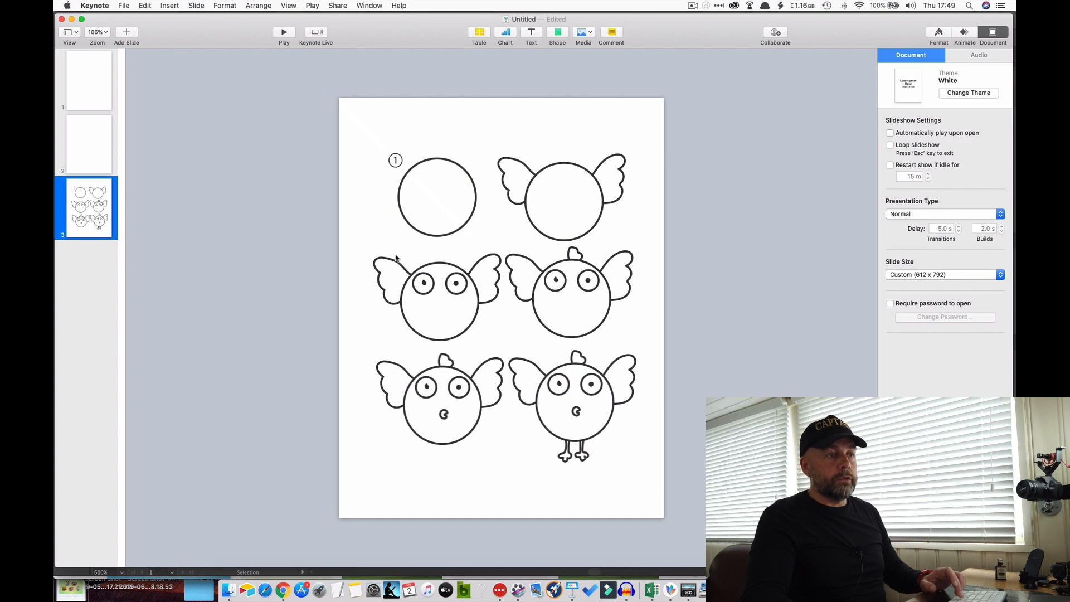
mouse_move(531, 359)
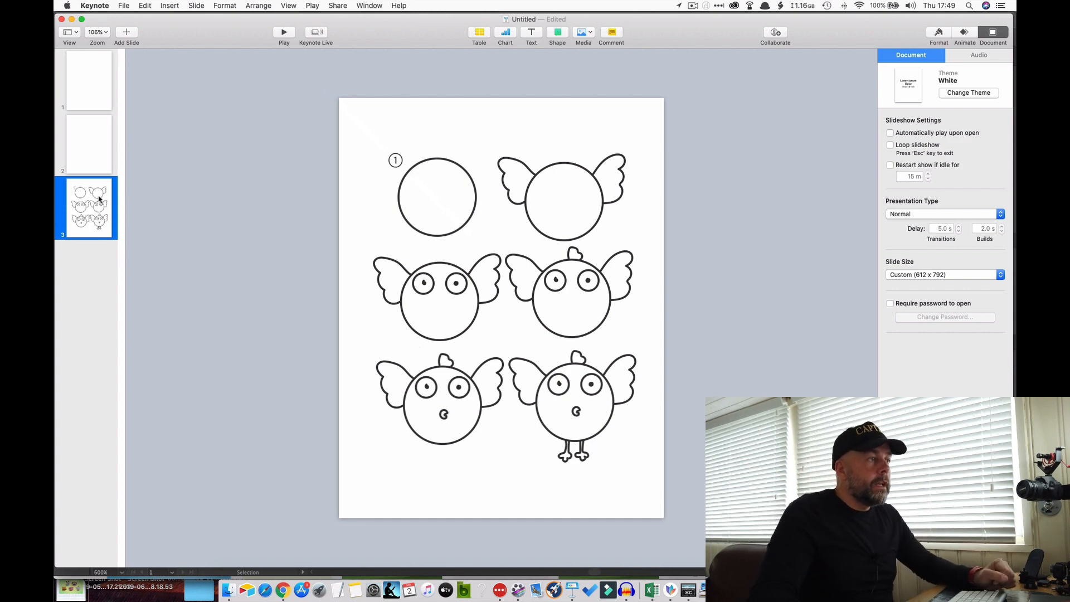
mouse_move(103, 175)
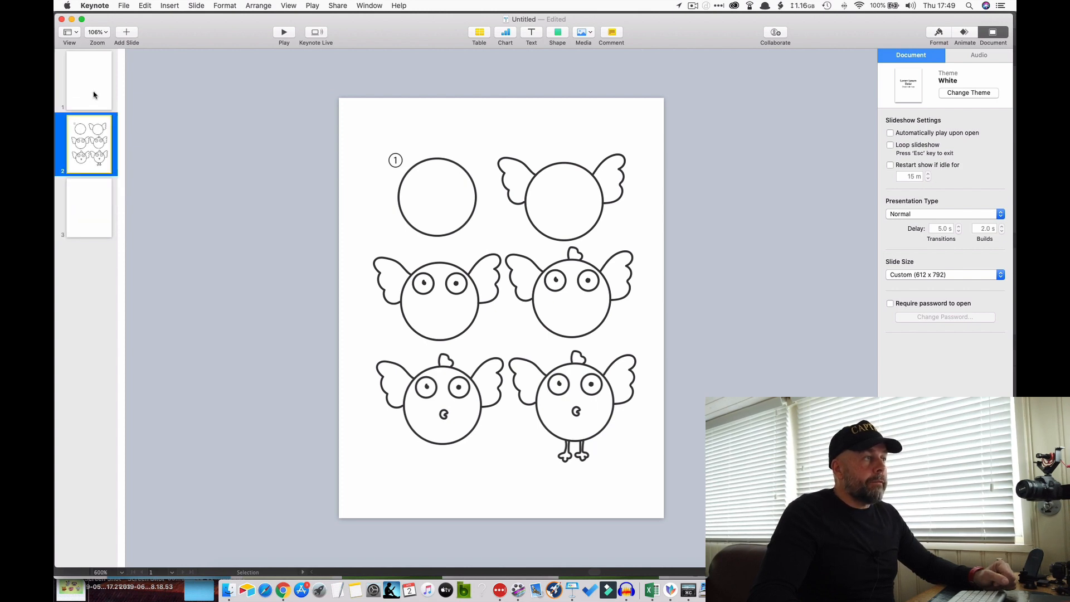
- Move the bird grid to page 2 and add a fourth blank slide at the end
left_click(88, 80)
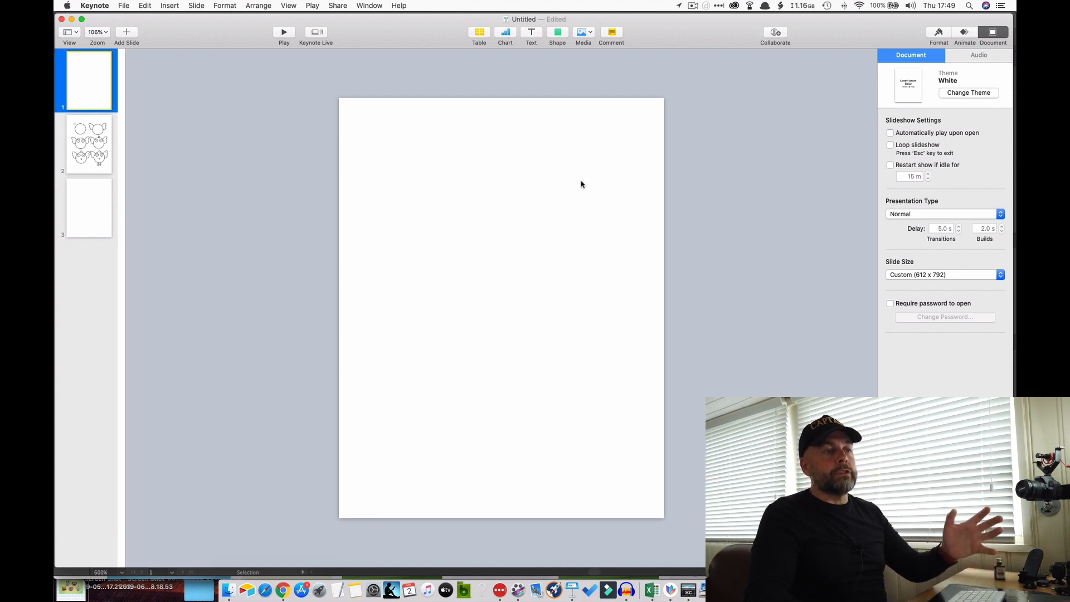
mouse_move(513, 303)
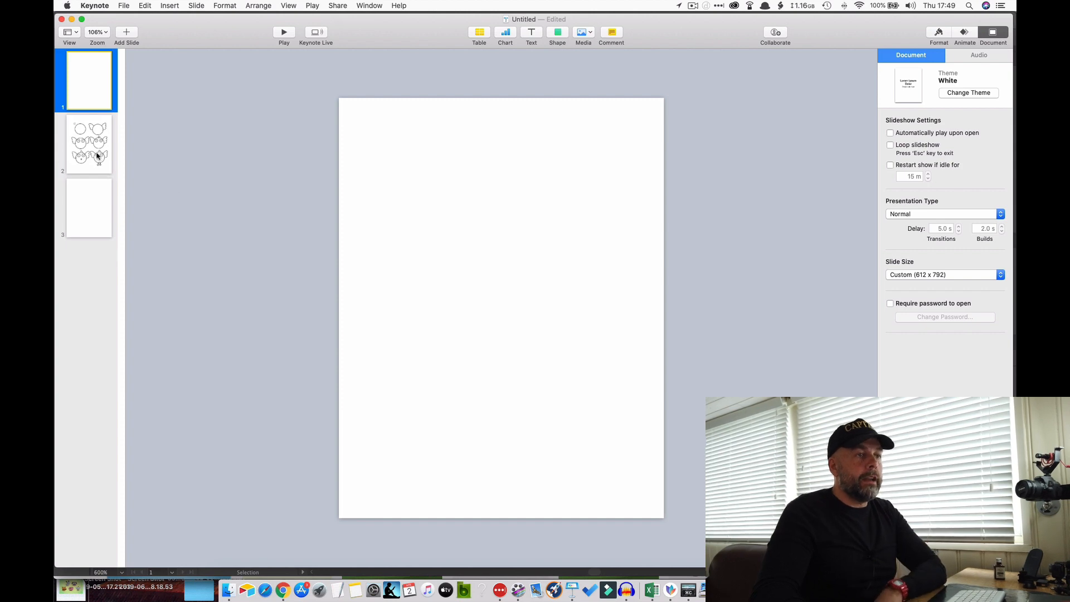
left_click(88, 144)
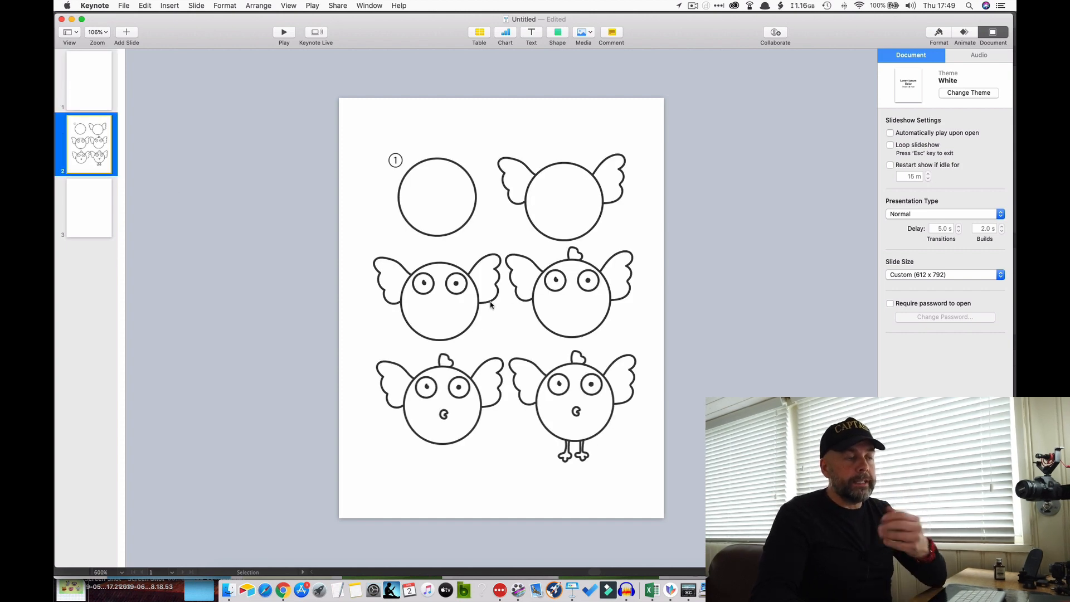
left_click(88, 208)
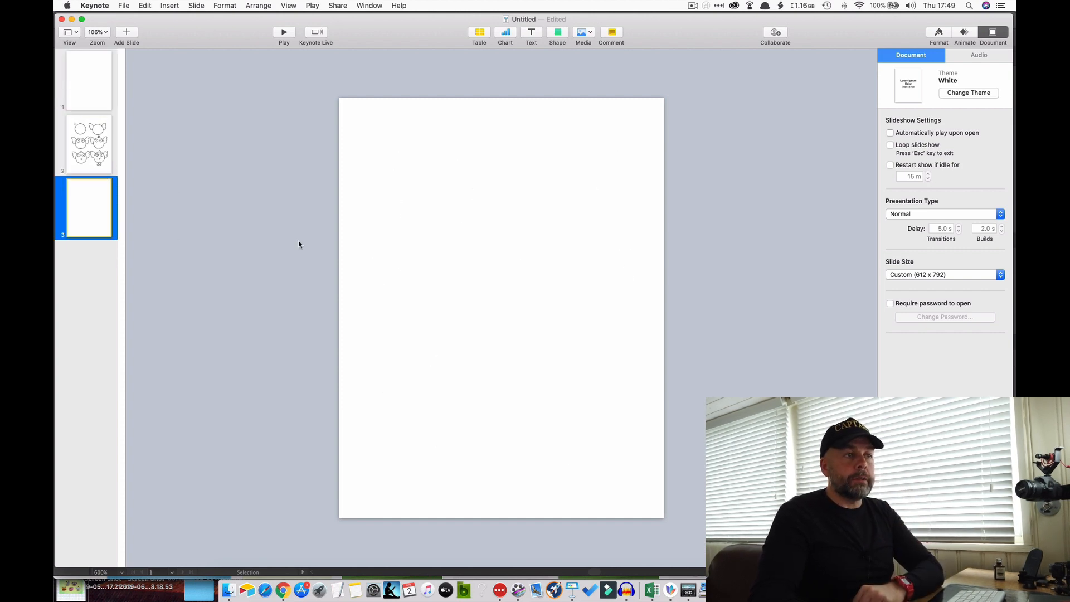
mouse_move(464, 146)
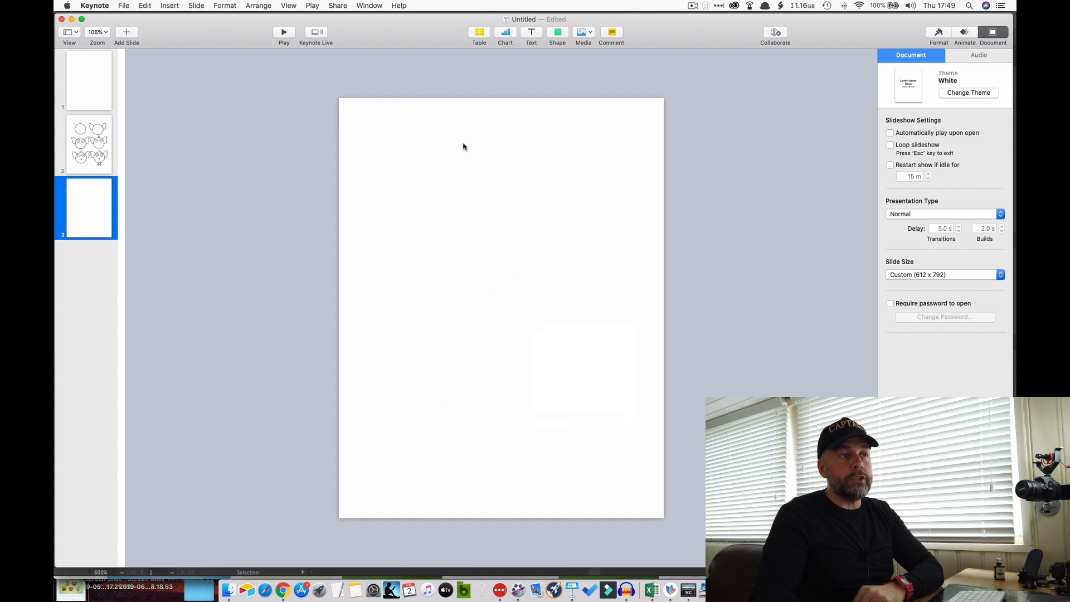
mouse_move(523, 125)
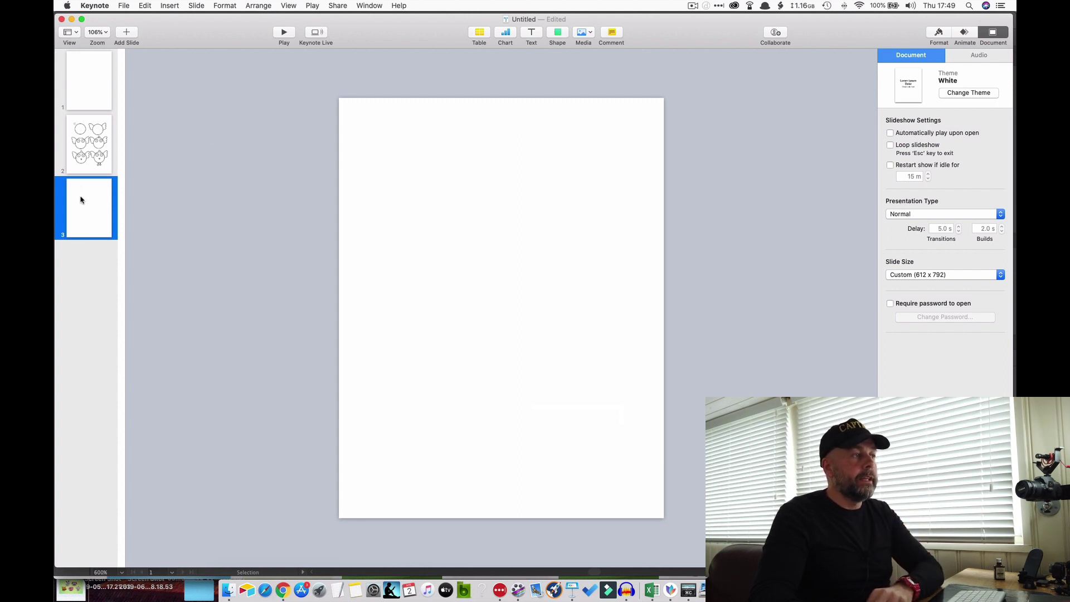
left_click(126, 33)
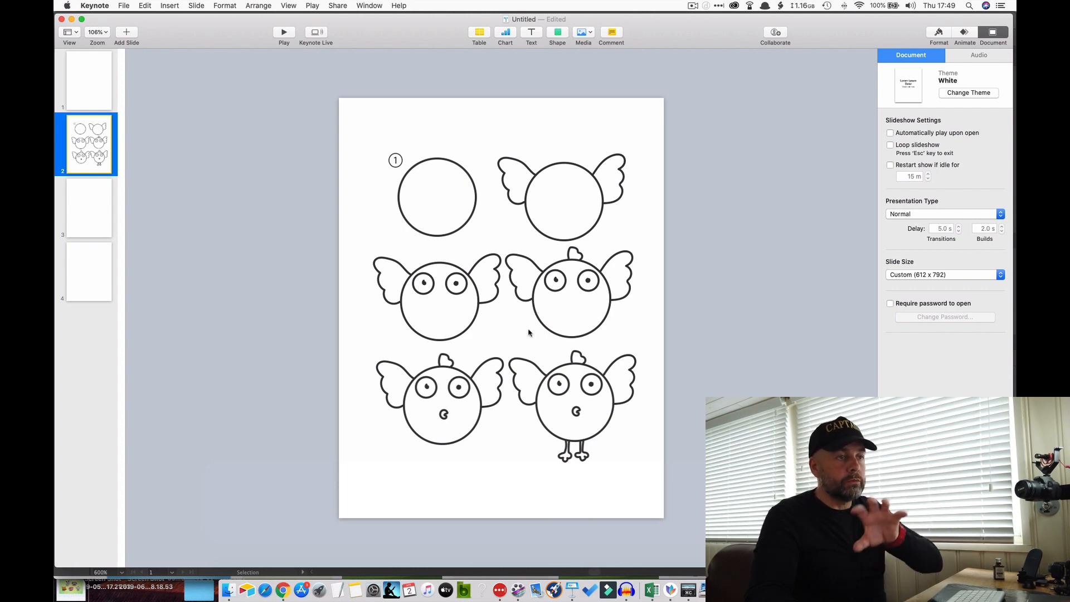
mouse_move(223, 266)
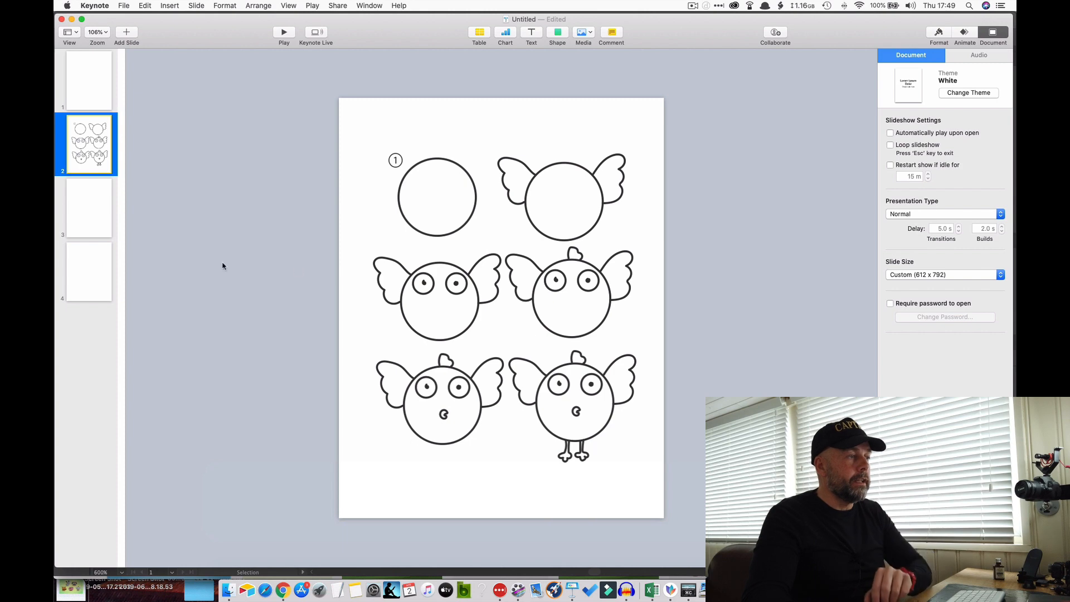
left_click(88, 271)
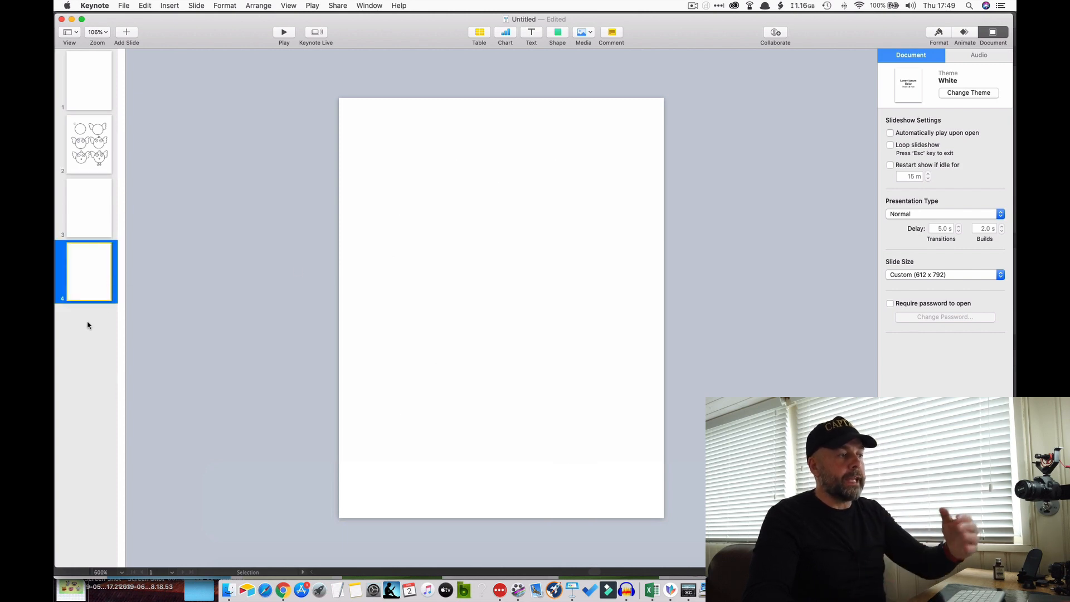